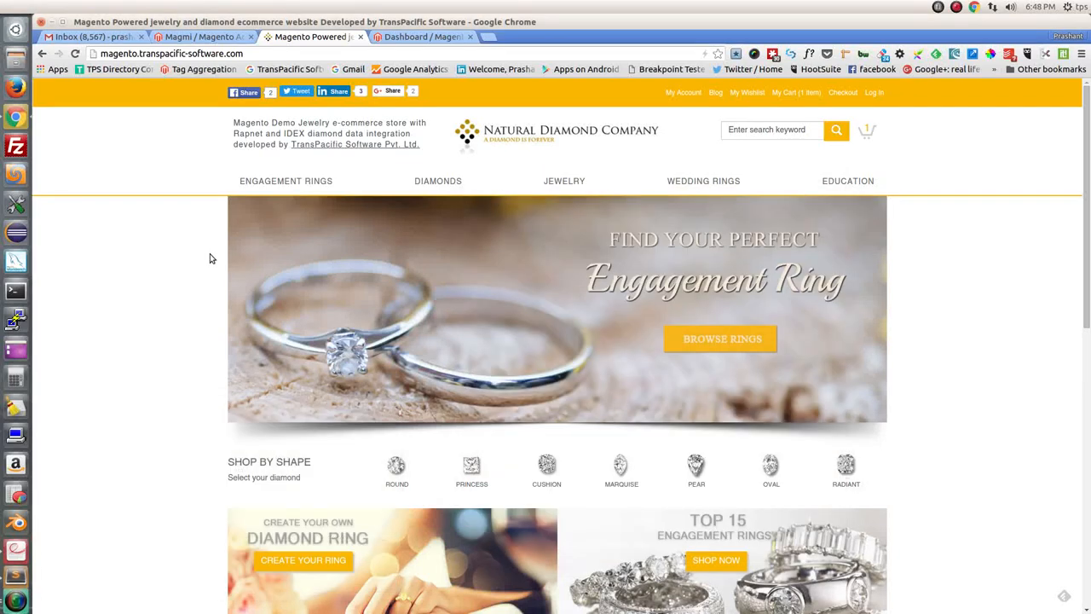
mouse_move(214, 243)
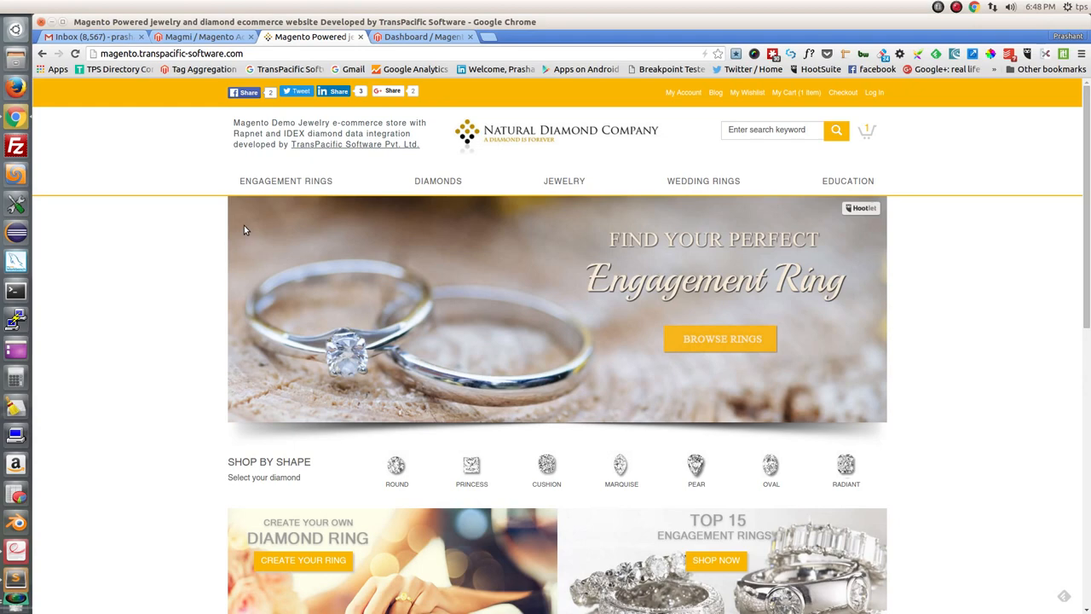
mouse_move(382, 304)
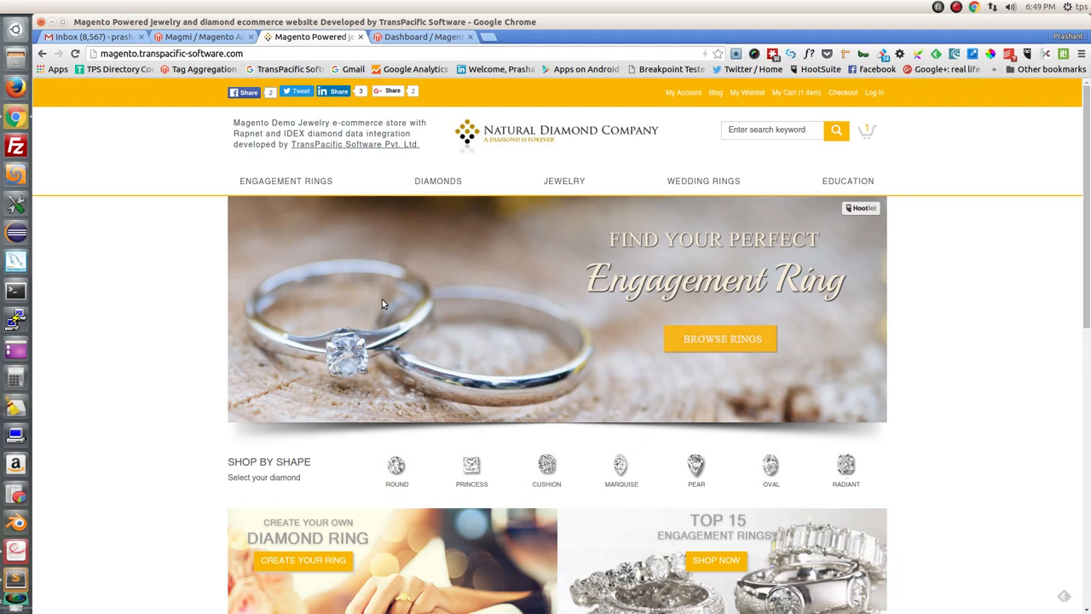
mouse_move(611, 279)
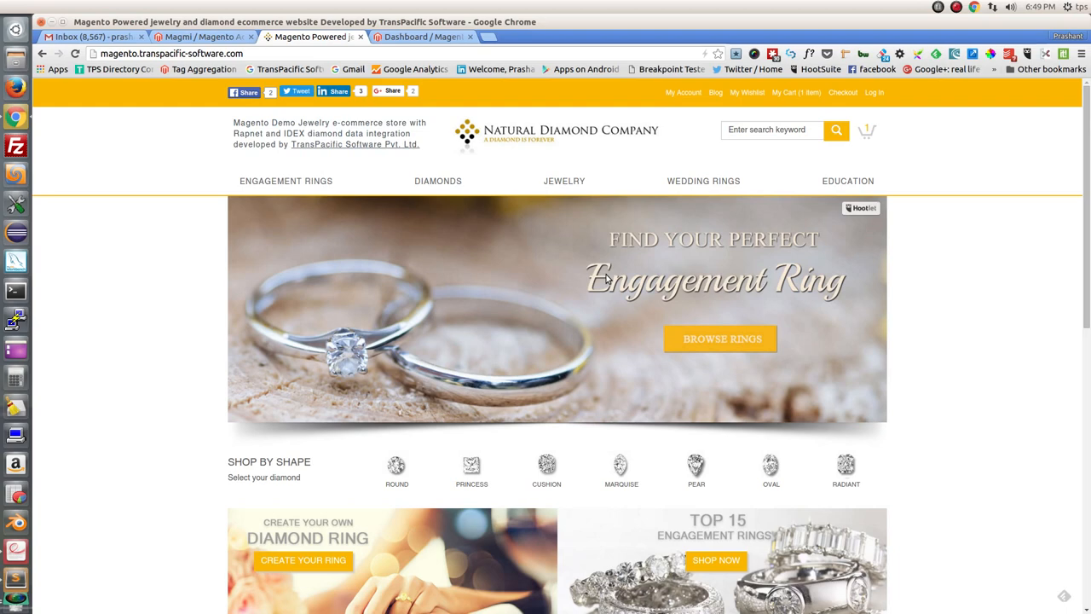
mouse_move(570, 240)
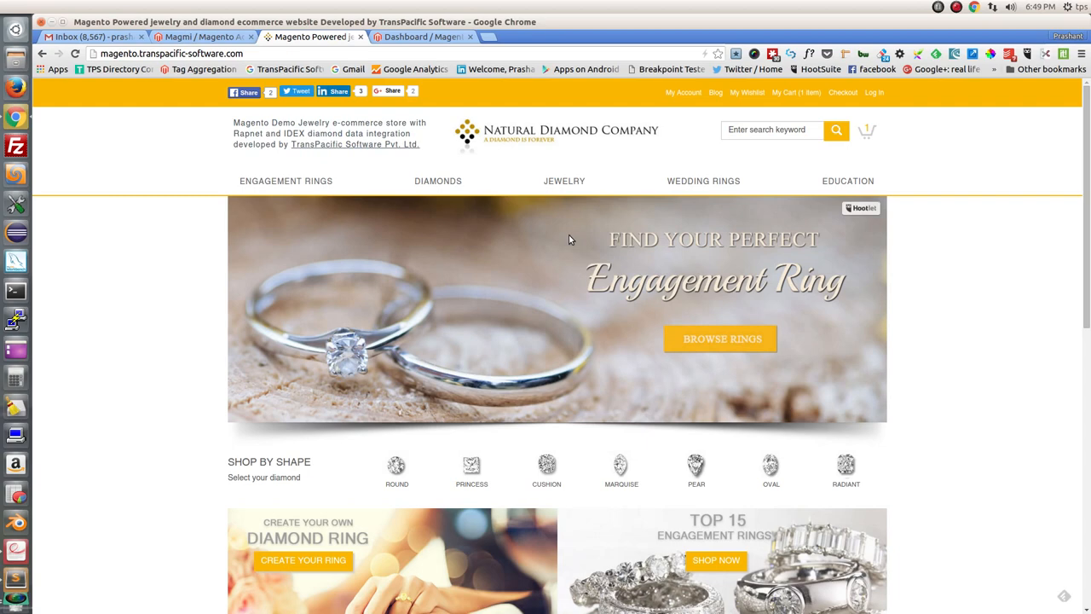
mouse_move(562, 243)
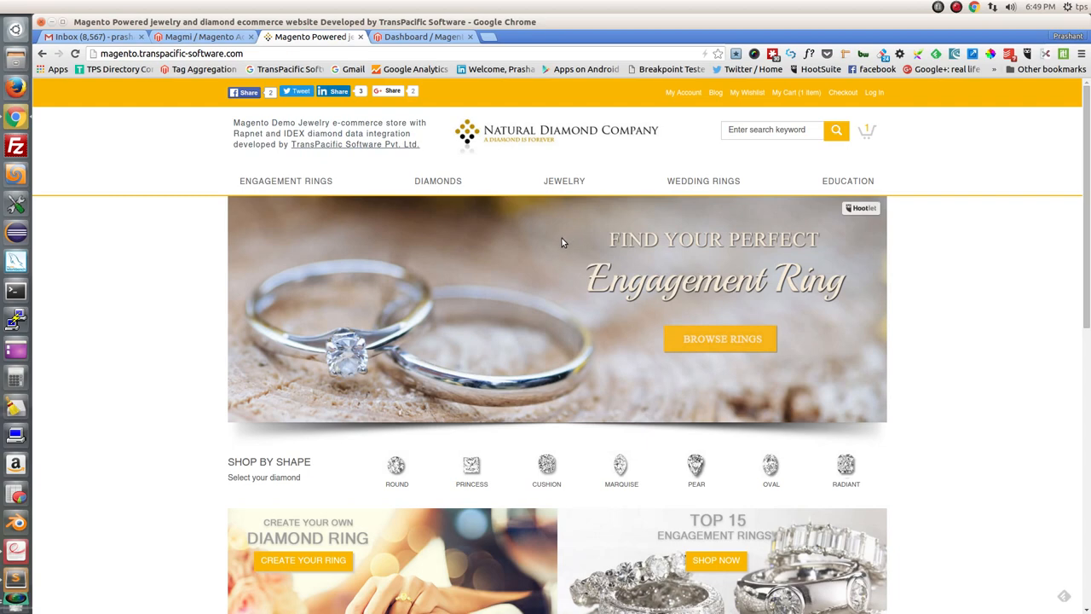
mouse_move(286, 180)
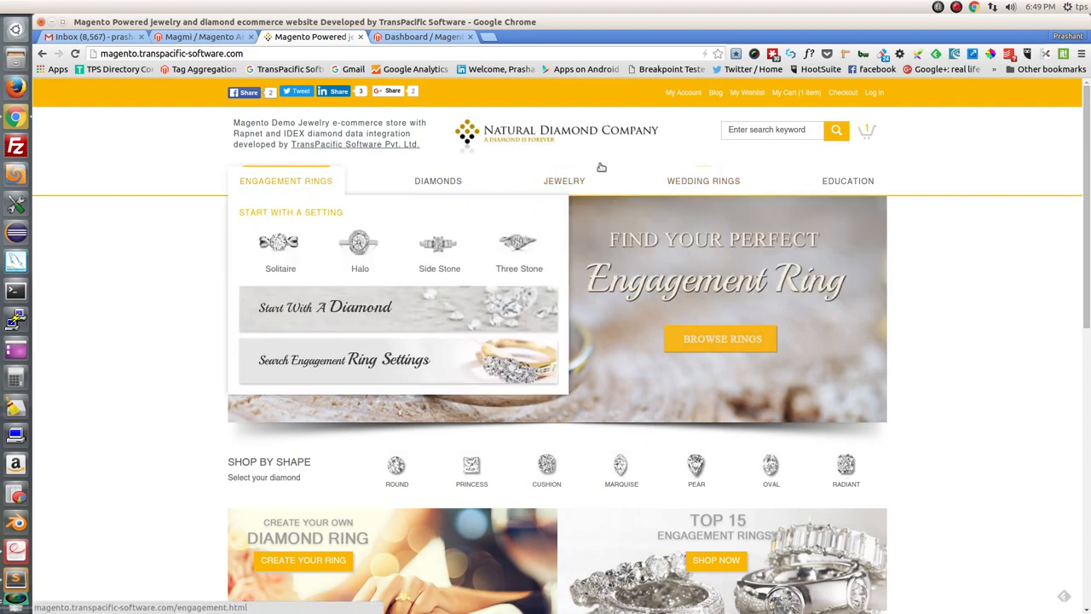
mouse_move(497, 137)
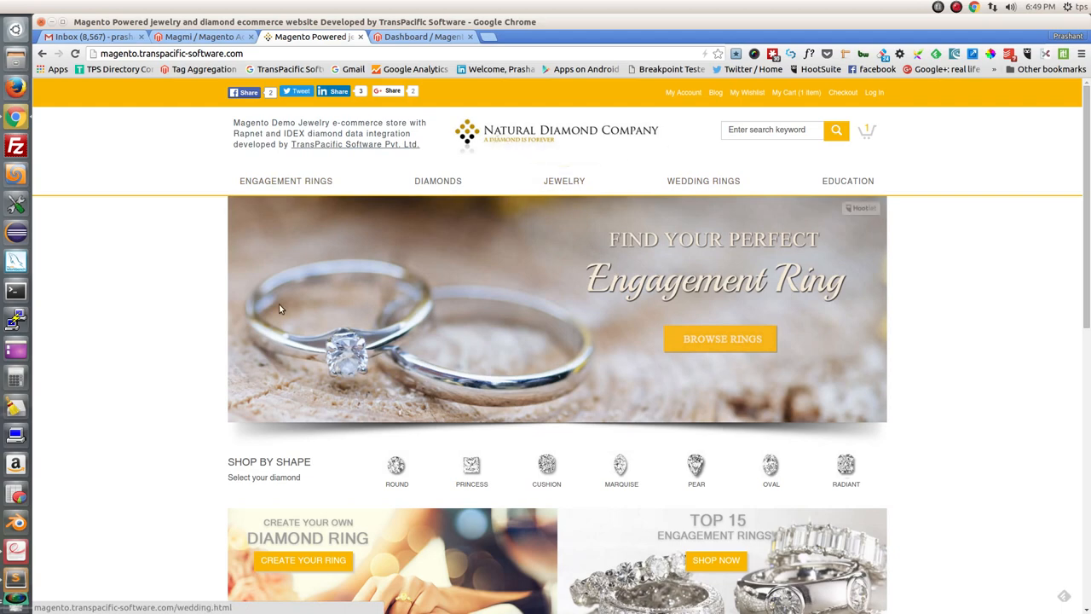
mouse_move(232, 385)
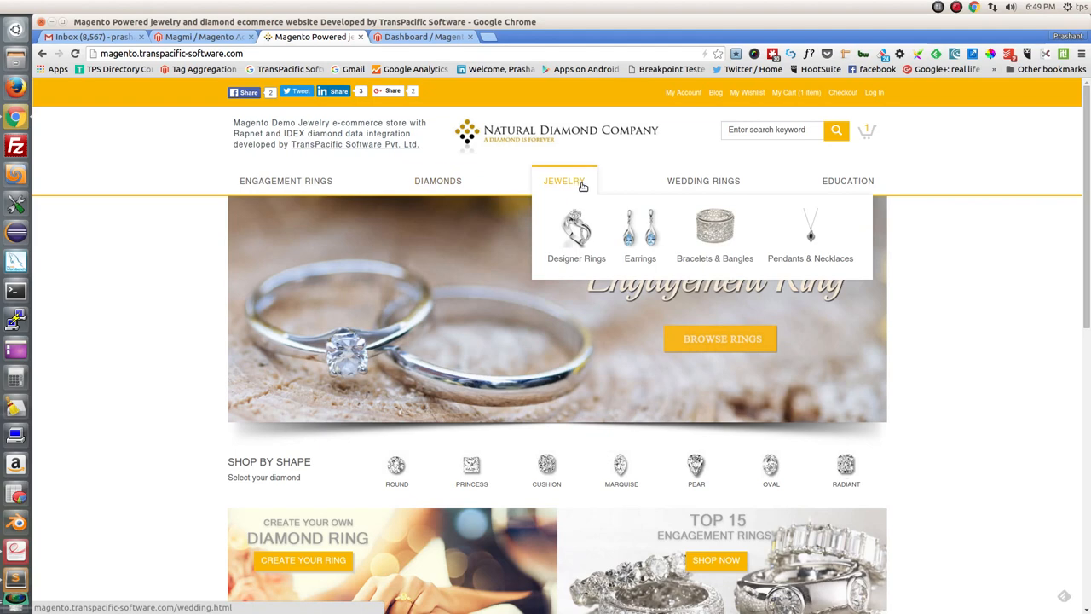
mouse_move(704, 181)
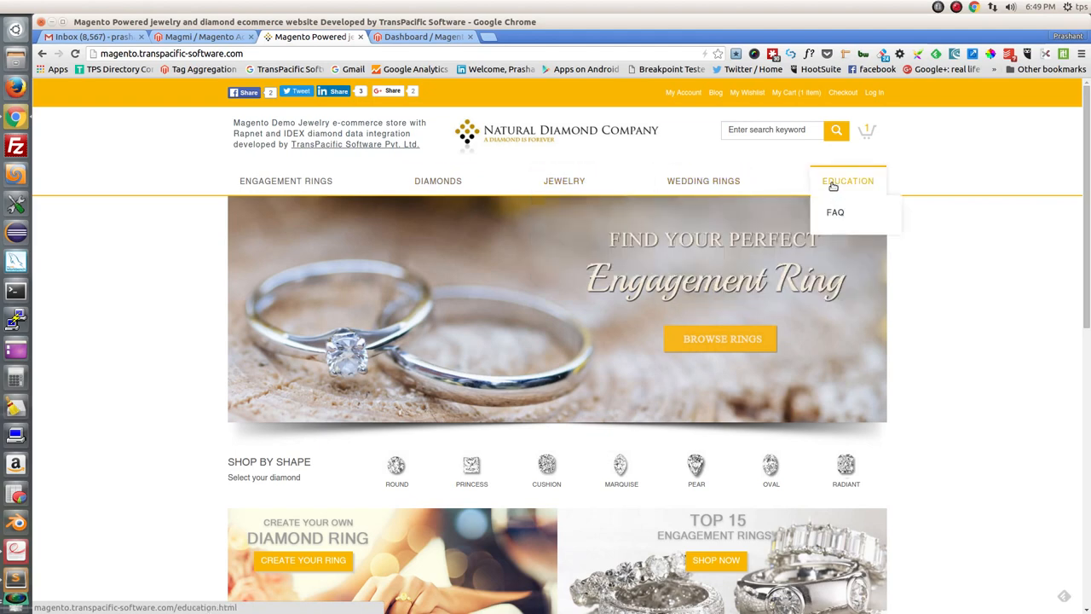
mouse_move(237, 247)
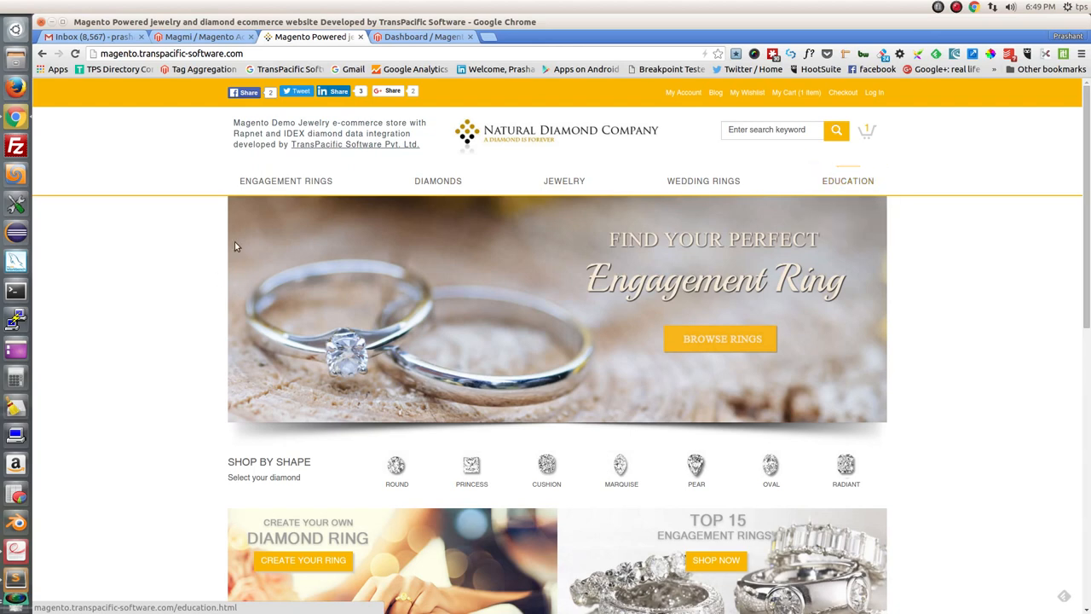
mouse_move(286, 180)
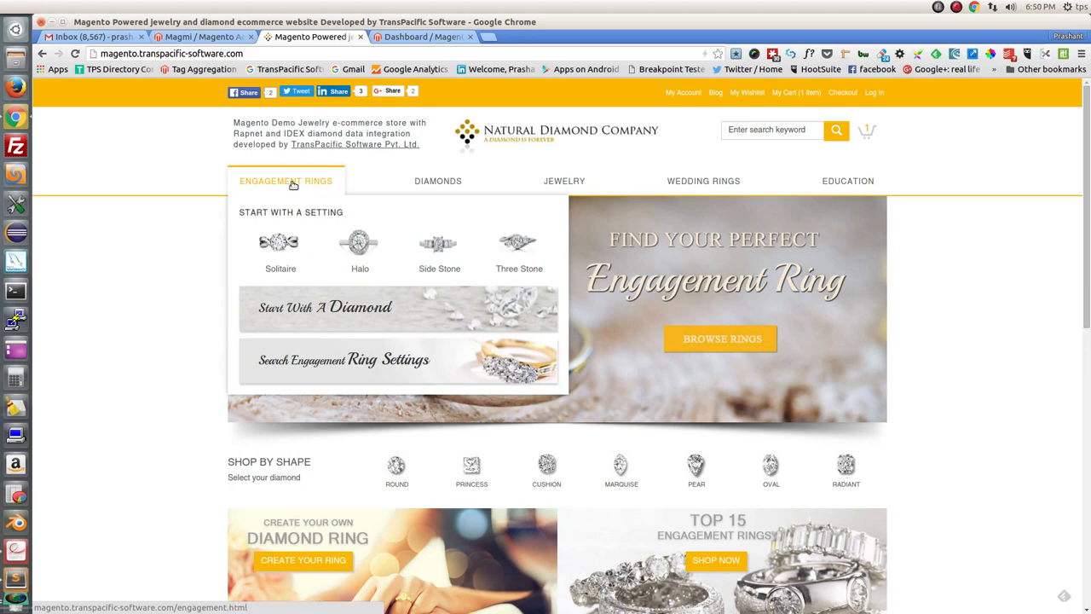
mouse_move(257, 189)
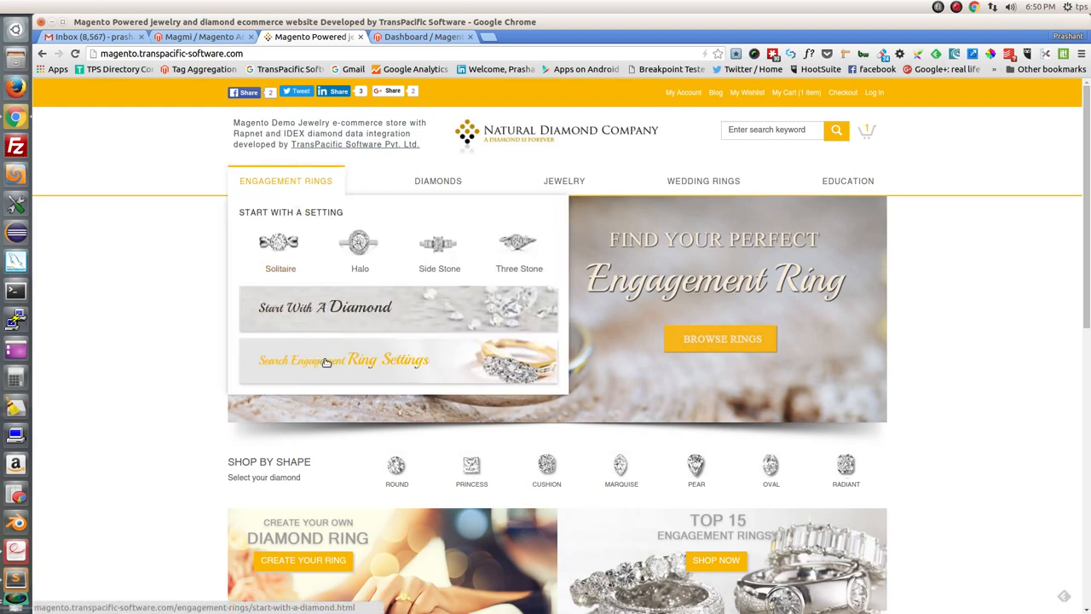
mouse_move(325, 307)
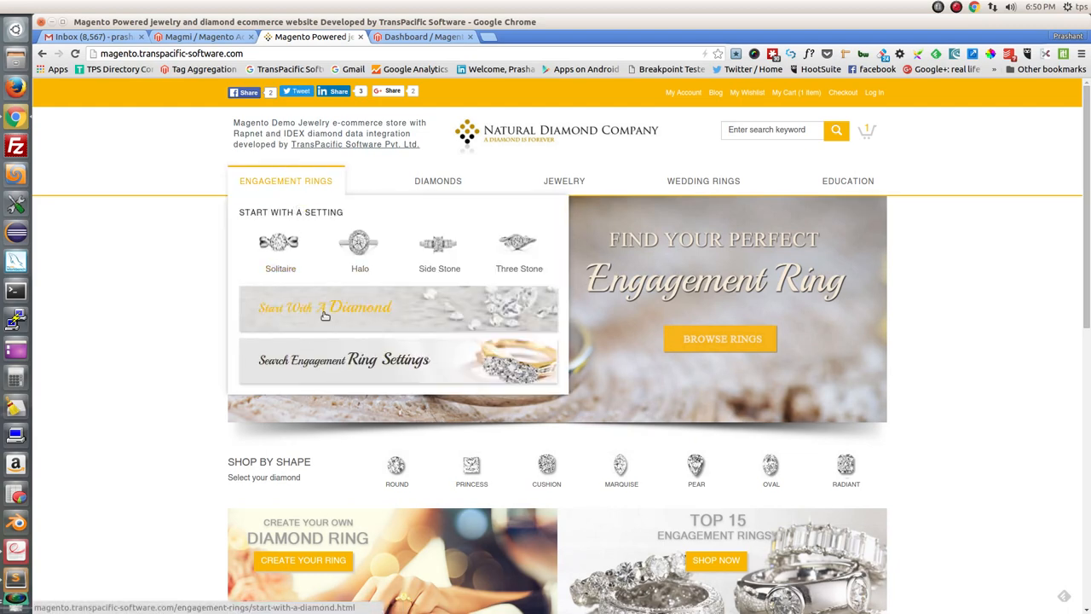
Start building a ring by choosing a diamond, and browse the round diamond results.
click(324, 306)
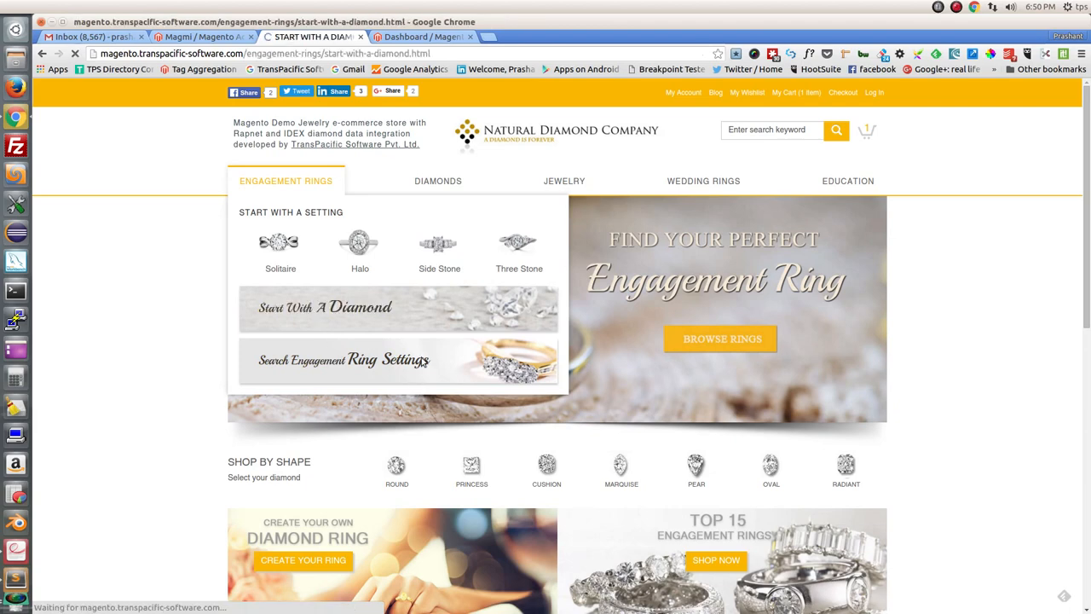
click(324, 307)
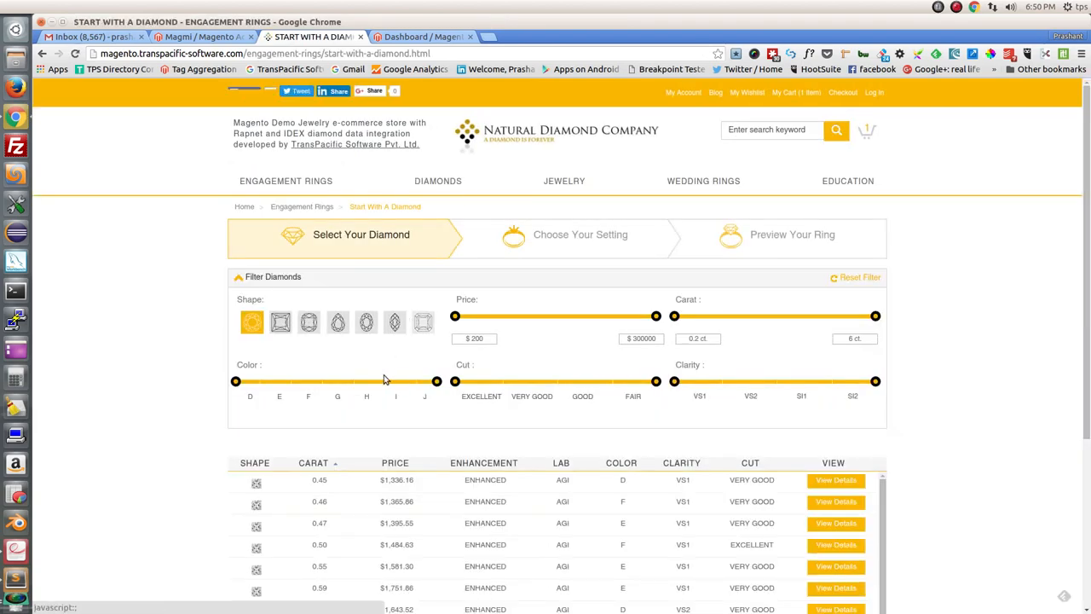
scroll(down, 3)
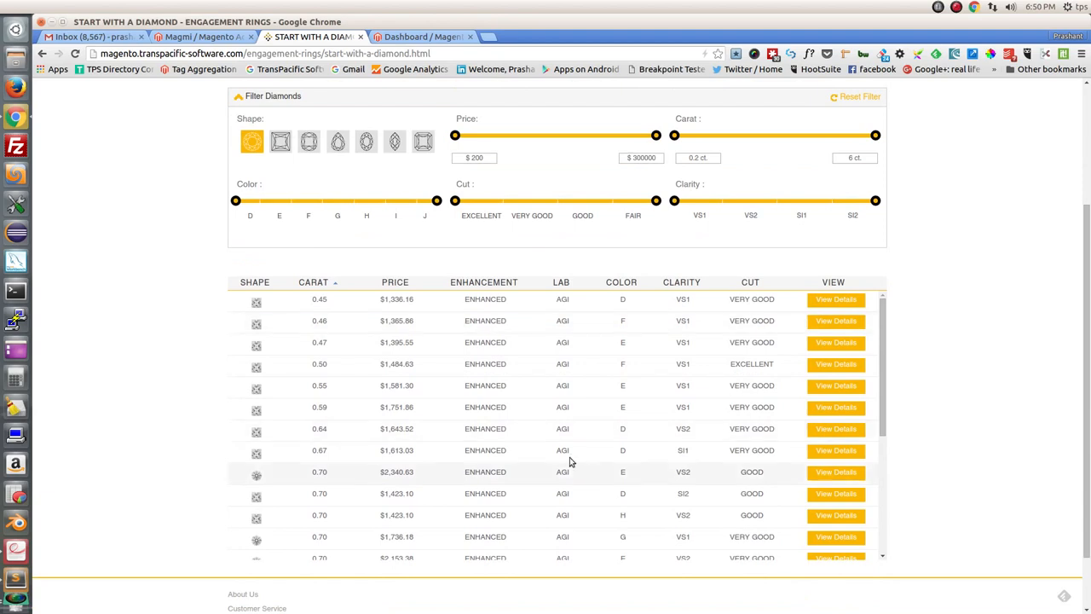
mouse_move(622, 322)
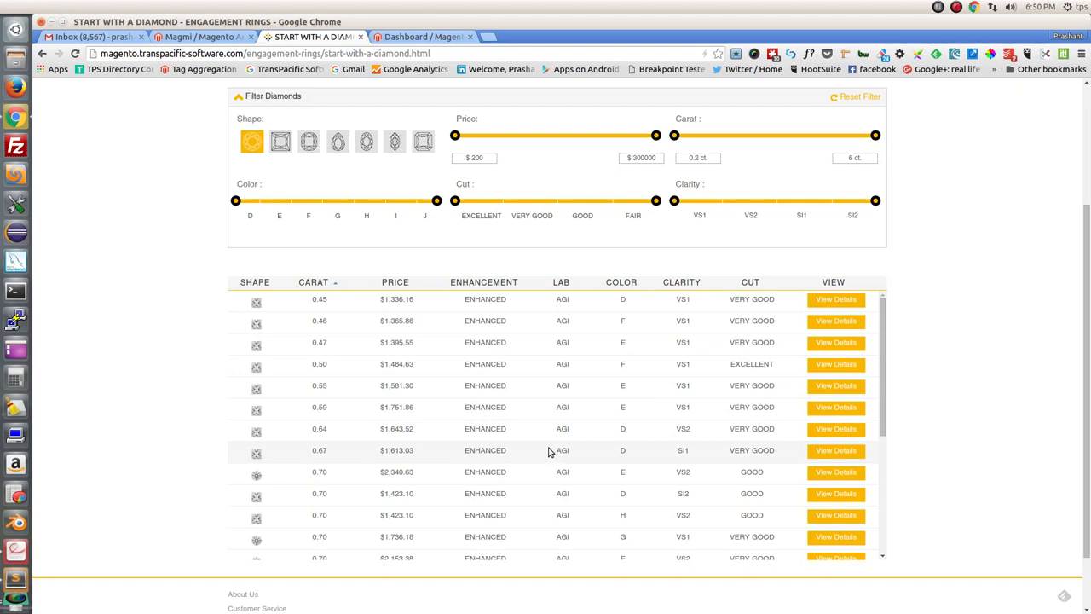
mouse_move(549, 452)
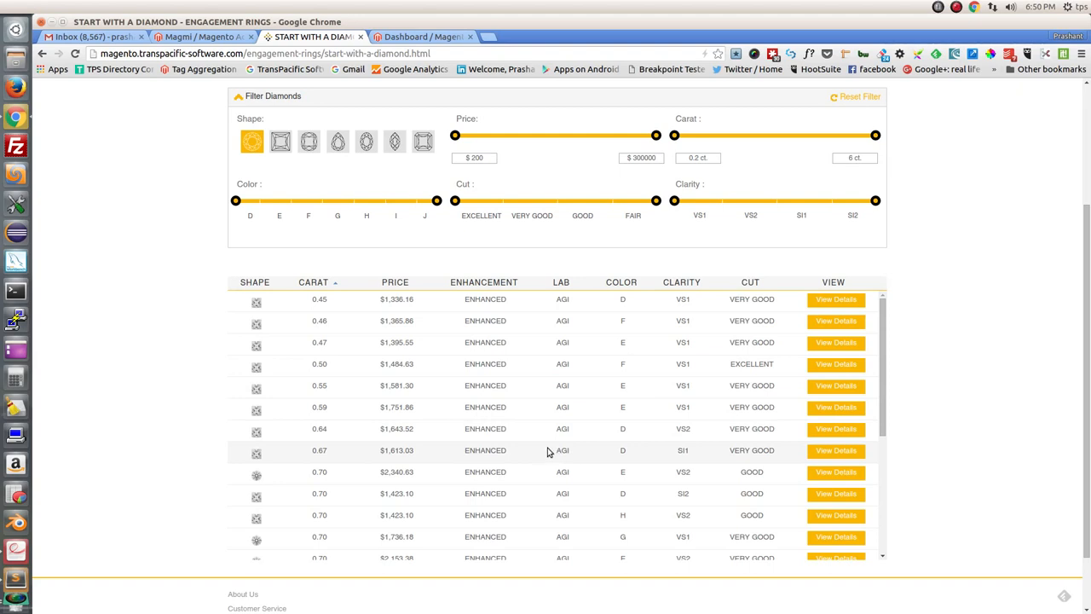
mouse_move(545, 453)
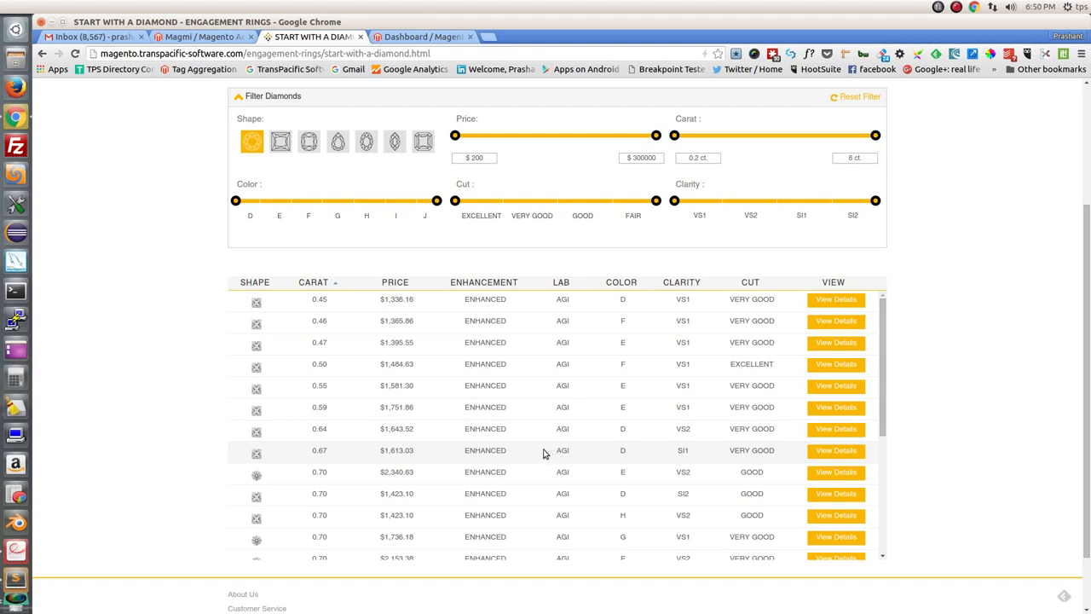
mouse_move(515, 447)
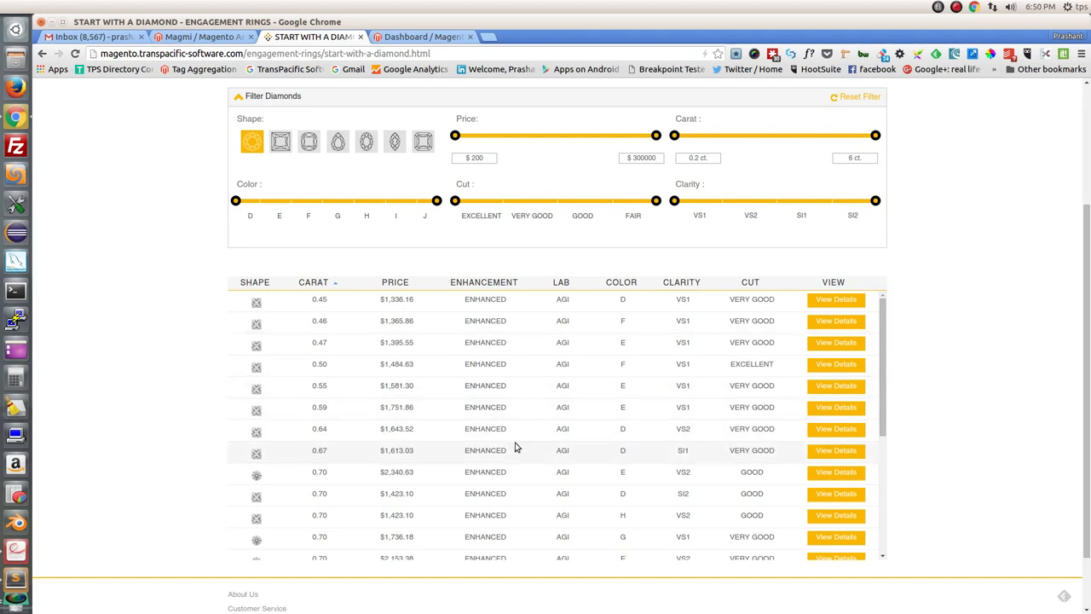
mouse_move(514, 446)
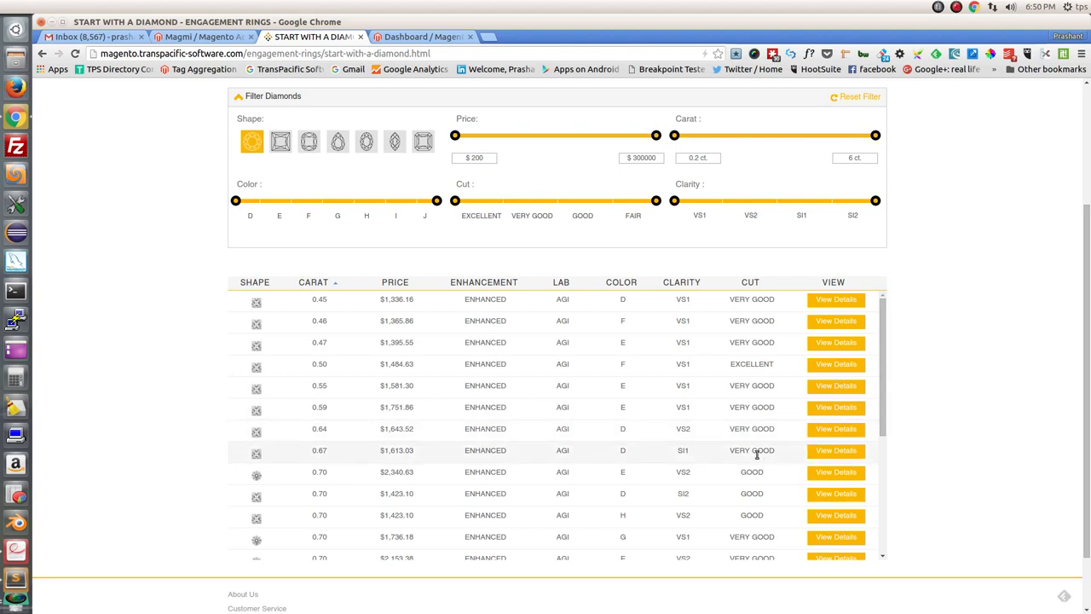
mouse_move(640, 183)
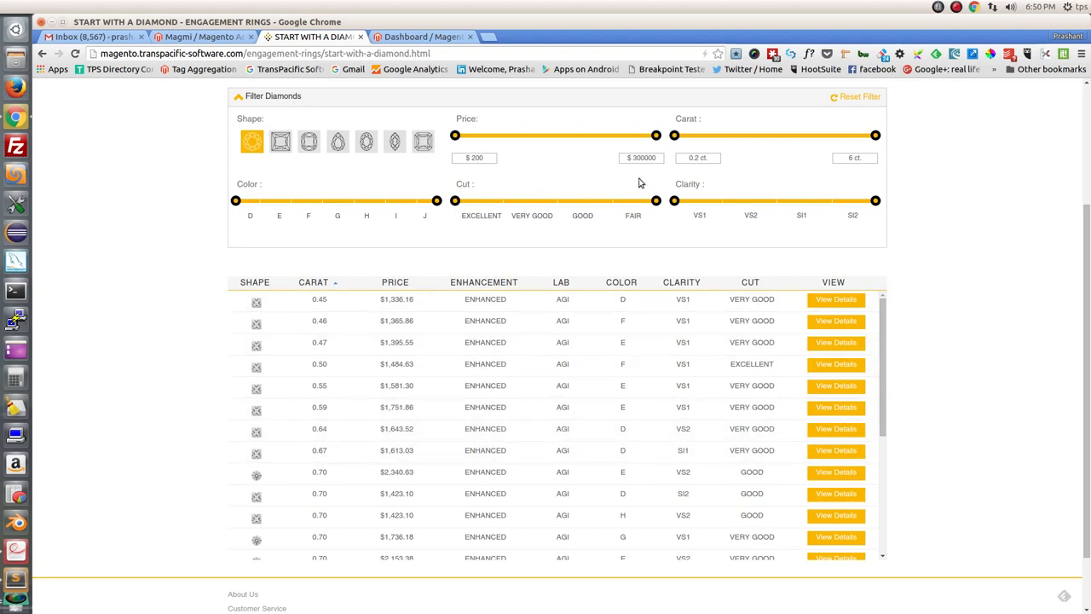
mouse_move(253, 261)
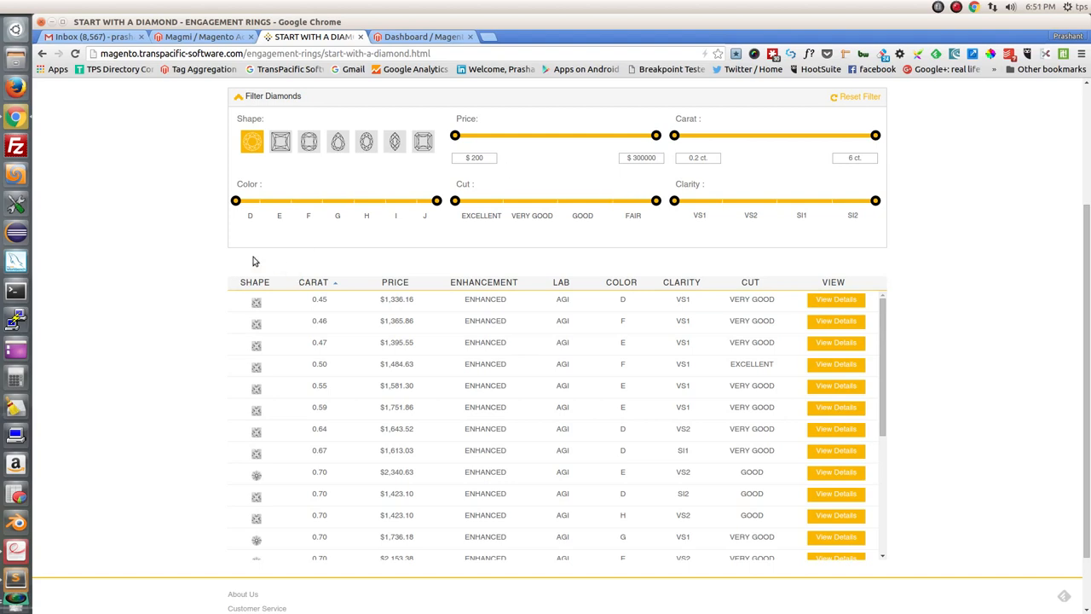
mouse_move(235, 250)
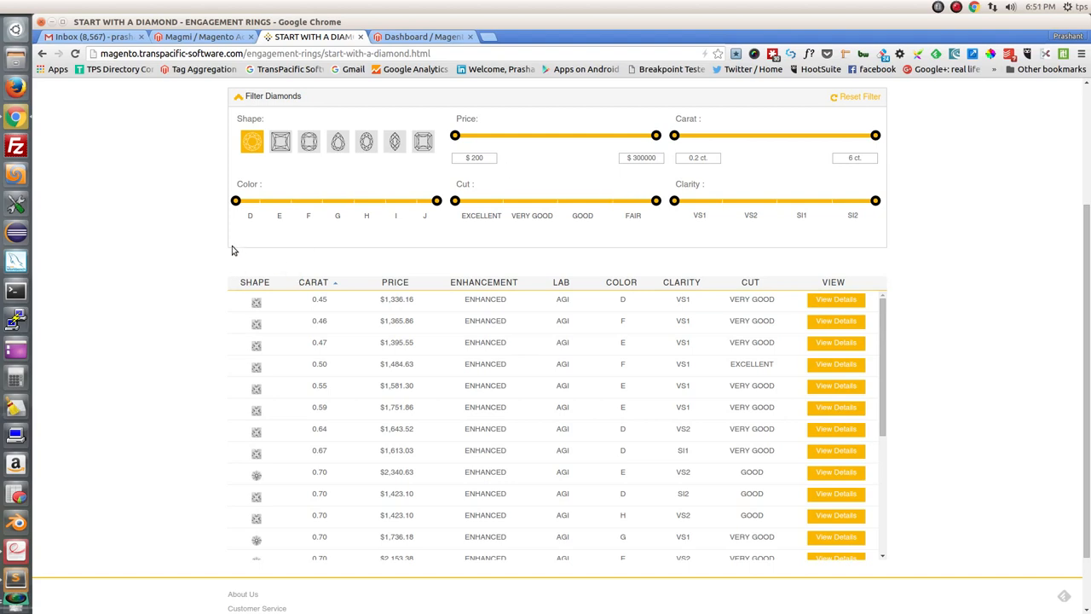
mouse_move(365, 142)
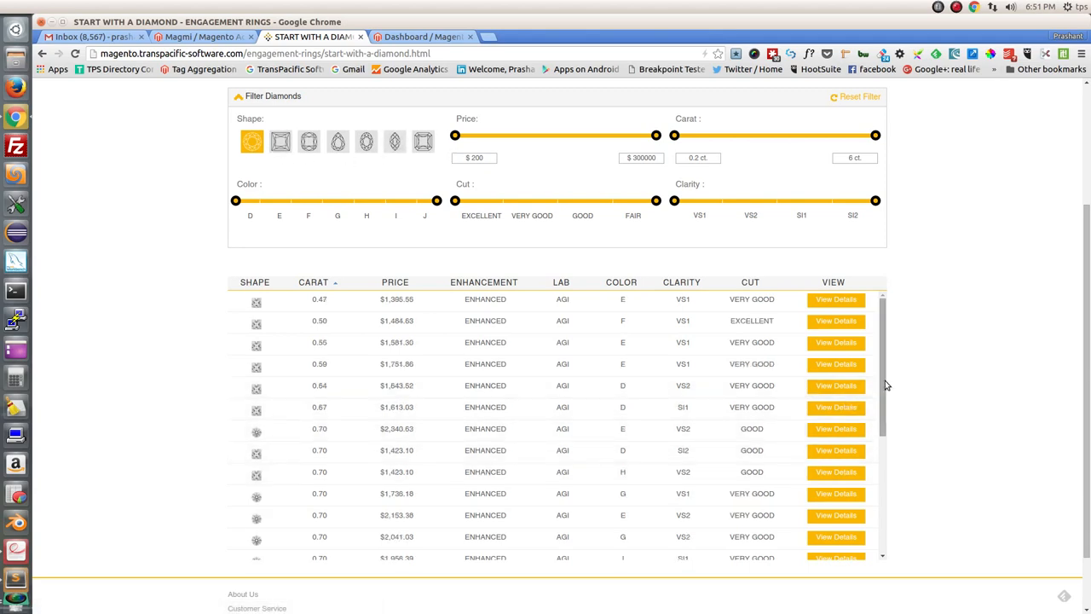
Narrow the Clarity slider to exclude VS1, keeping VS2 and lower-clarity stones.
scroll(down, 3)
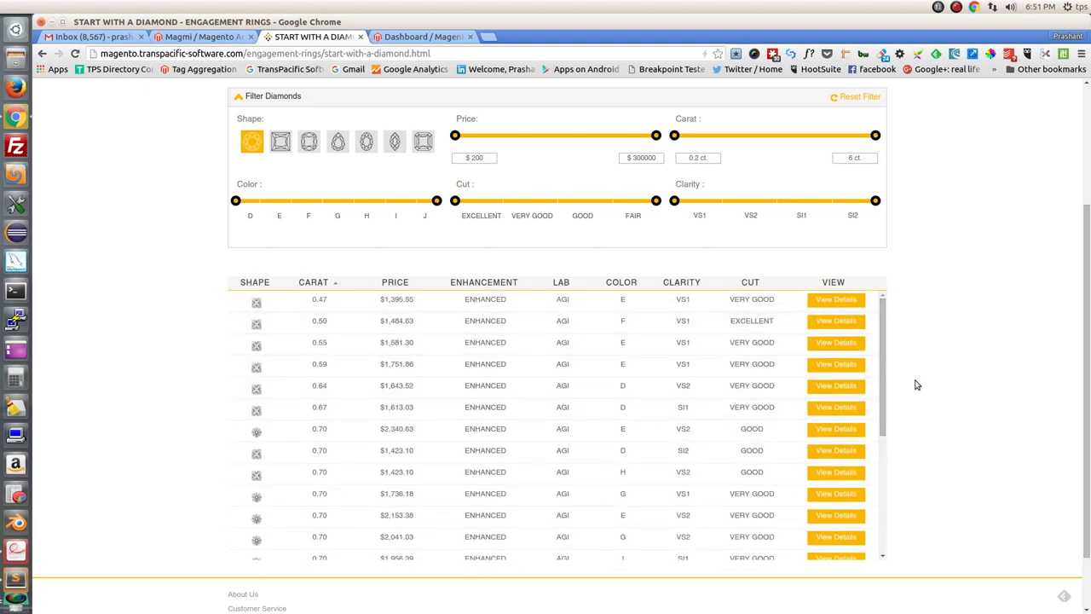
scroll(down, 3)
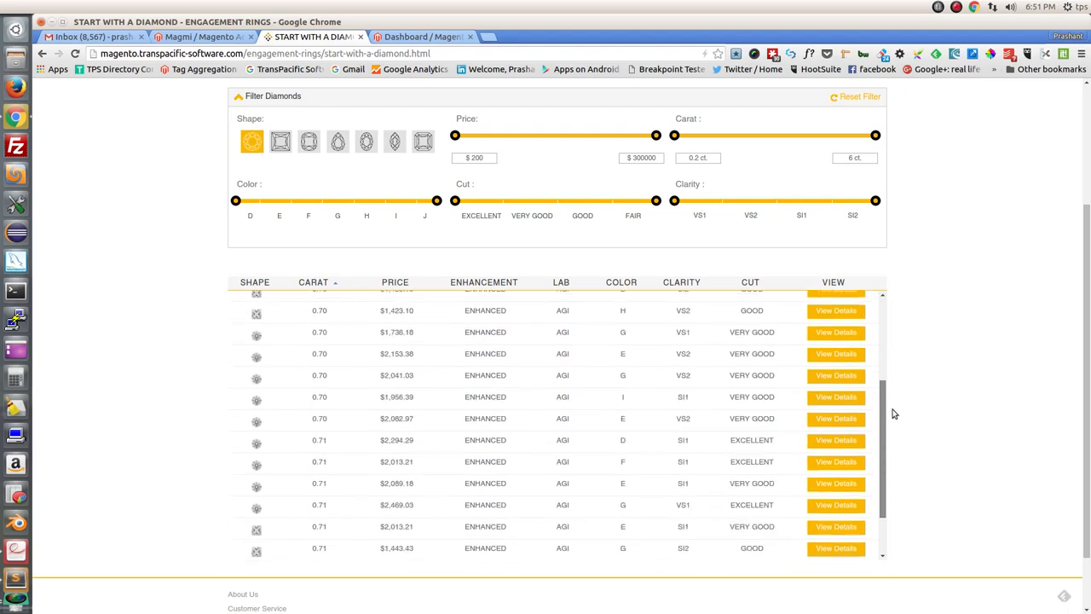
scroll(up, 3)
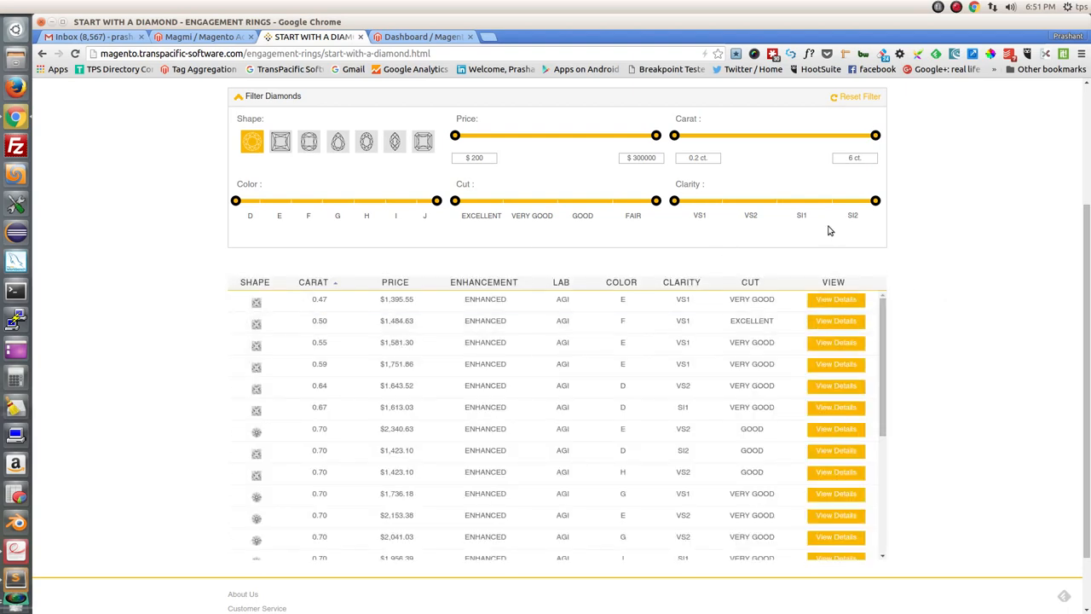
drag(675, 200, 724, 201)
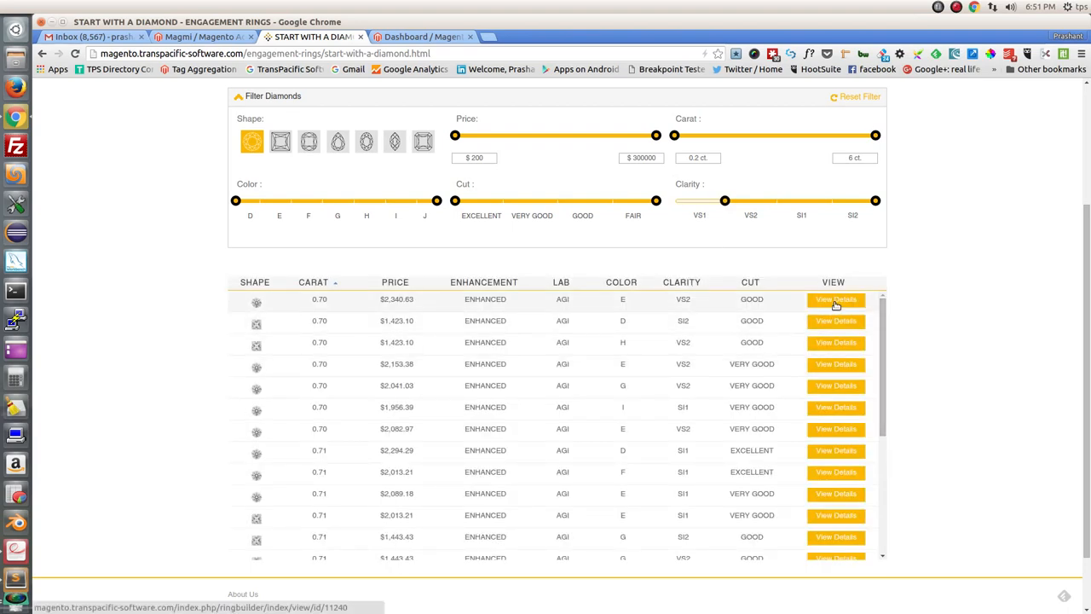
View the specifications of the 0.70 ct round E VS2 diamond priced $2,340.63.
click(836, 299)
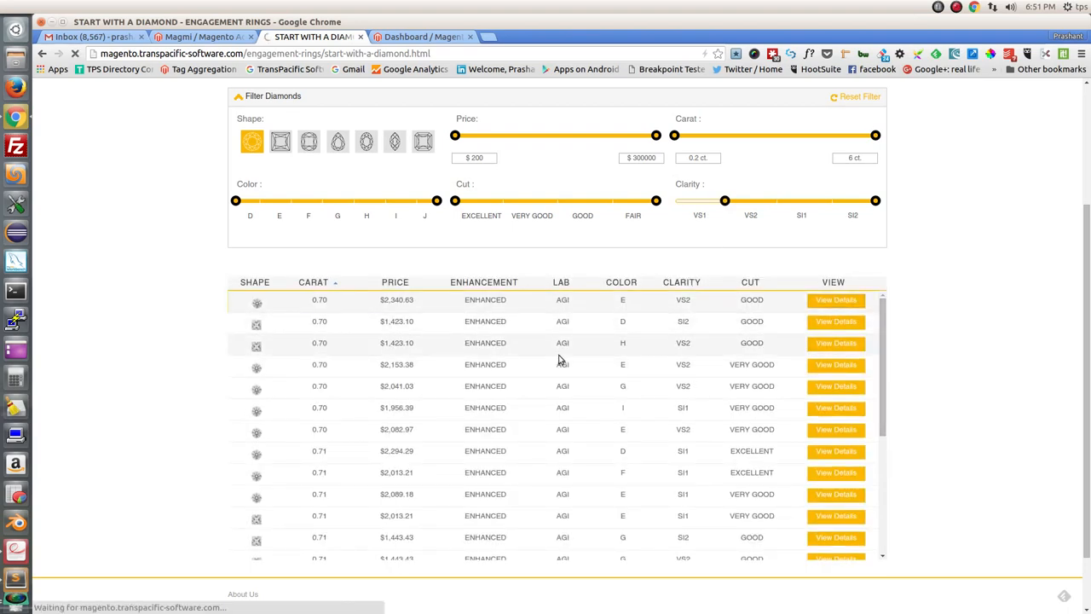
click(835, 299)
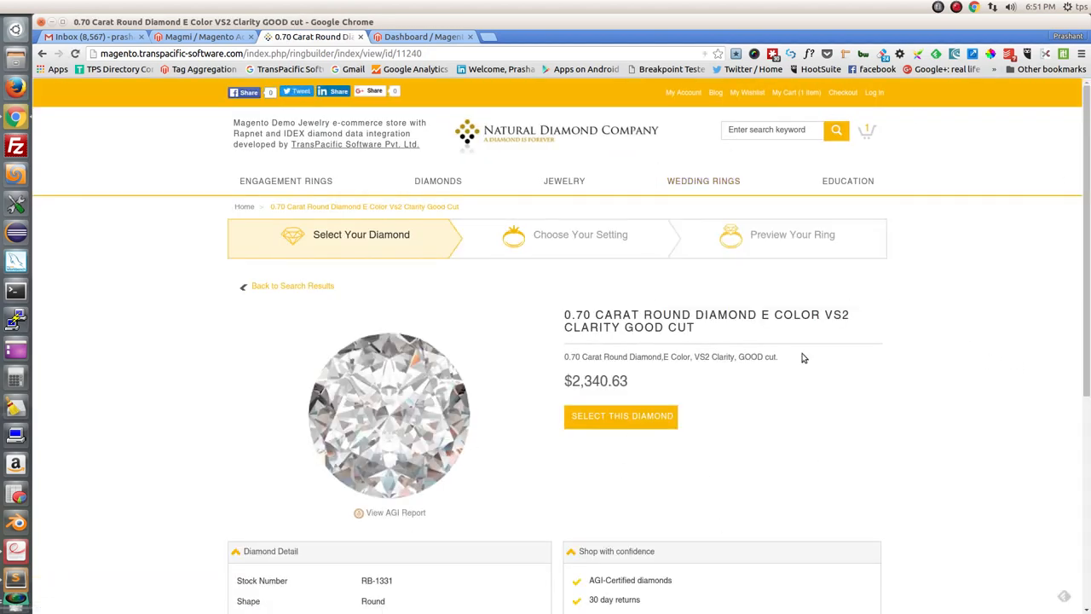
scroll(down, 3)
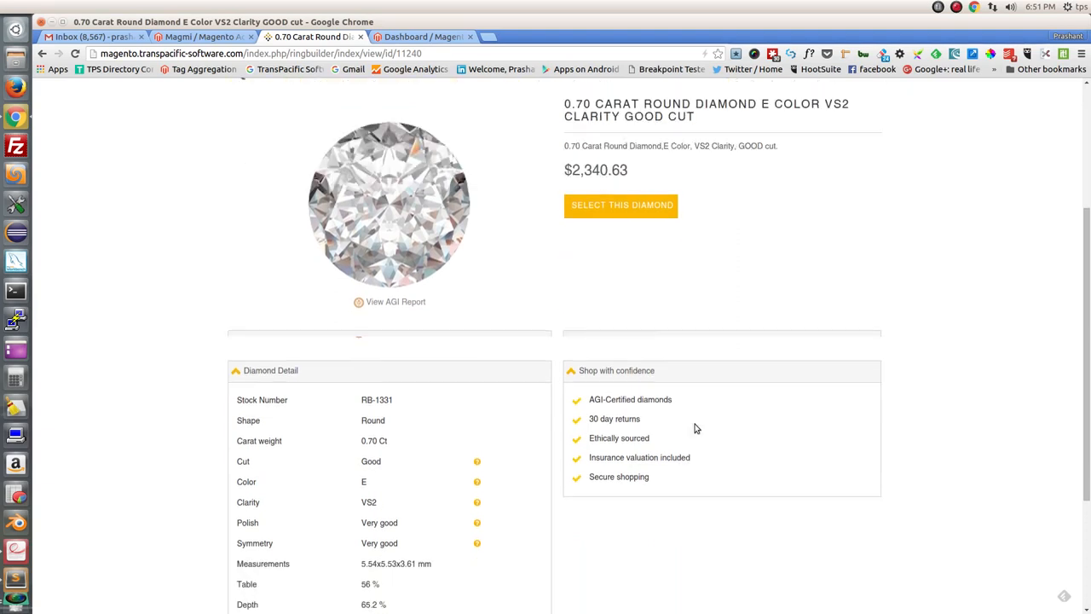
scroll(down, 3)
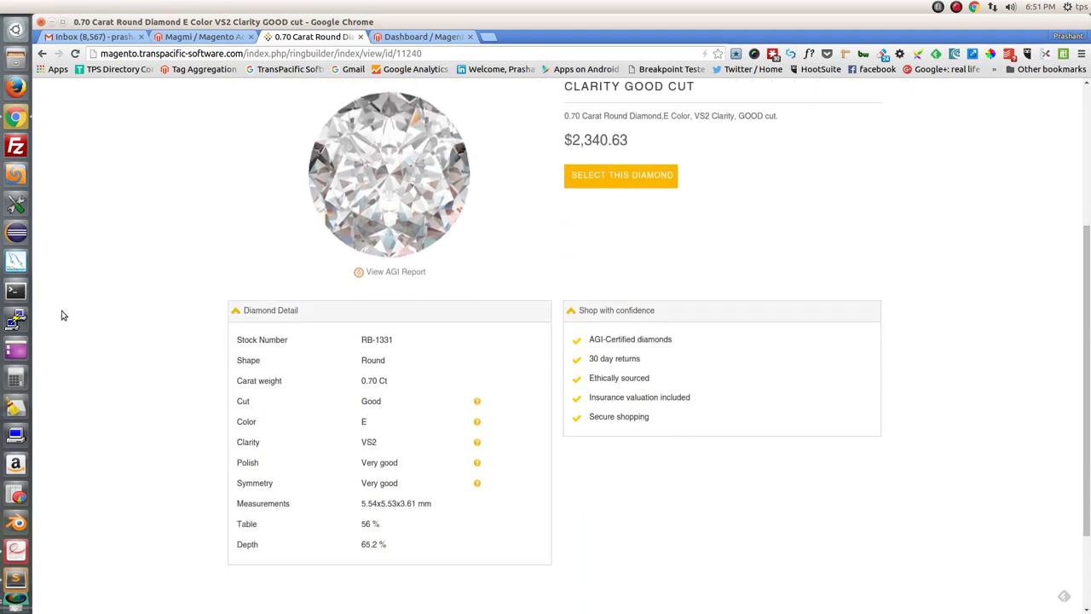
scroll(up, 3)
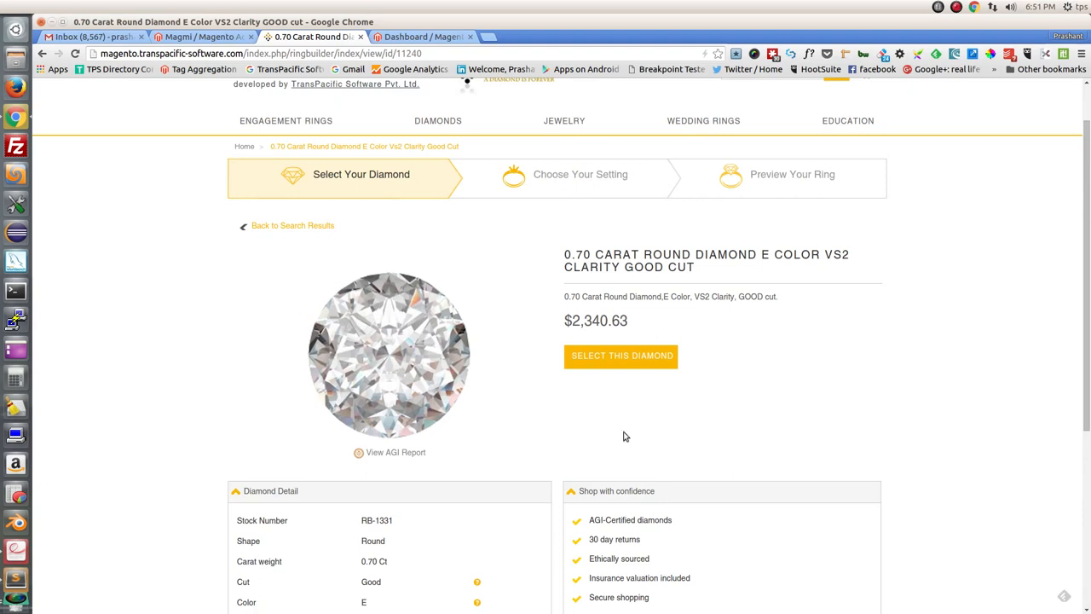
mouse_move(623, 356)
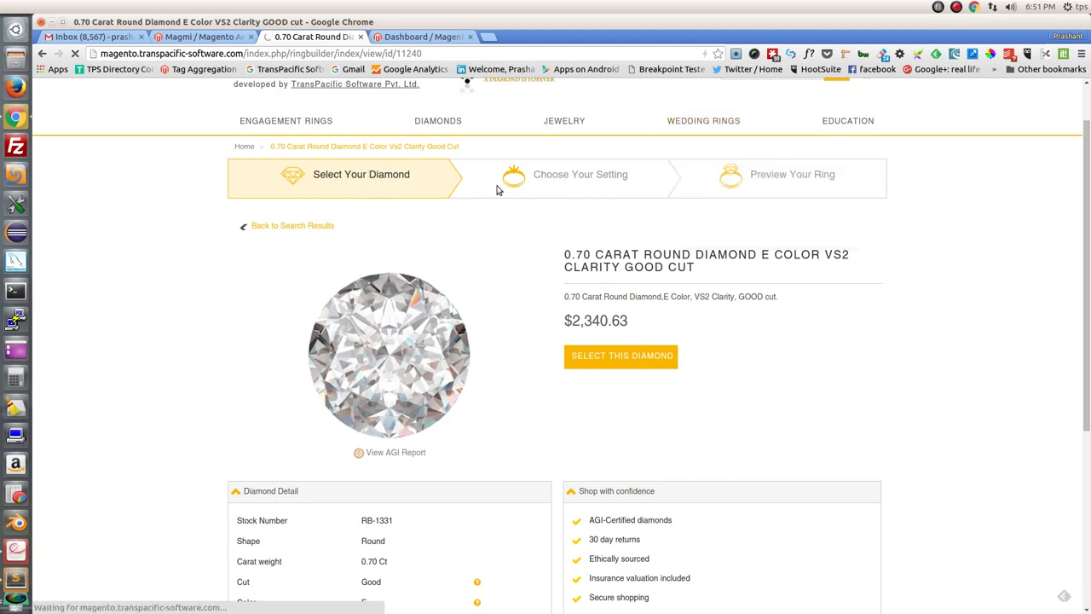
Continue to Choose Your Setting and browse the 441 engagement ring settings.
click(622, 355)
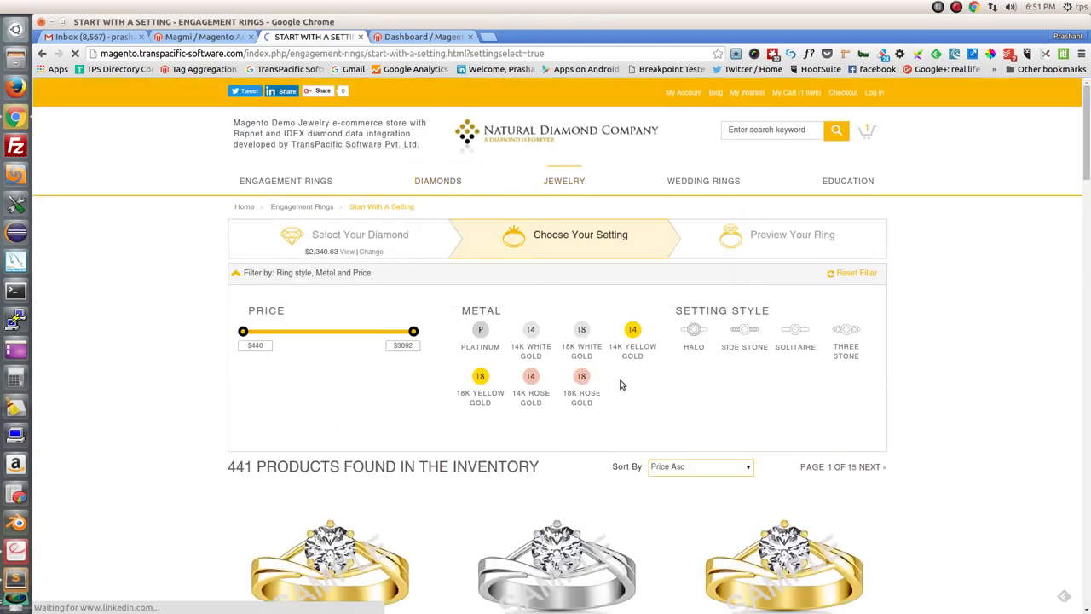
scroll(down, 3)
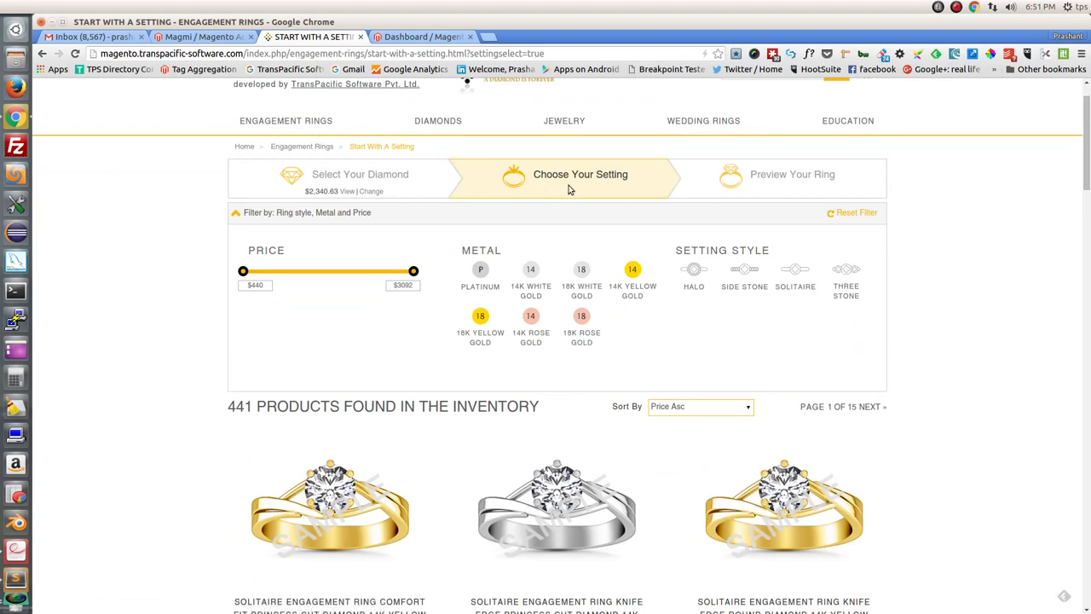
mouse_move(286, 121)
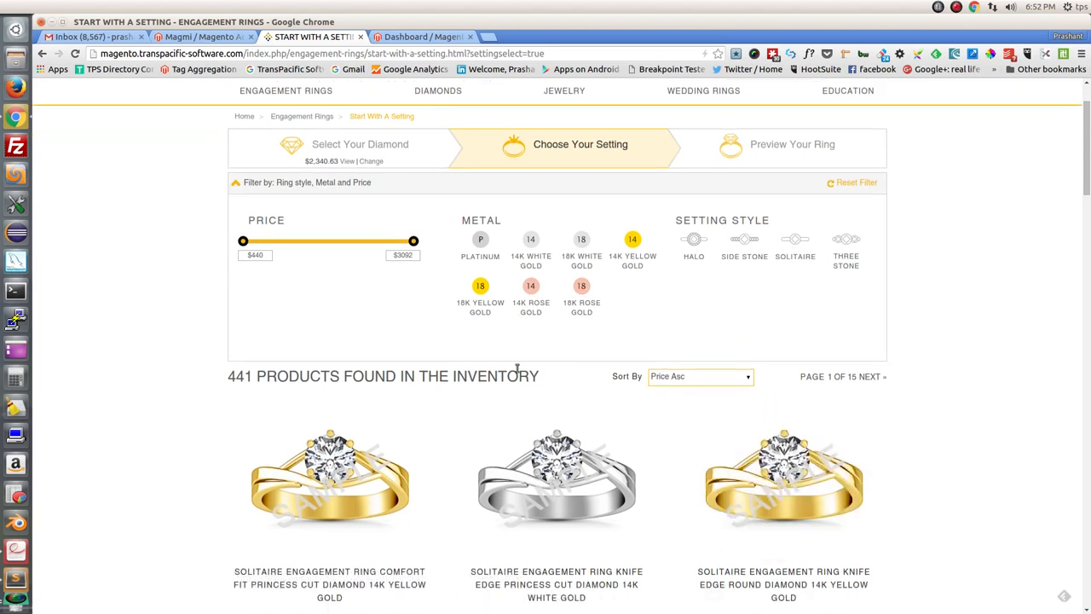
mouse_move(690, 300)
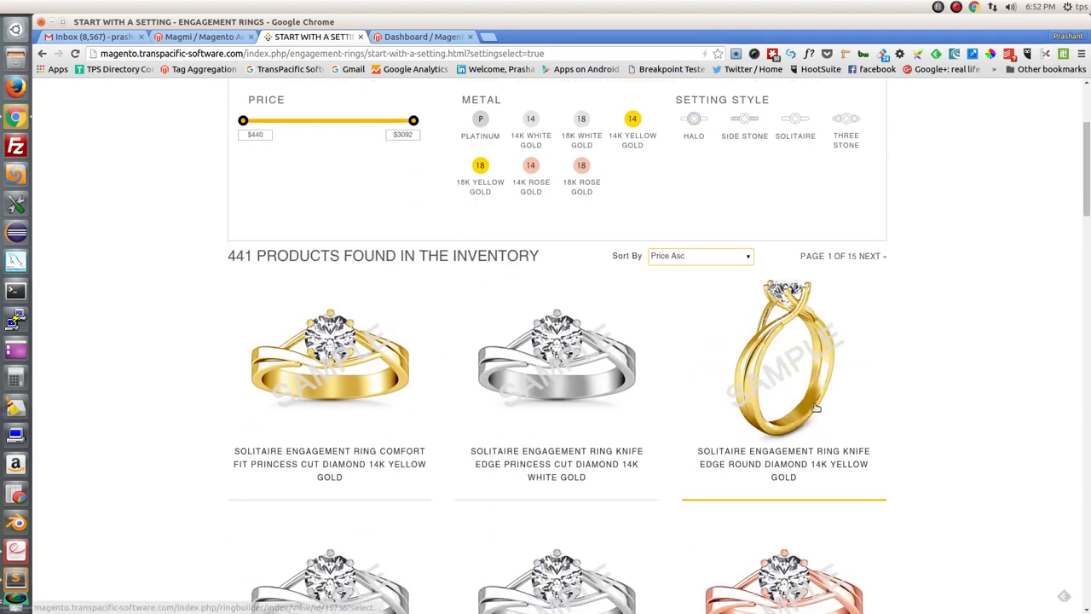
Open the Solitaire Knife Edge Round Diamond 14K yellow gold setting and scroll its details.
click(782, 358)
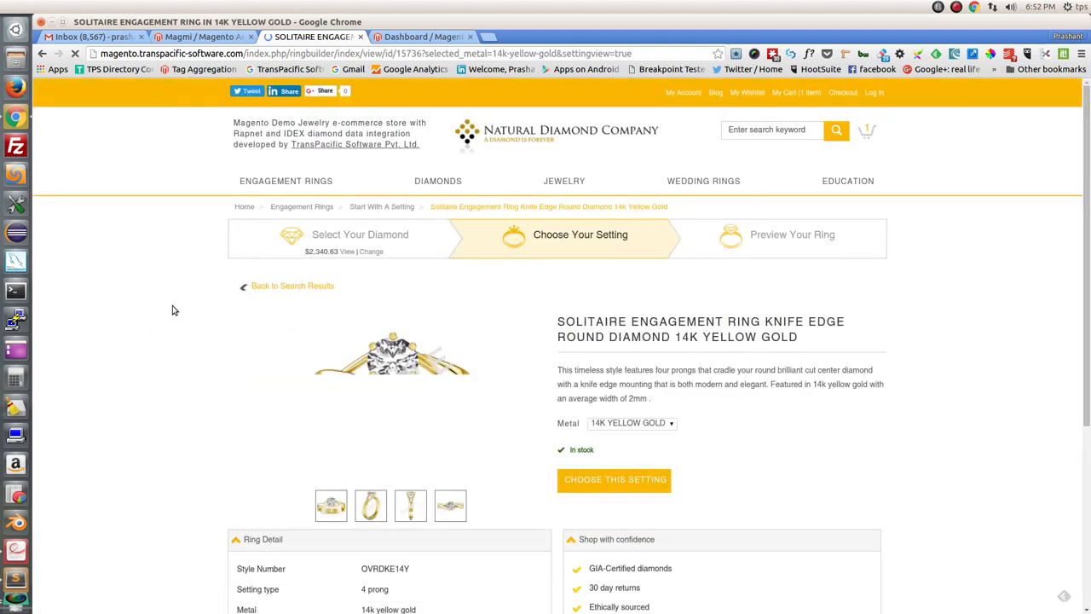
scroll(down, 3)
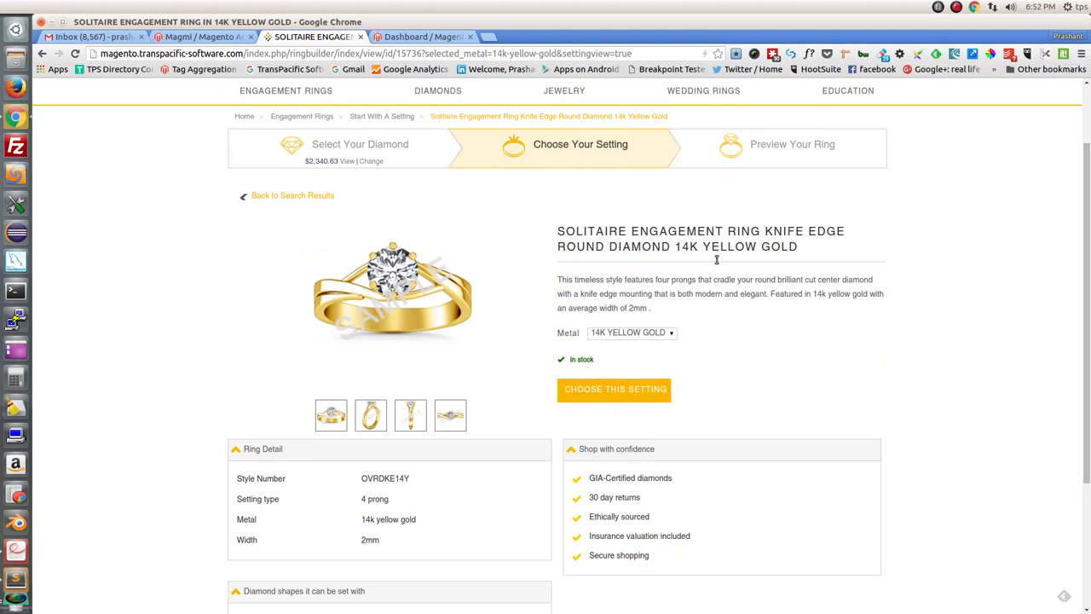
mouse_move(645, 337)
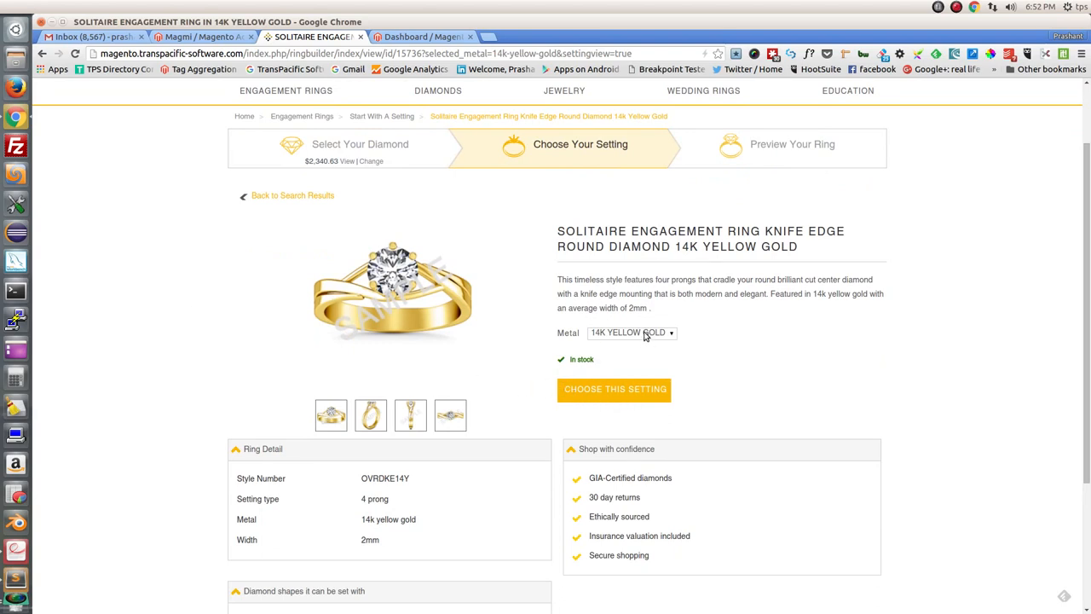
mouse_move(635, 271)
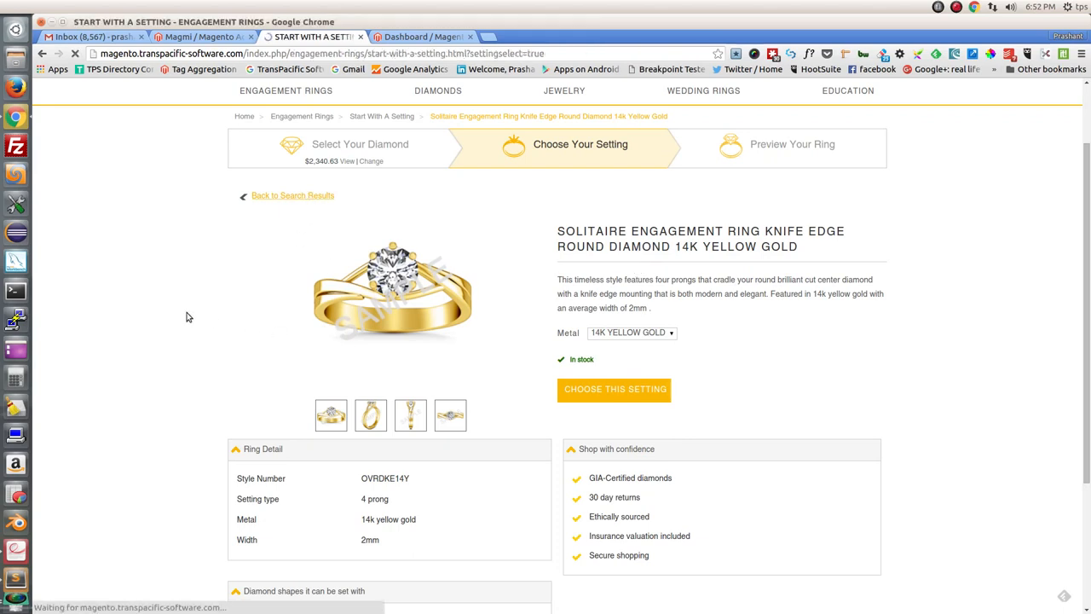
Return to the ring settings results and scroll toward the 14K rose gold princess cut knife edge ring.
click(293, 195)
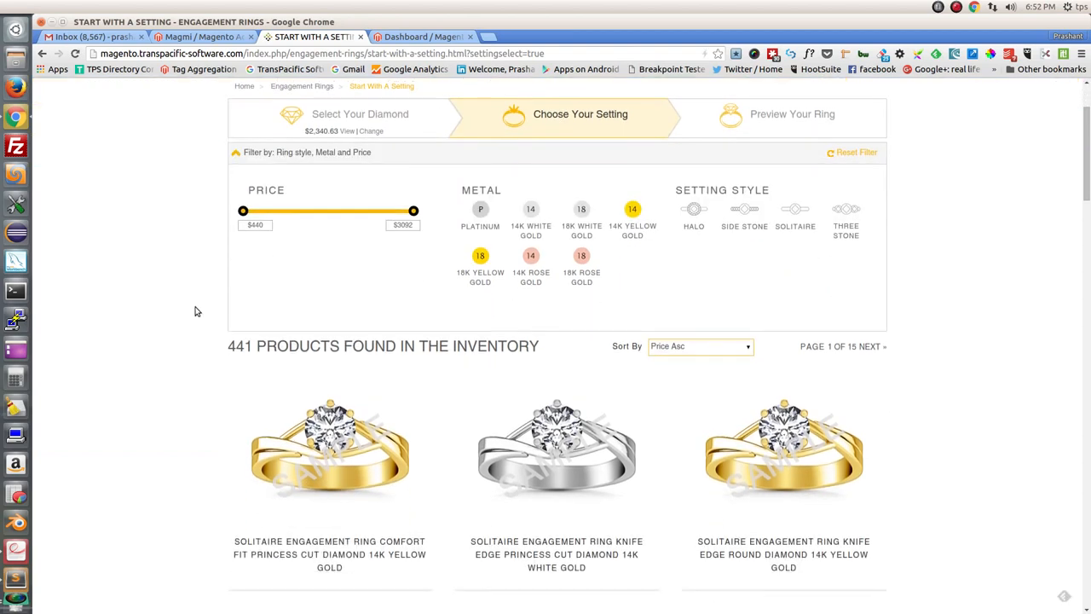
scroll(down, 3)
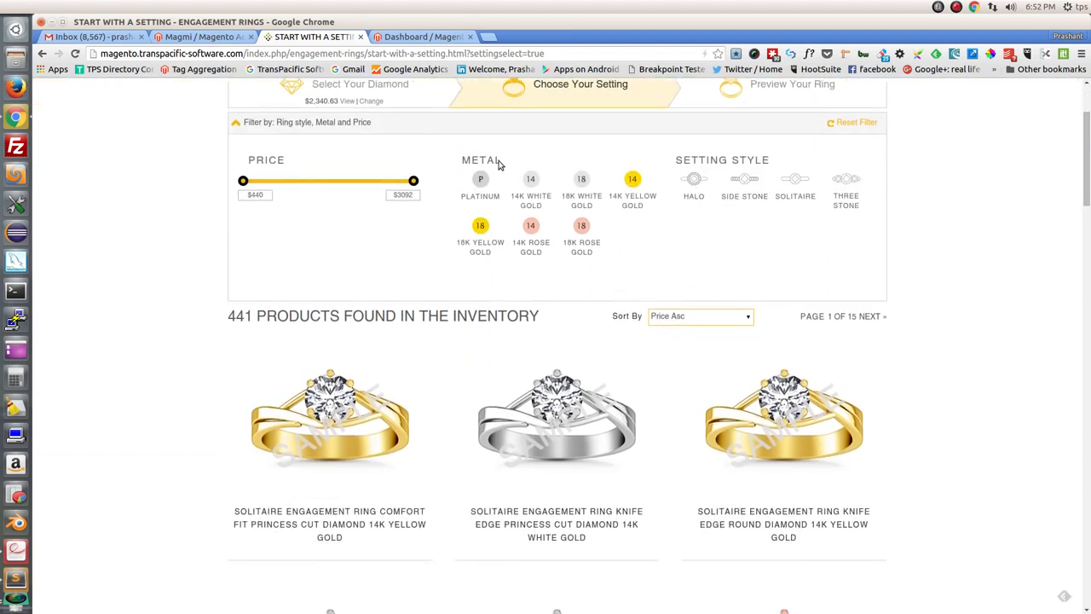
scroll(down, 3)
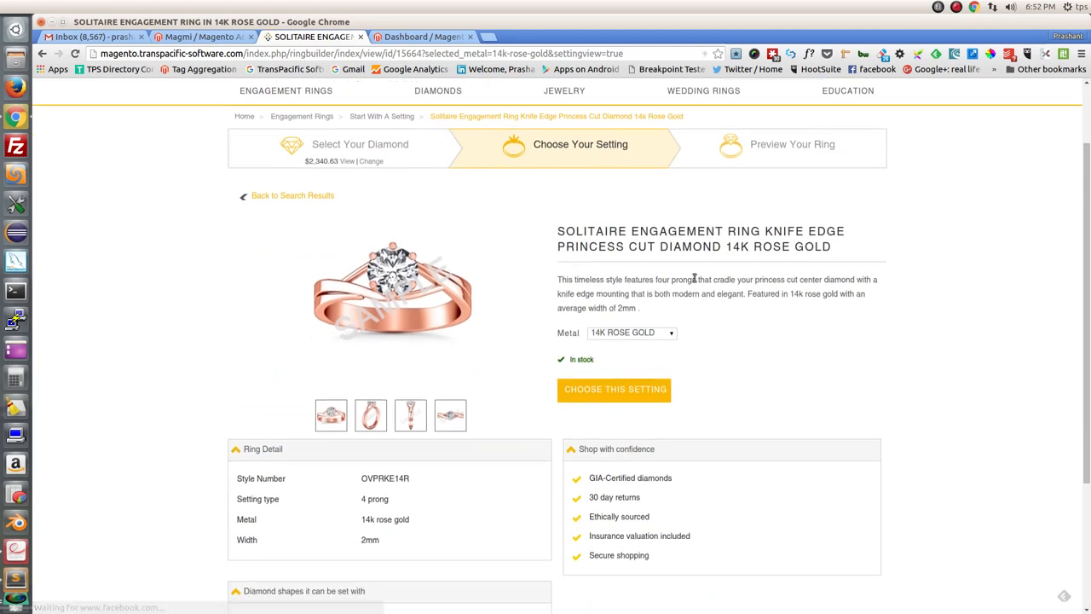
Switch the princess cut knife edge setting to 18K white gold and review its Ring Detail.
click(631, 333)
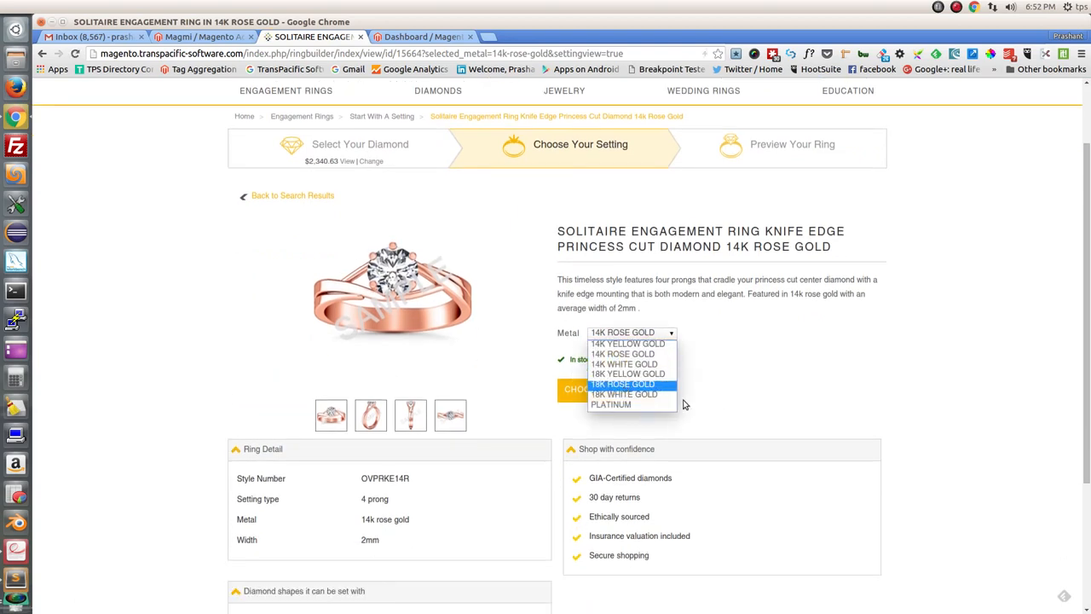
mouse_move(623, 394)
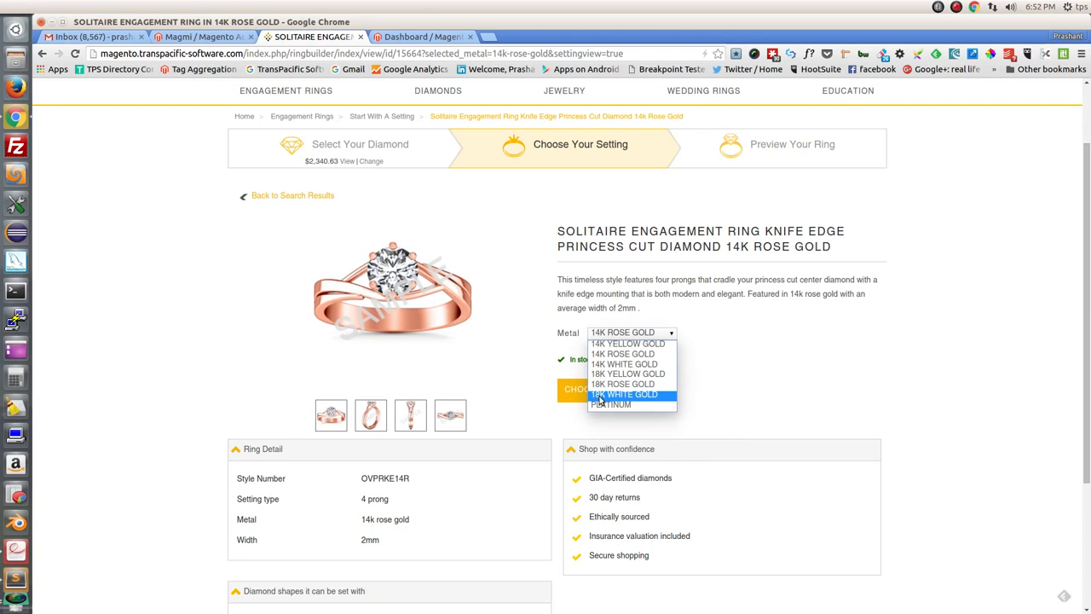
click(624, 394)
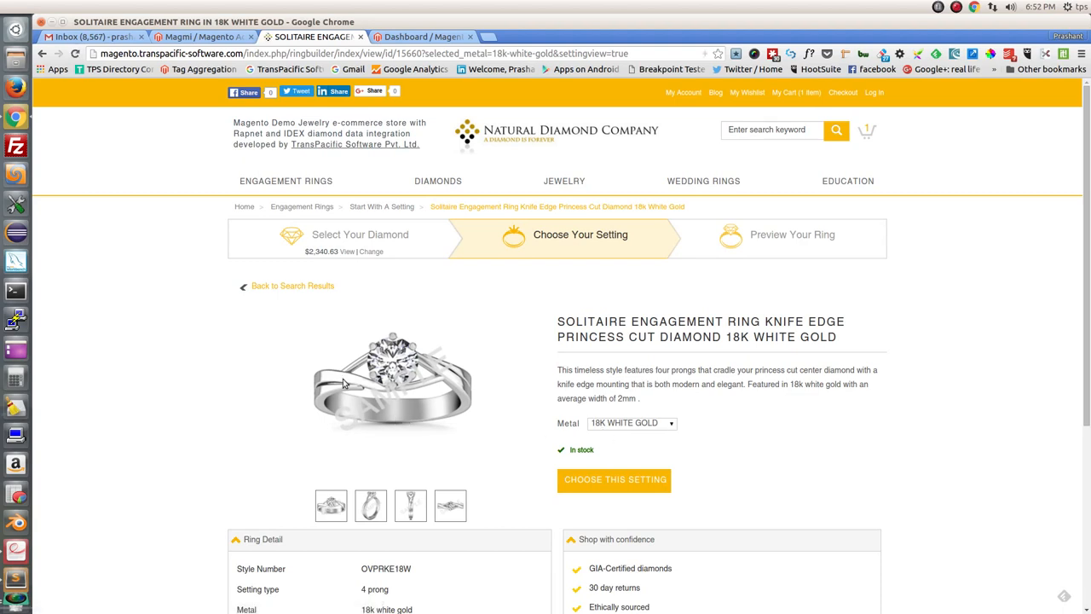
mouse_move(452, 424)
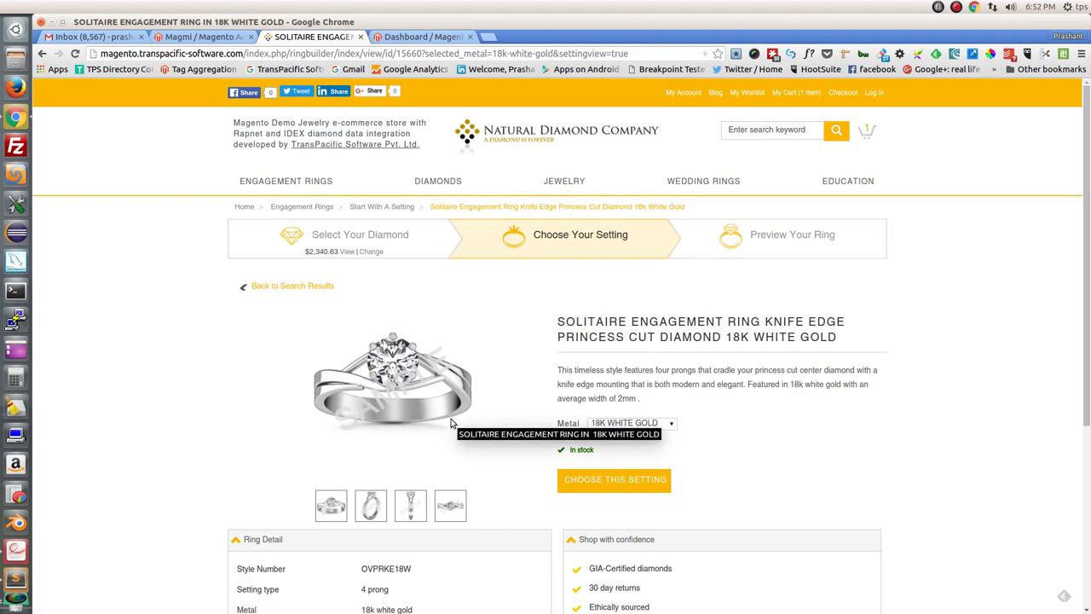
mouse_move(433, 322)
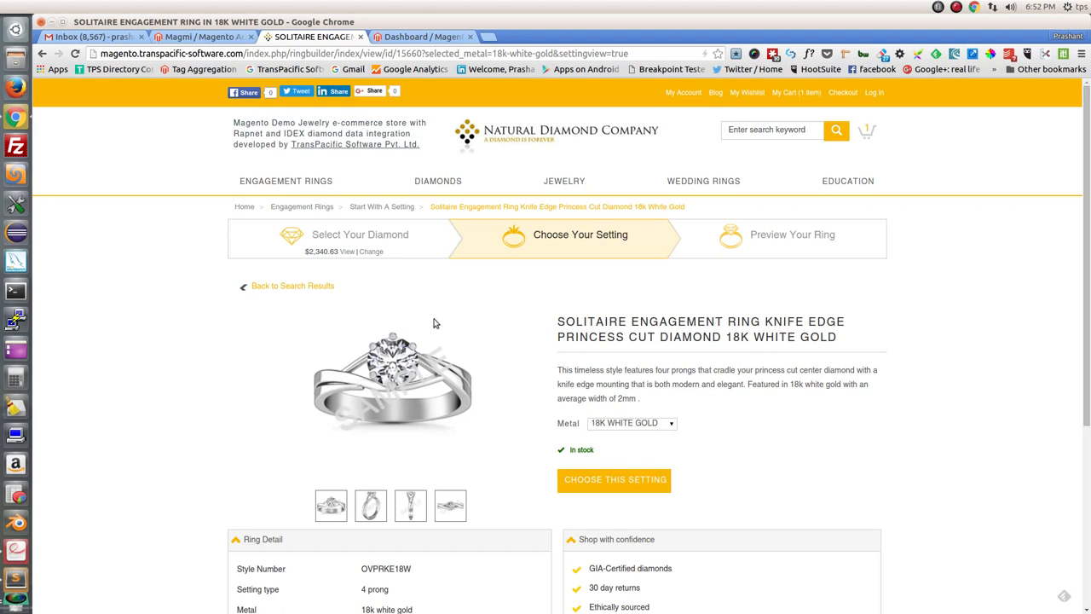
mouse_move(500, 363)
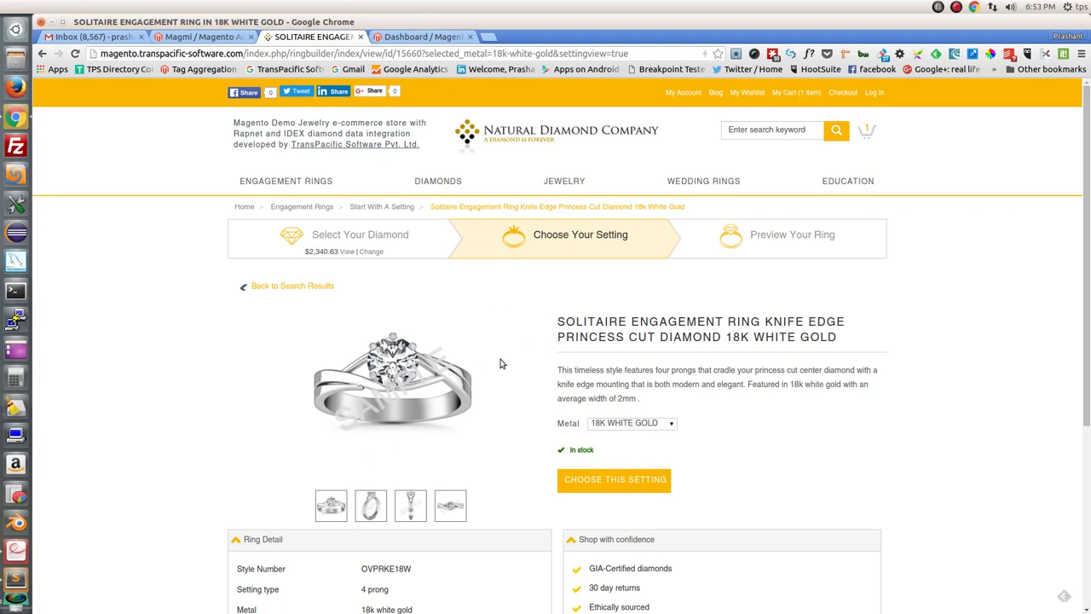
scroll(down, 3)
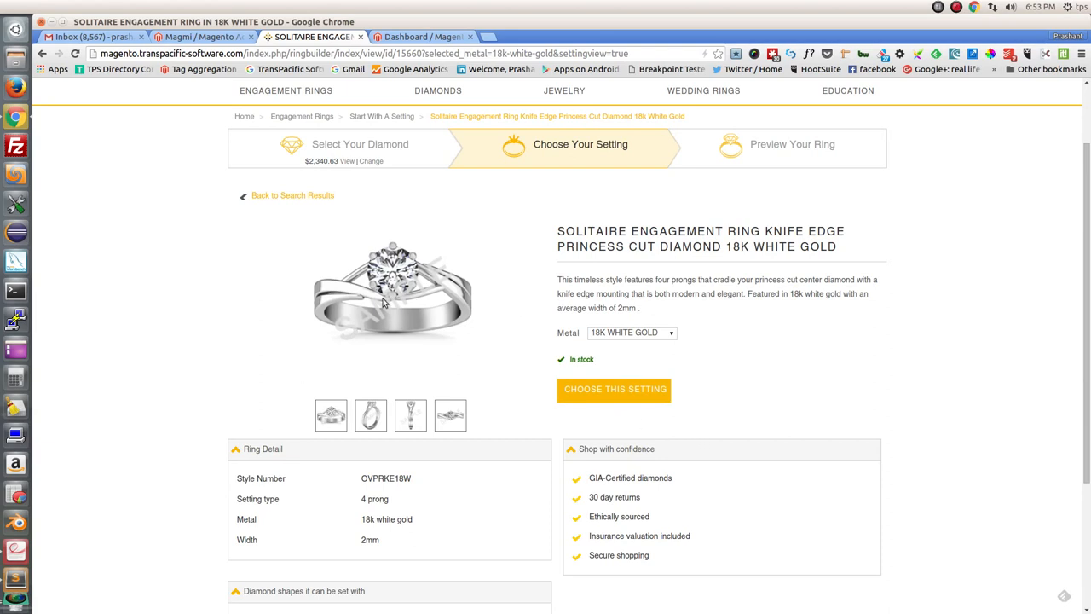
mouse_move(205, 436)
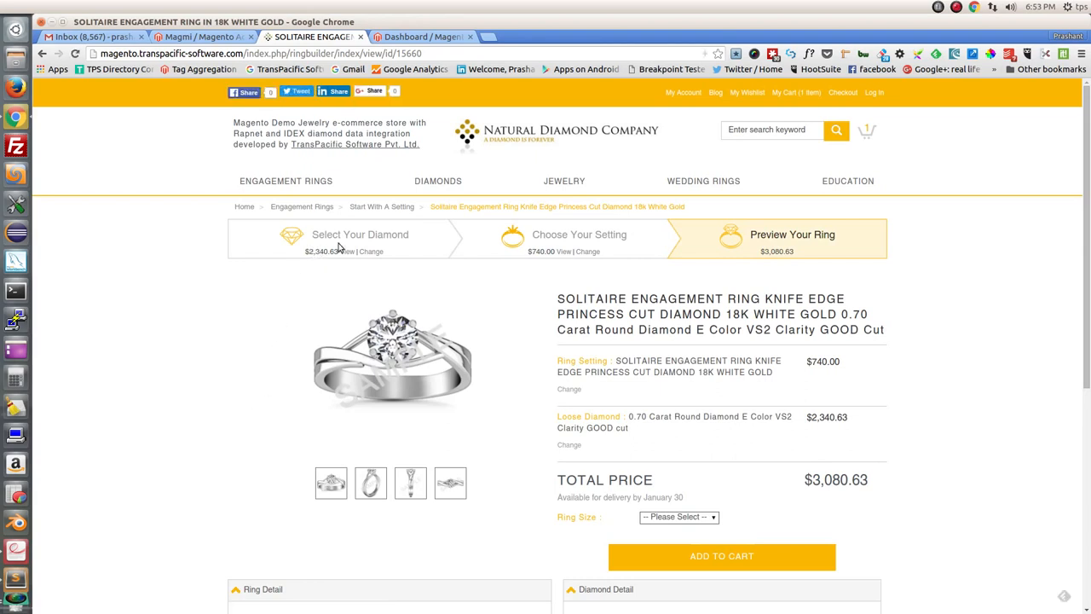
mouse_move(546, 268)
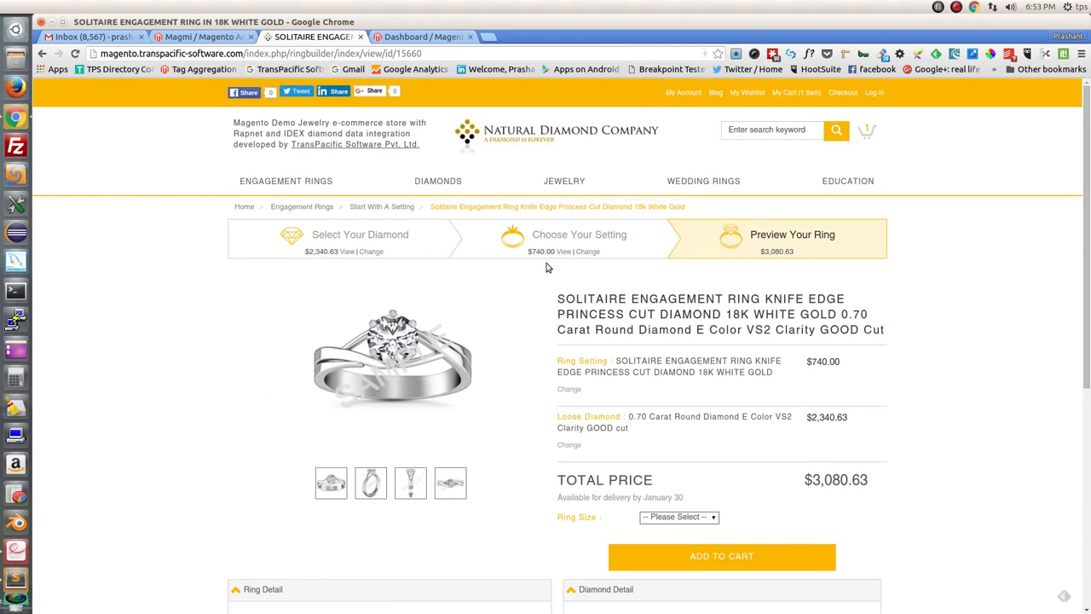
Pick ring size 6 ¾ for the $3,080.63 ring and scroll to the Diamond Detail.
scroll(down, 3)
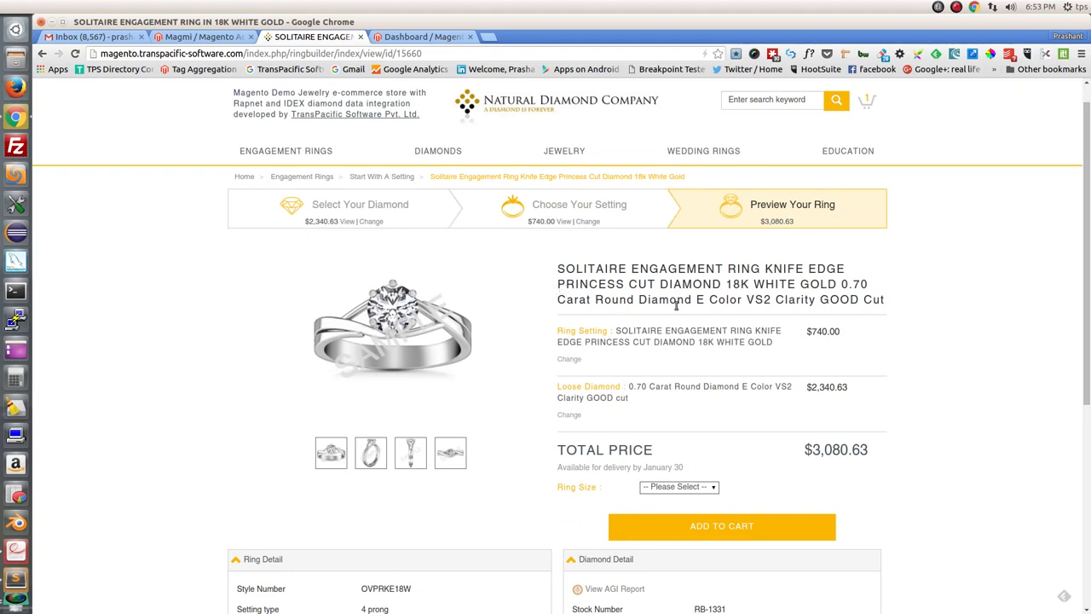
mouse_move(837, 451)
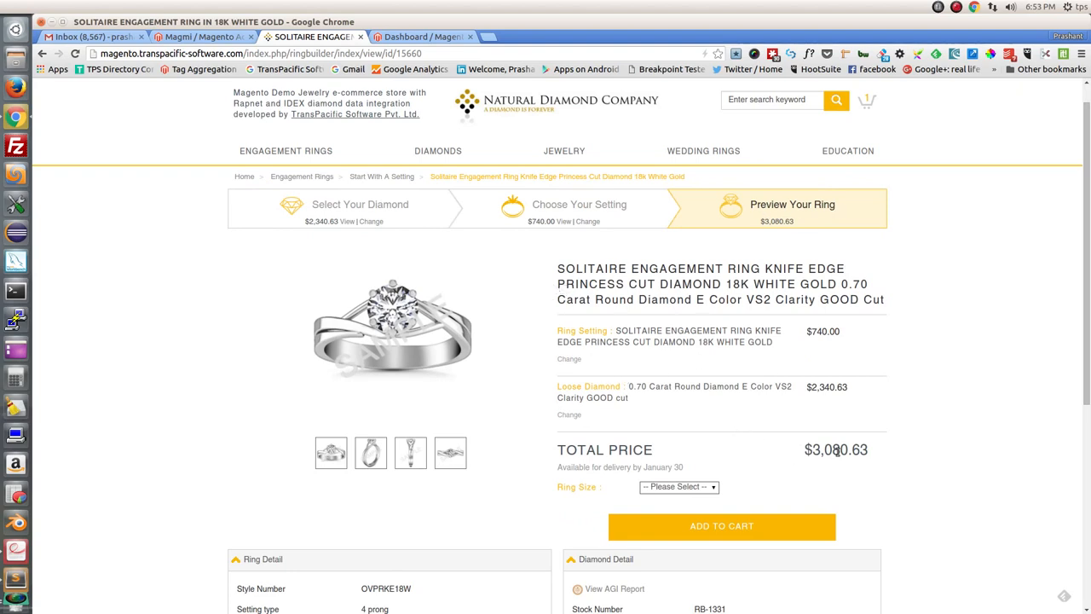
mouse_move(597, 377)
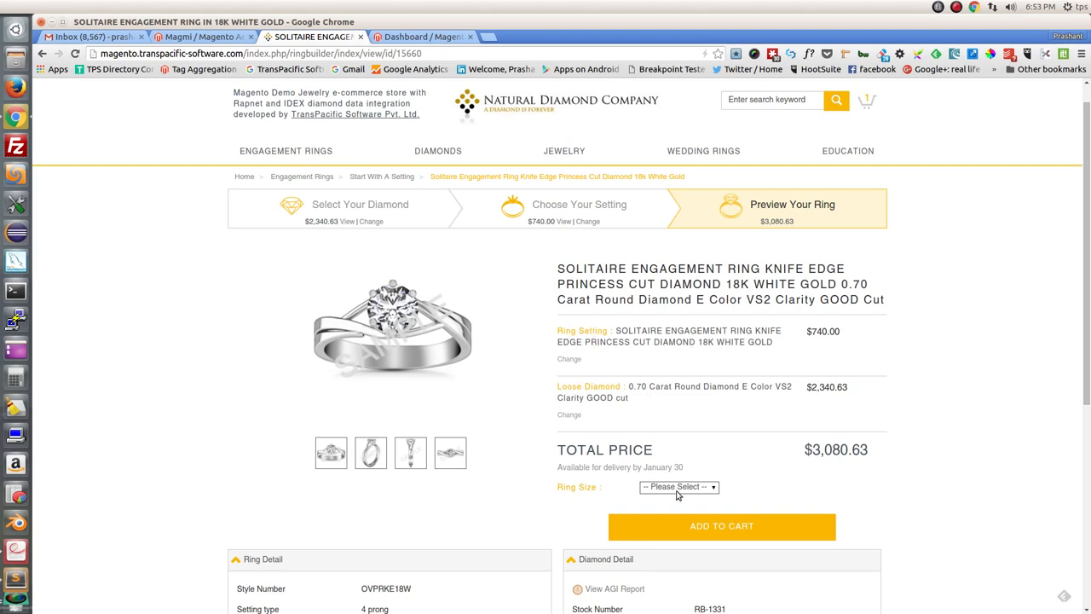
click(679, 486)
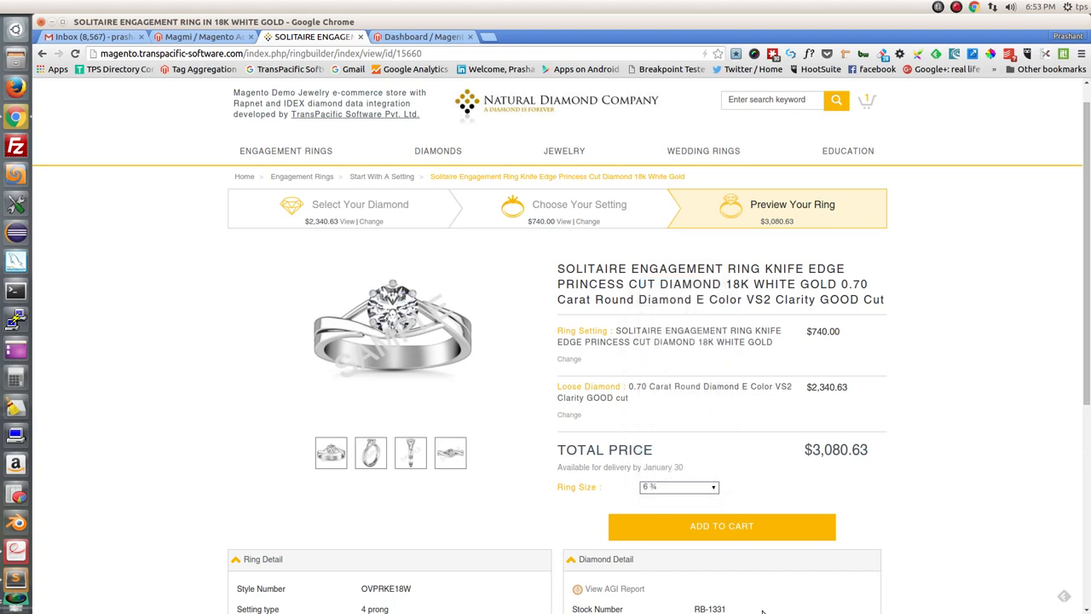
scroll(down, 3)
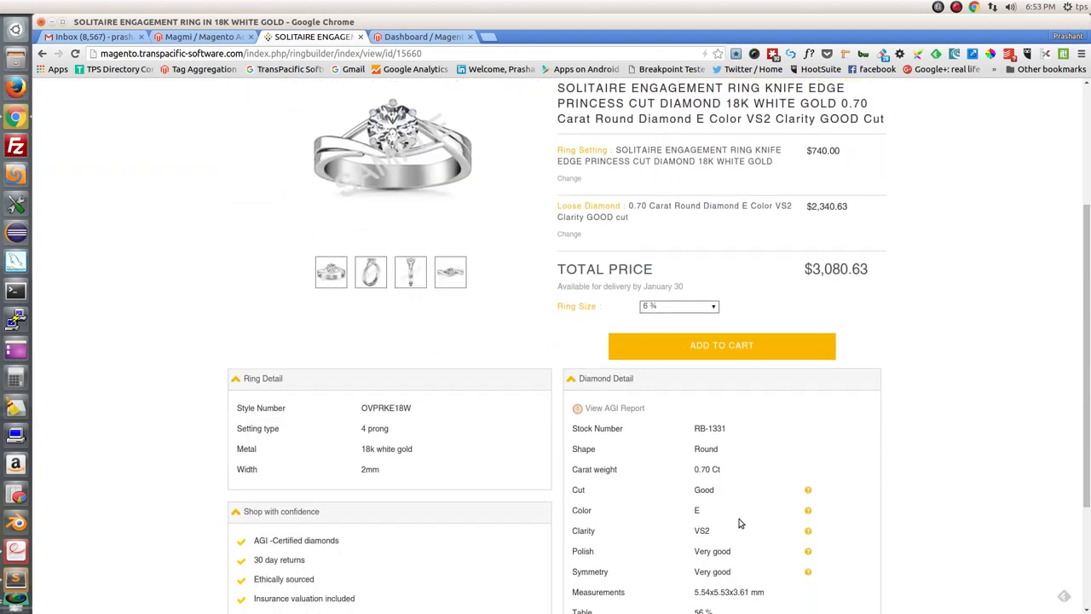
scroll(down, 3)
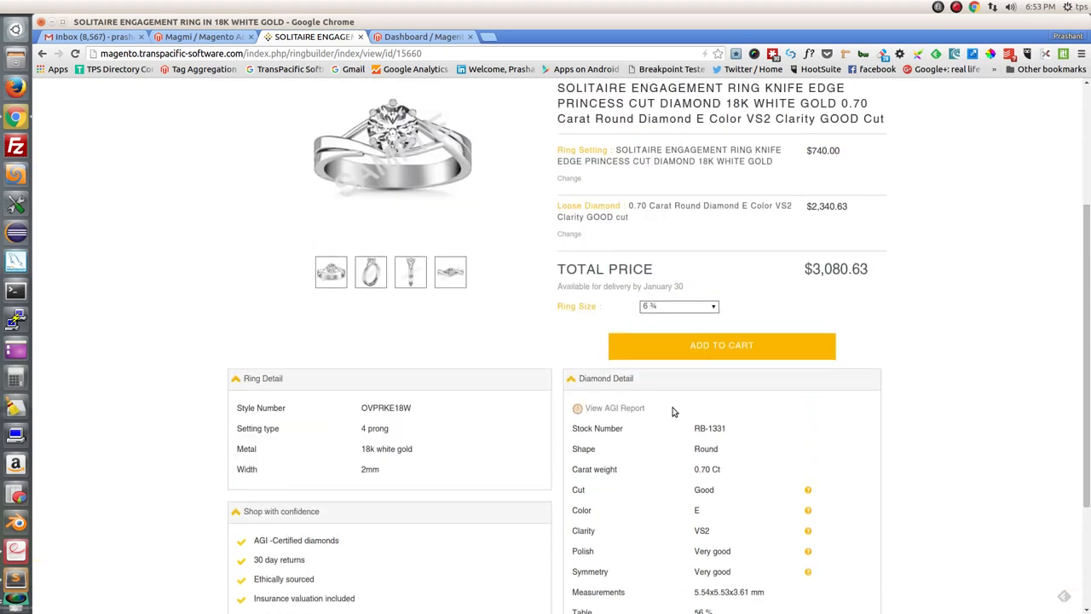
mouse_move(801, 517)
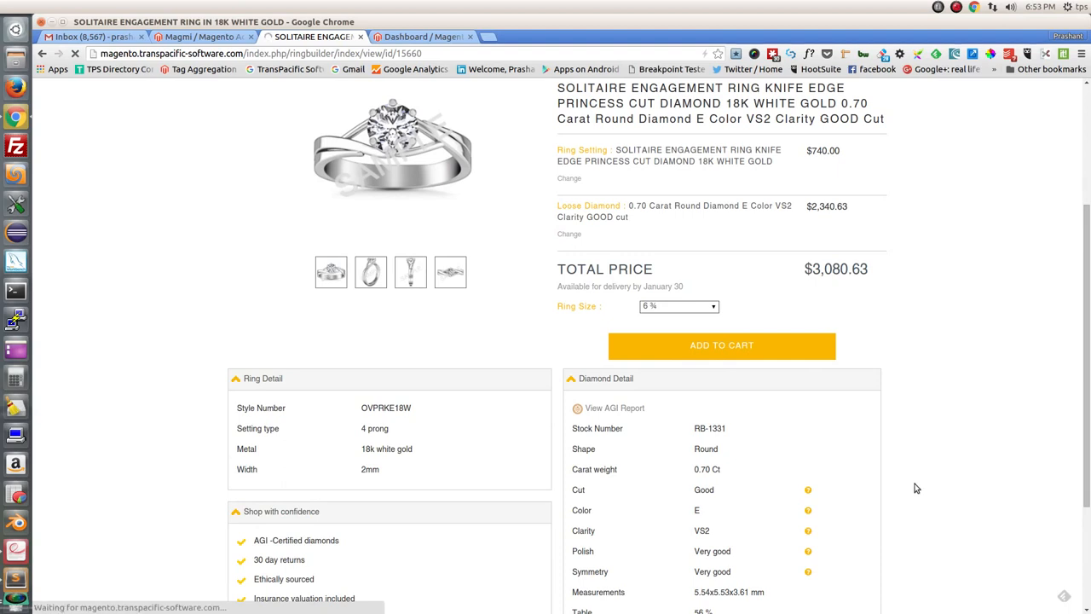
mouse_move(896, 359)
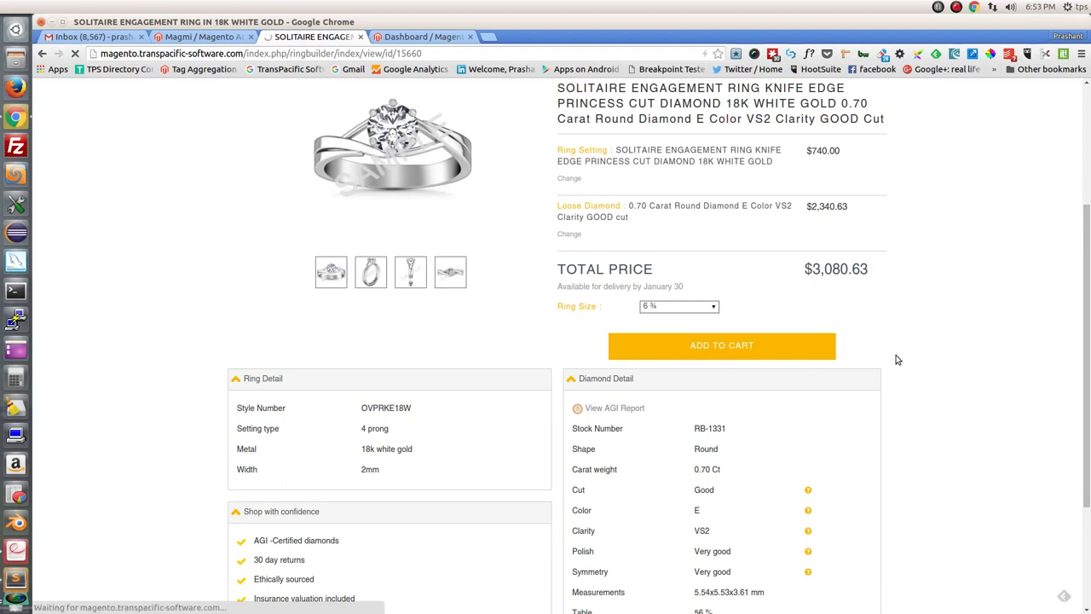
Review the red banner saying the 0.70 ct E VS2 diamond quantity is unavailable.
click(721, 345)
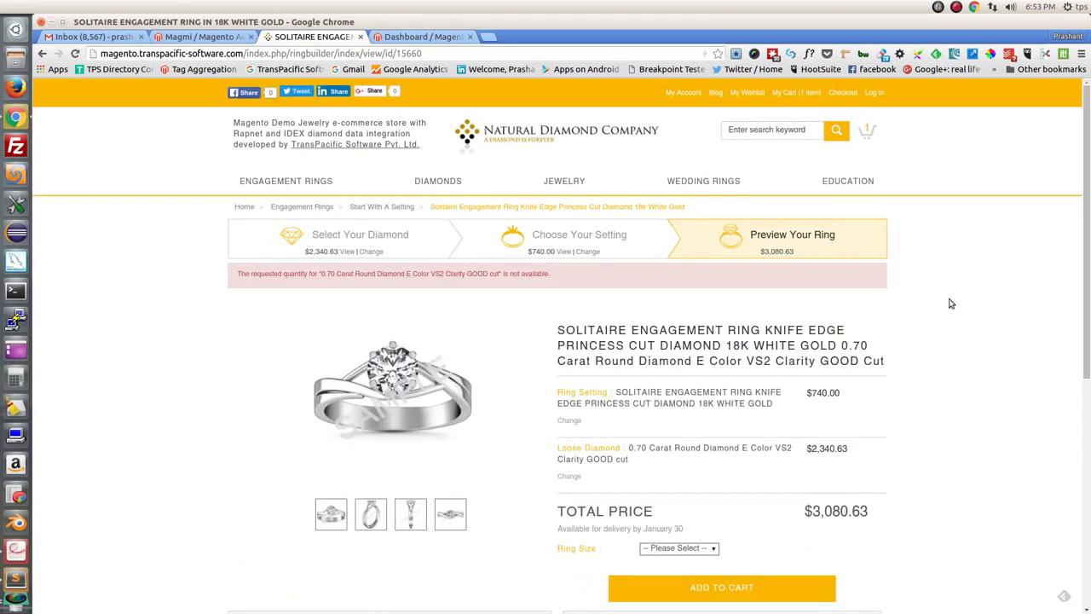
mouse_move(458, 207)
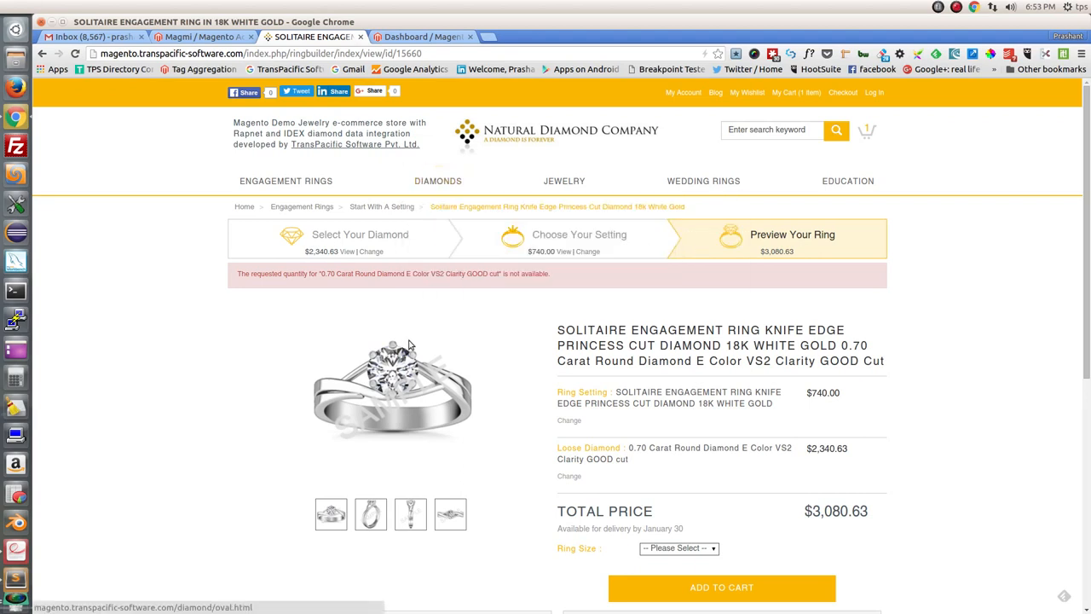
mouse_move(242, 288)
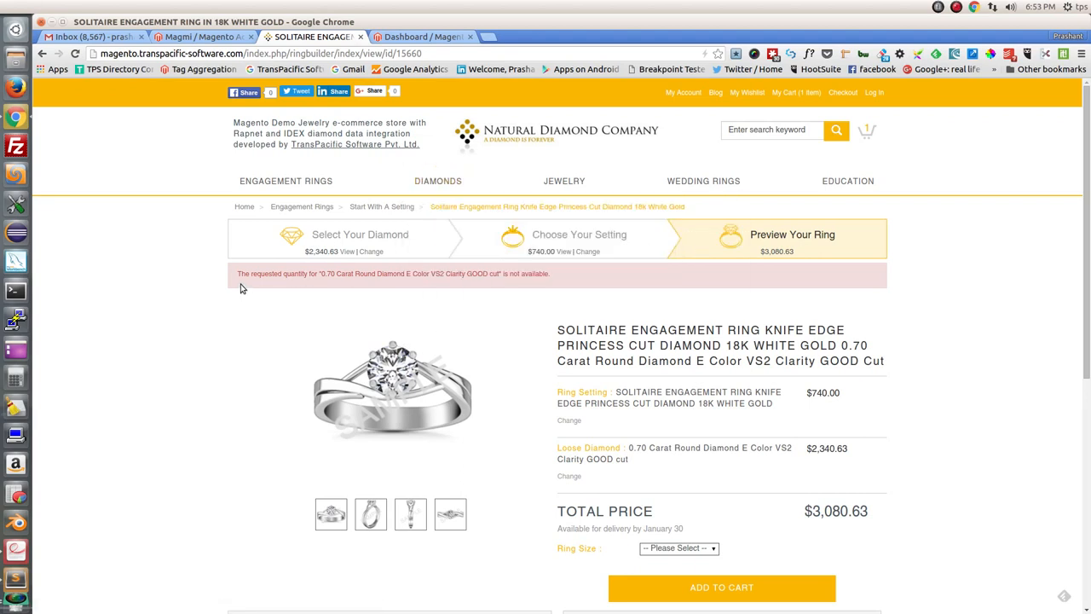
mouse_move(322, 285)
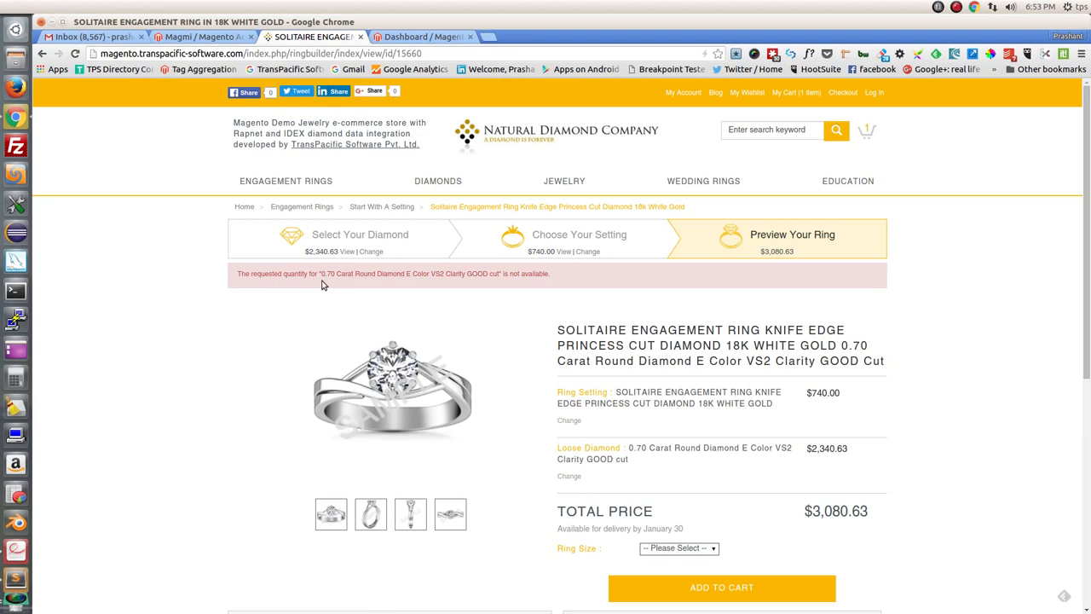
mouse_move(344, 281)
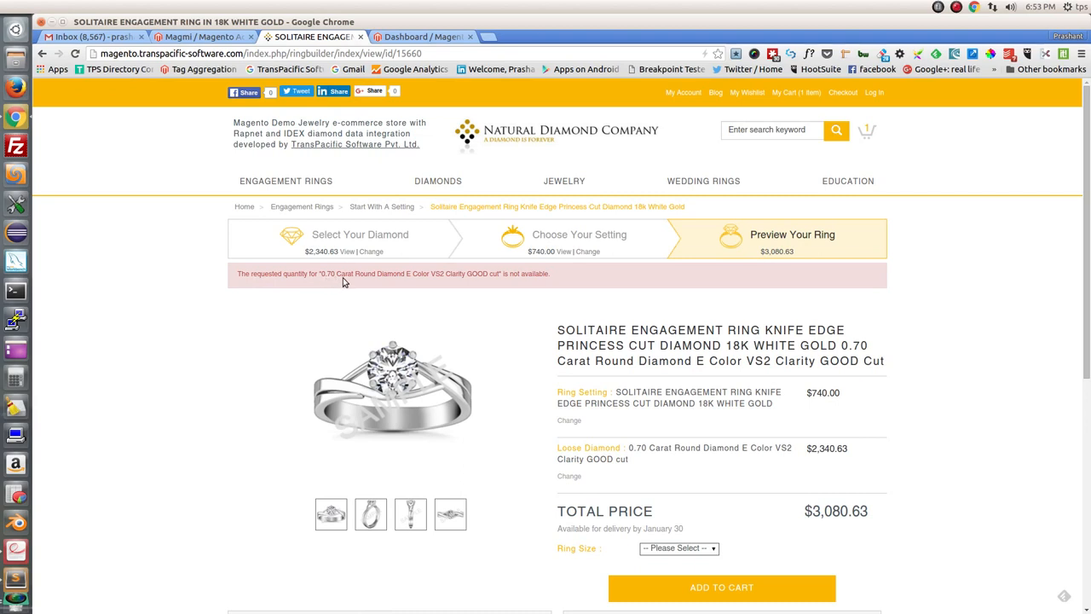
mouse_move(426, 285)
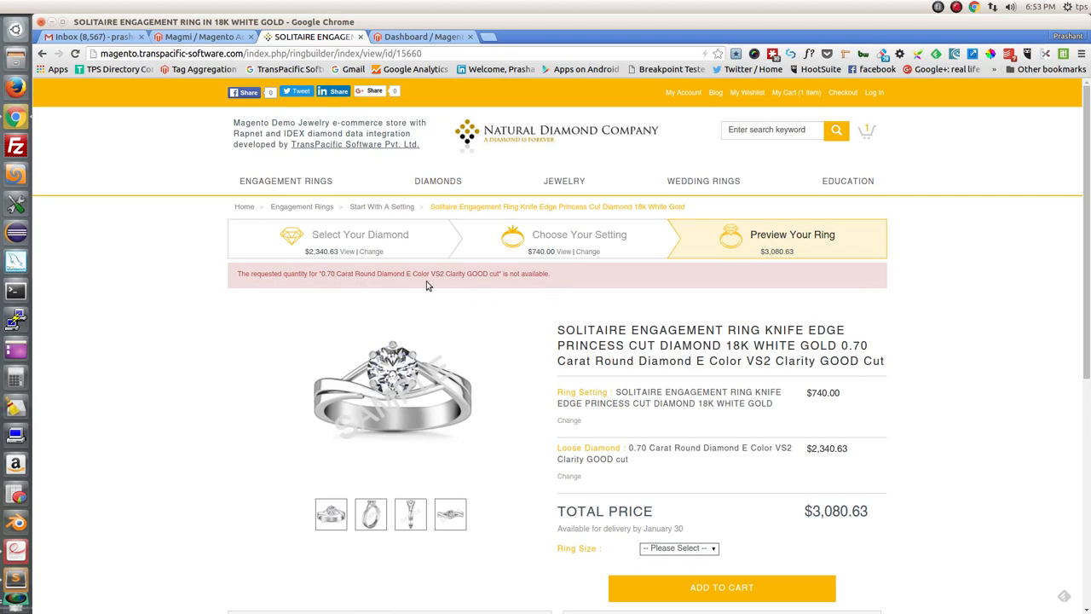
mouse_move(546, 283)
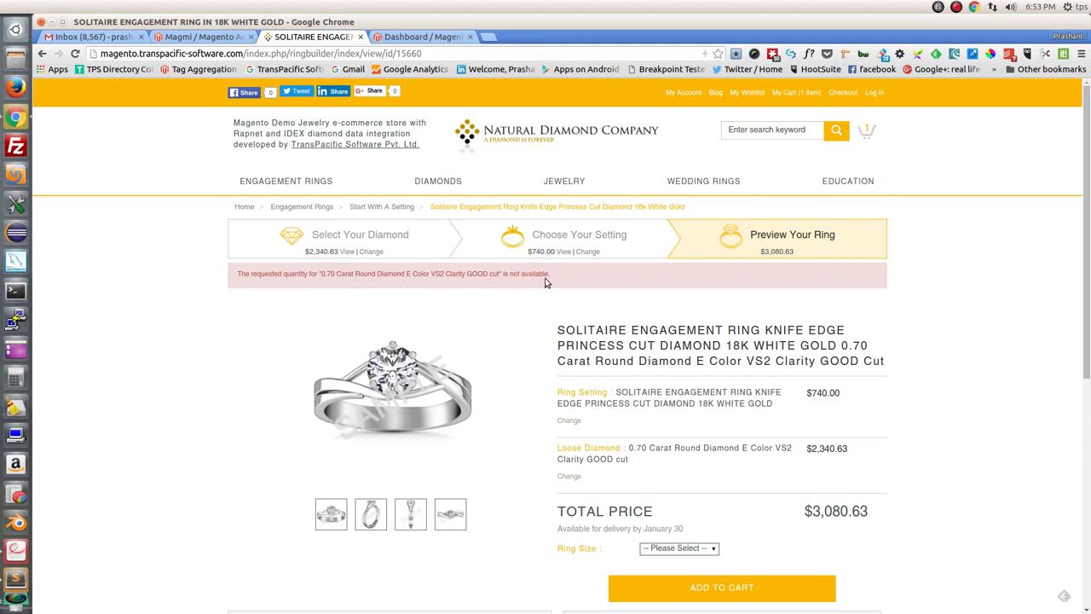
mouse_move(465, 83)
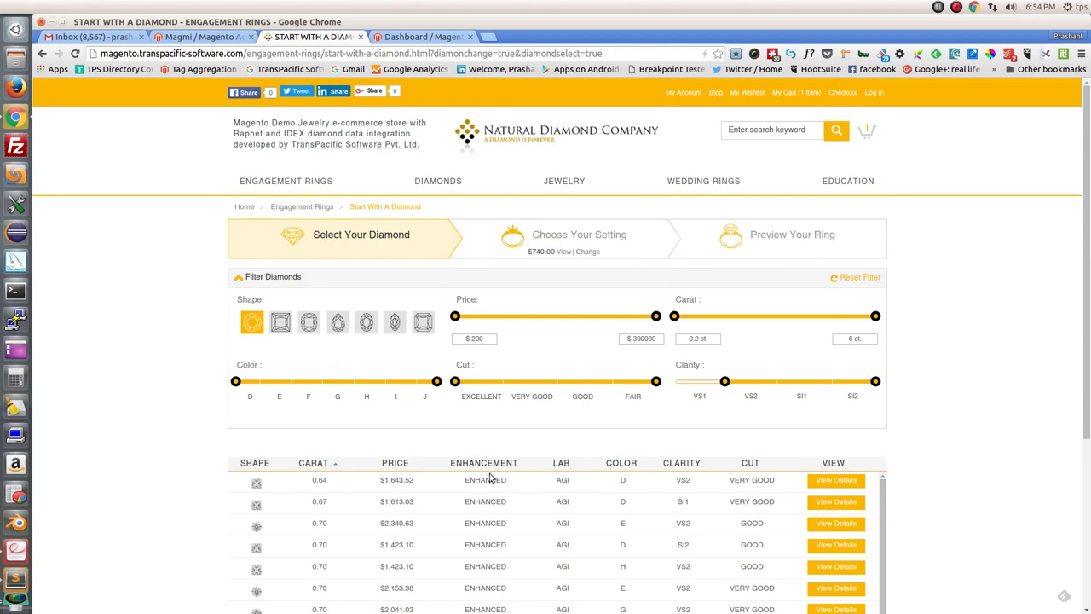
mouse_move(521, 331)
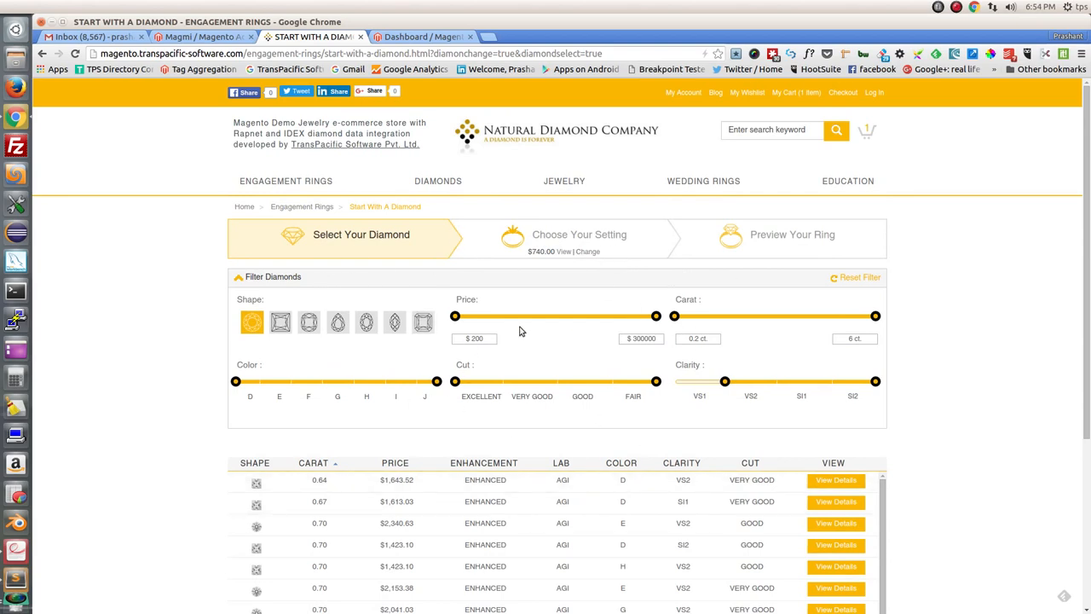
mouse_move(548, 320)
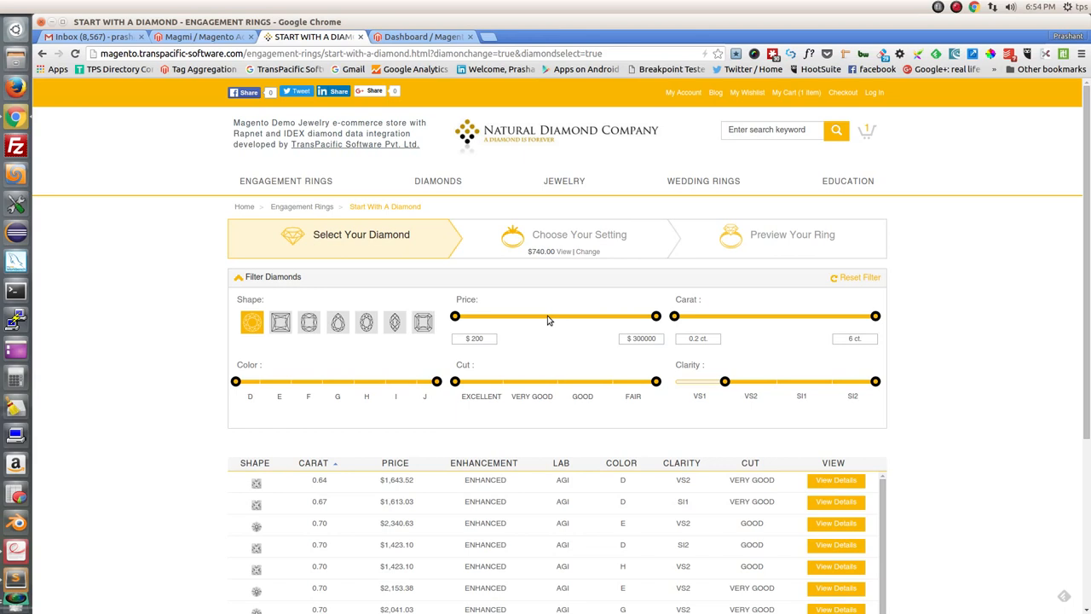
mouse_move(538, 319)
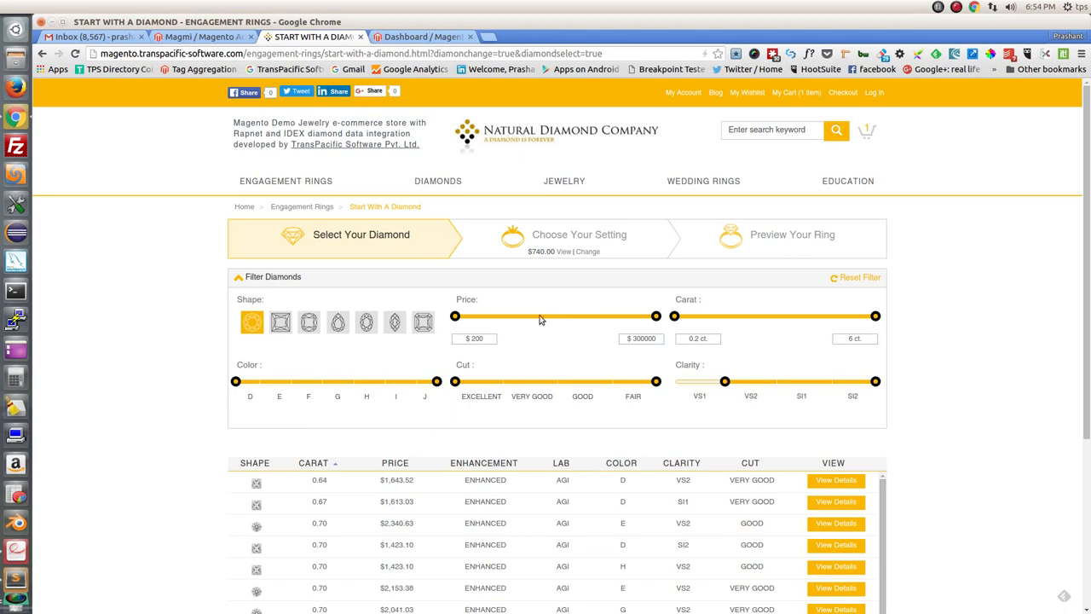
mouse_move(784, 260)
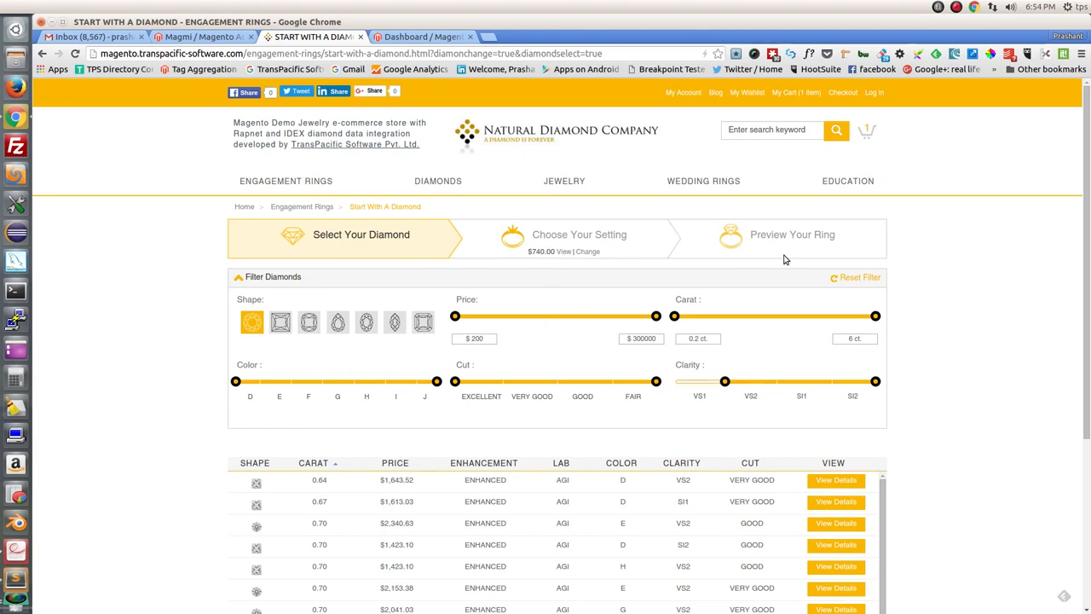
mouse_move(438, 181)
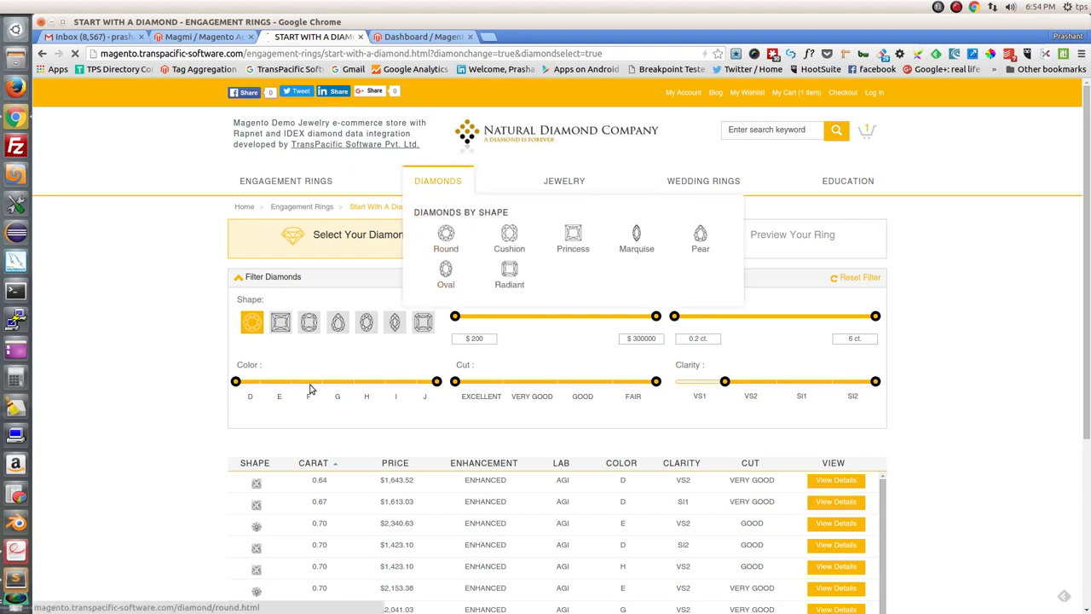
Choose Round under Diamonds by Shape in the Diamonds menu.
click(446, 237)
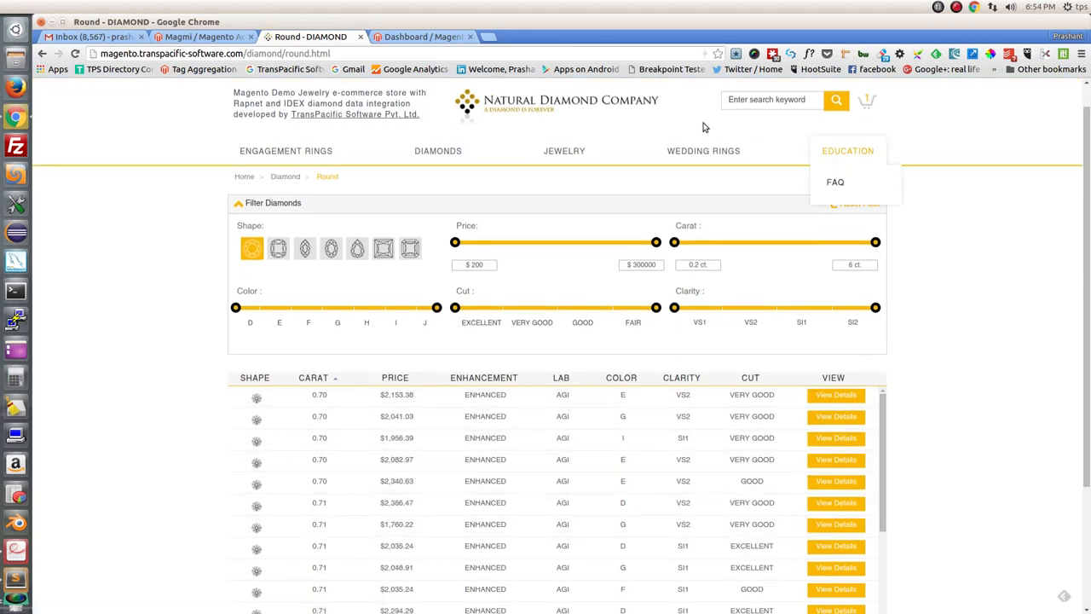
mouse_move(565, 151)
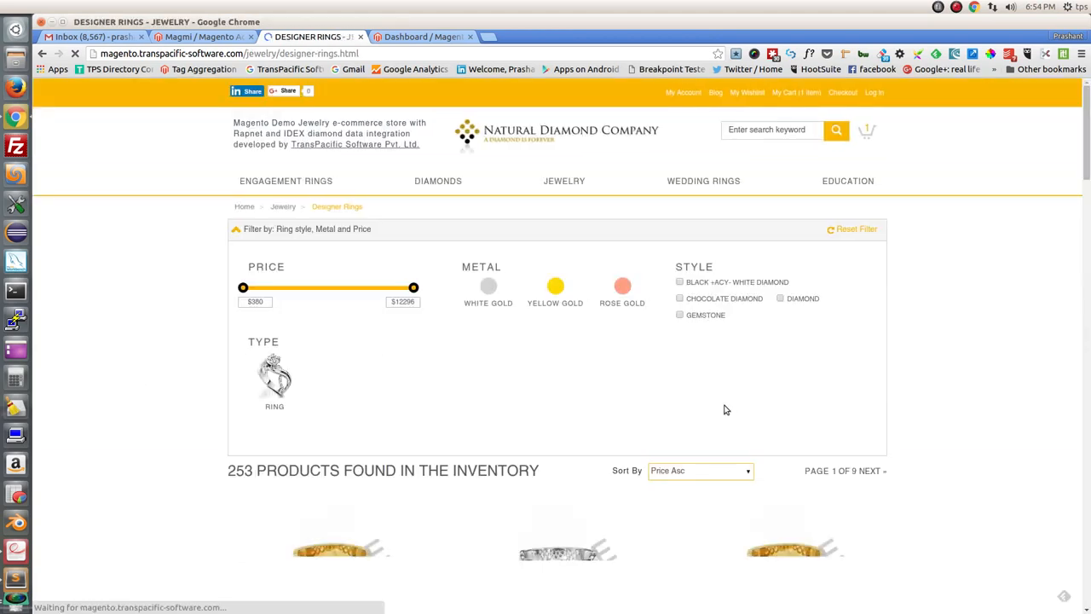
mouse_move(704, 181)
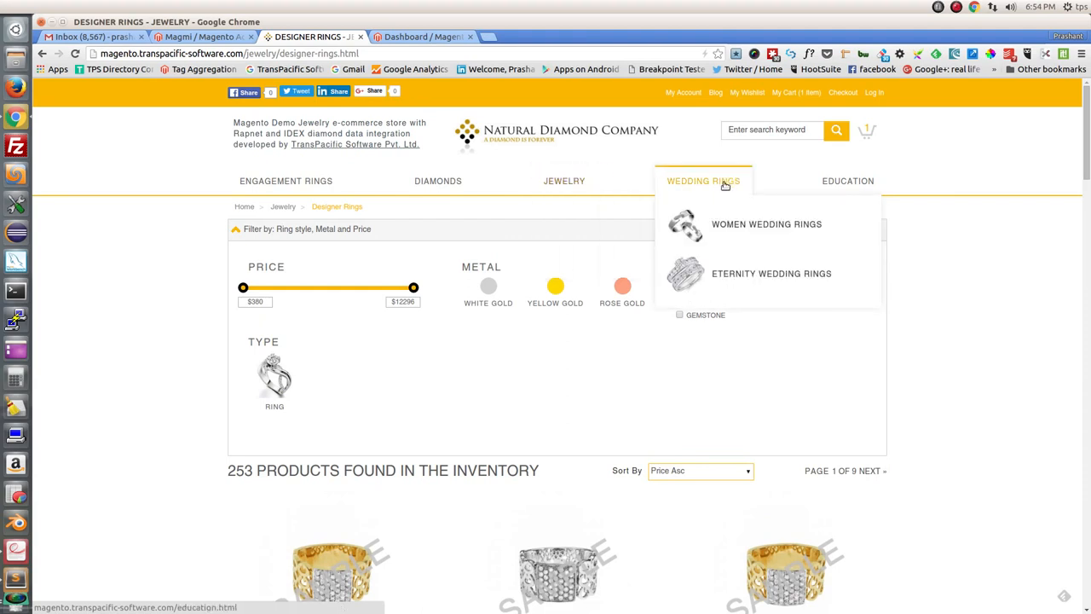
mouse_move(766, 224)
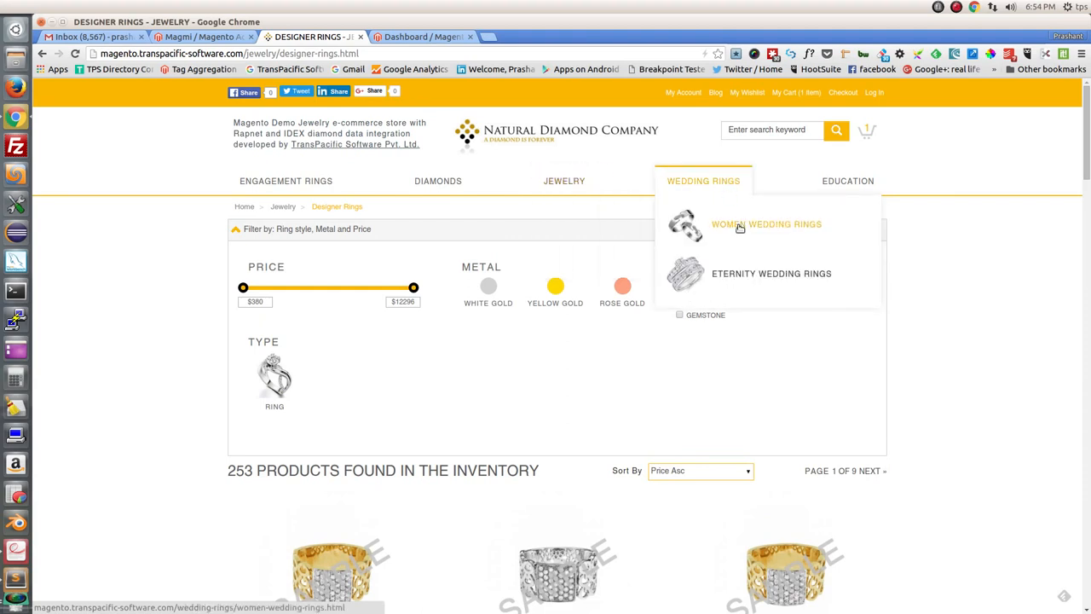
mouse_move(774, 188)
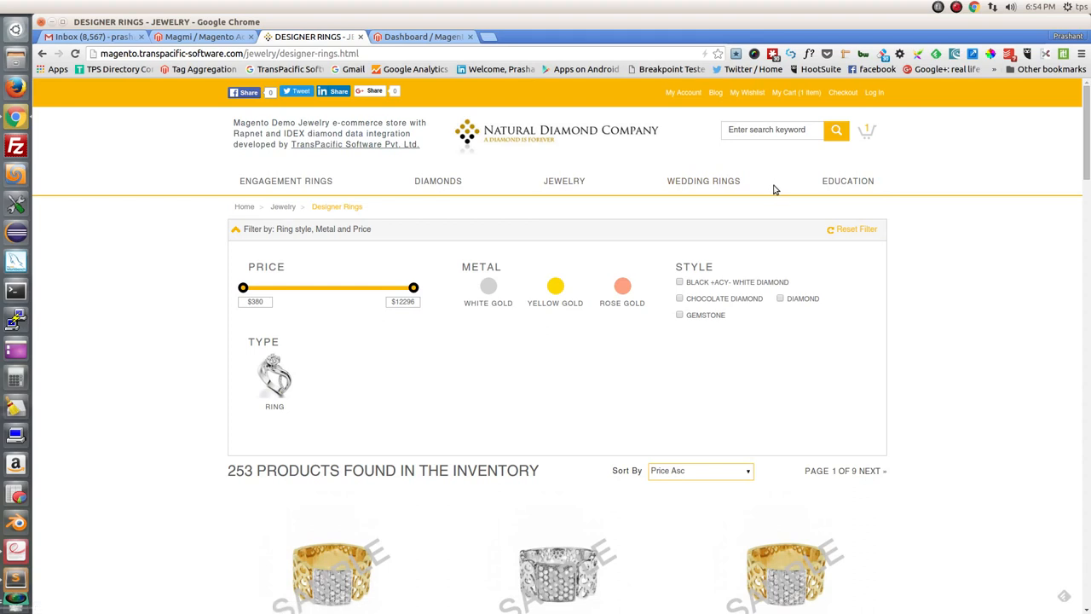
mouse_move(704, 181)
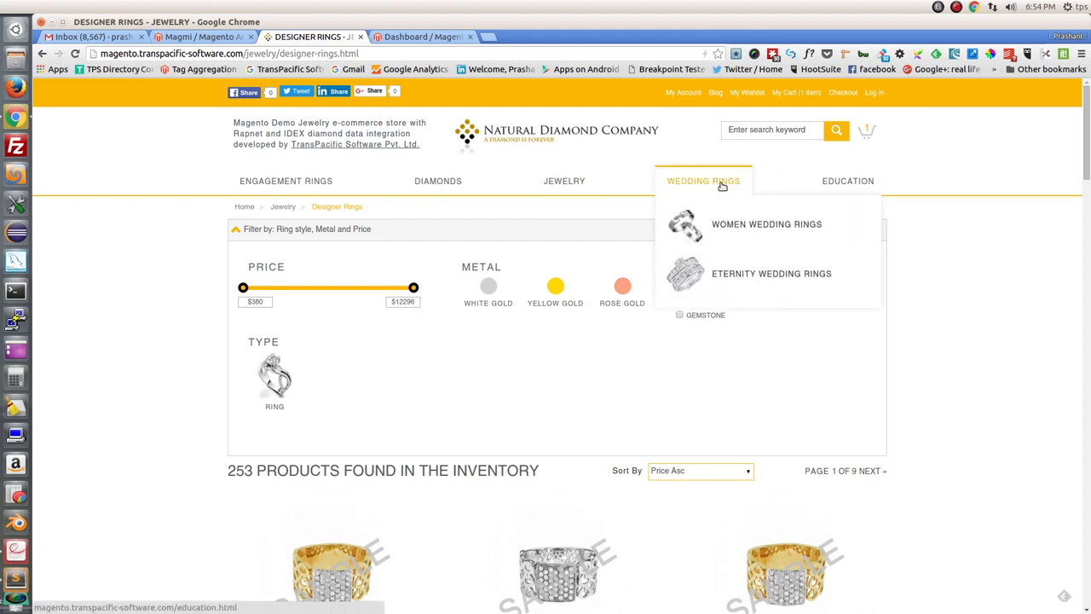
mouse_move(784, 180)
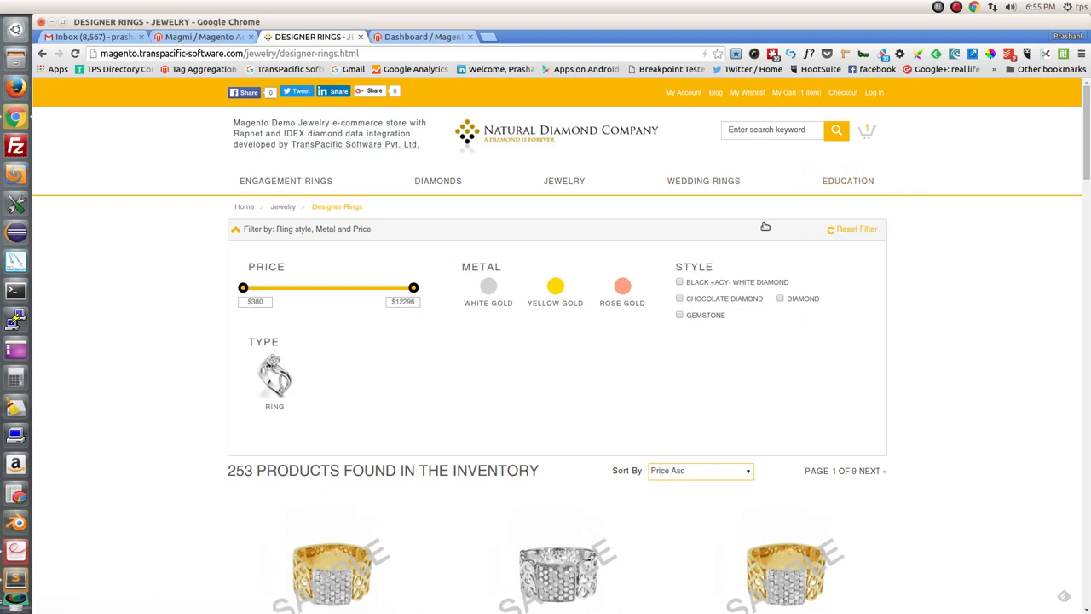
mouse_move(847, 181)
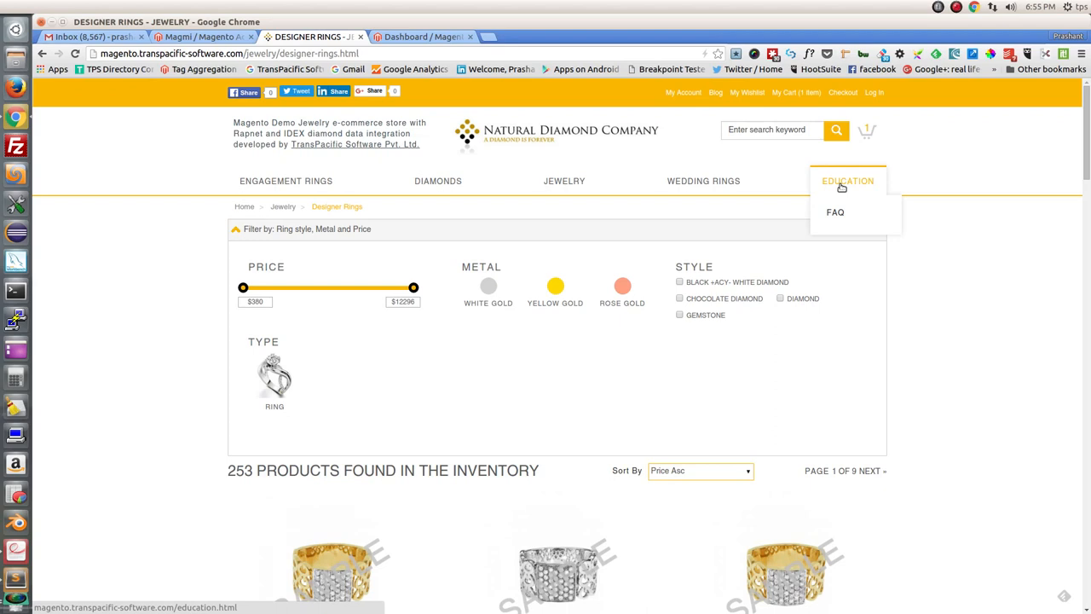
mouse_move(844, 184)
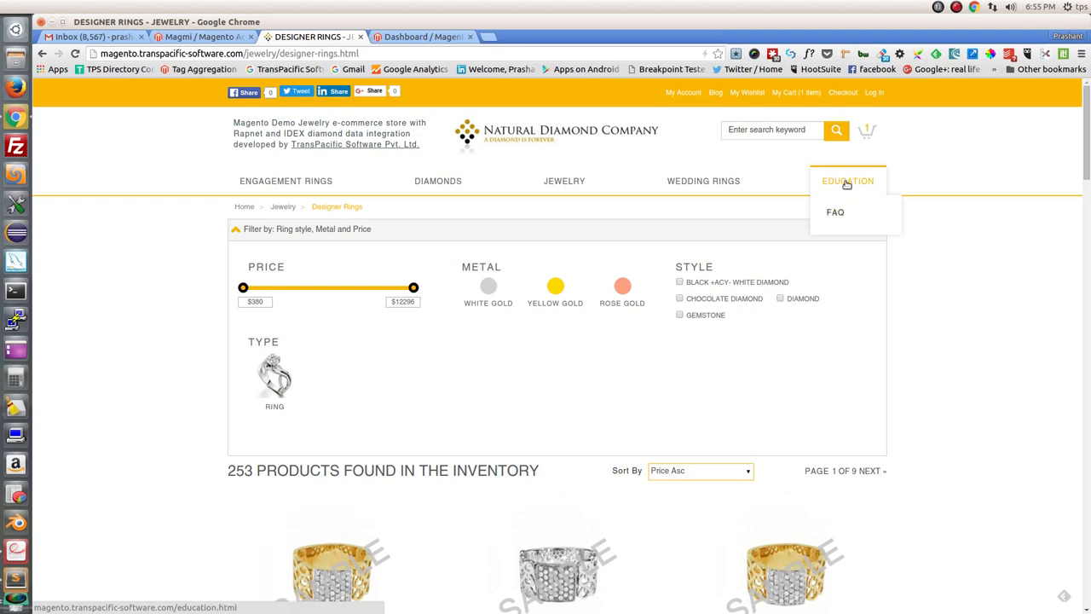
mouse_move(836, 212)
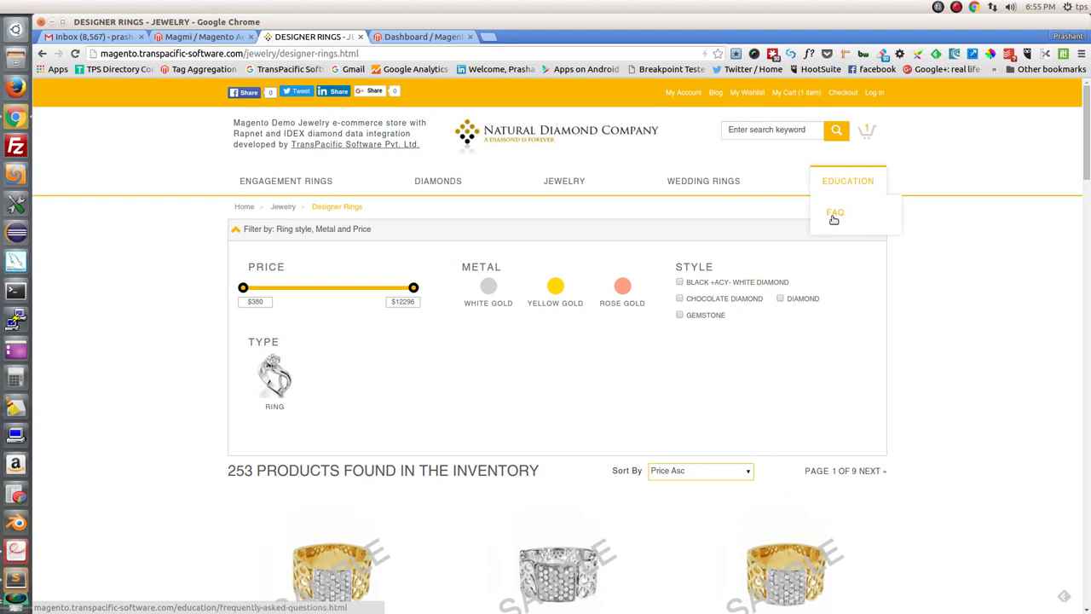
mouse_move(840, 186)
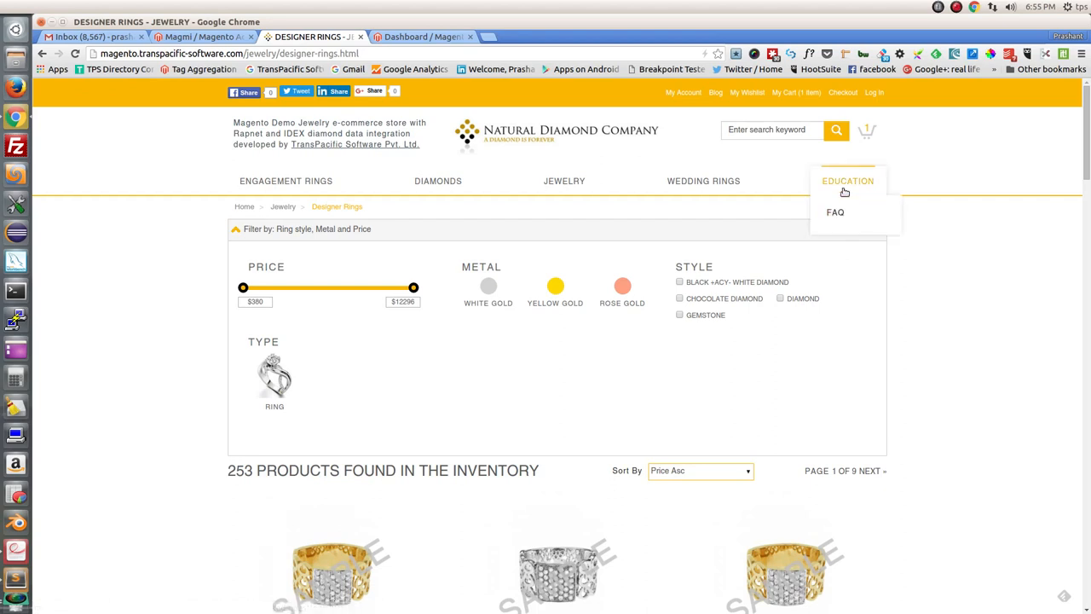
mouse_move(848, 181)
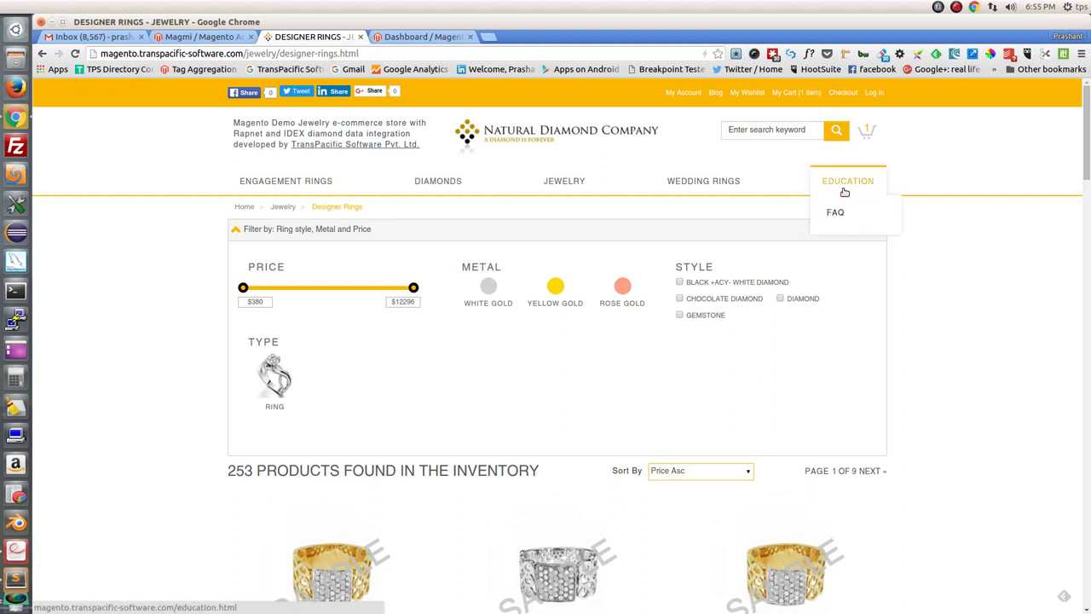
mouse_move(286, 181)
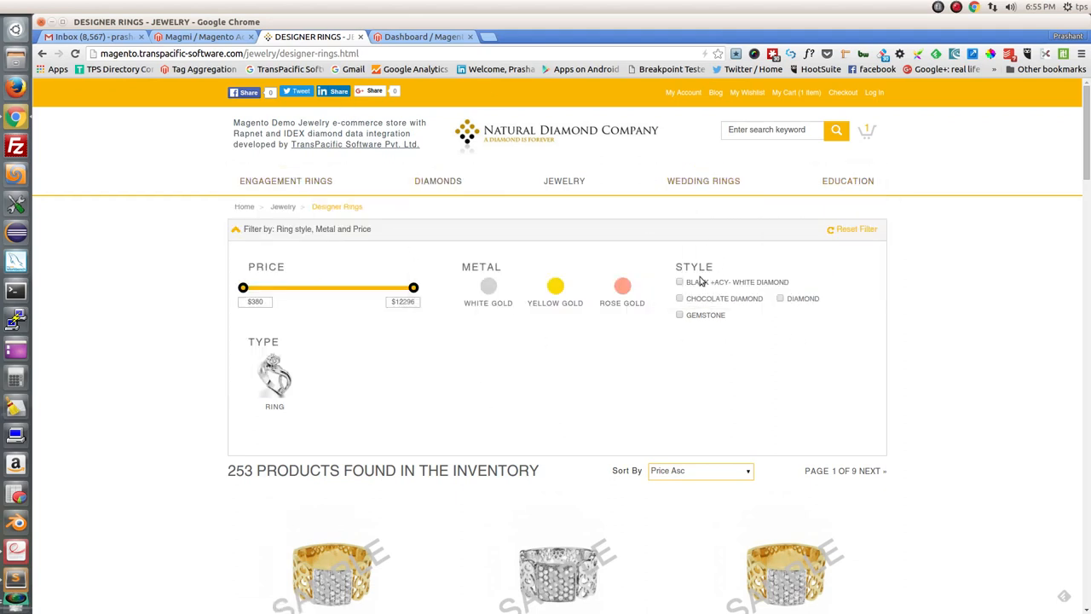
mouse_move(465, 339)
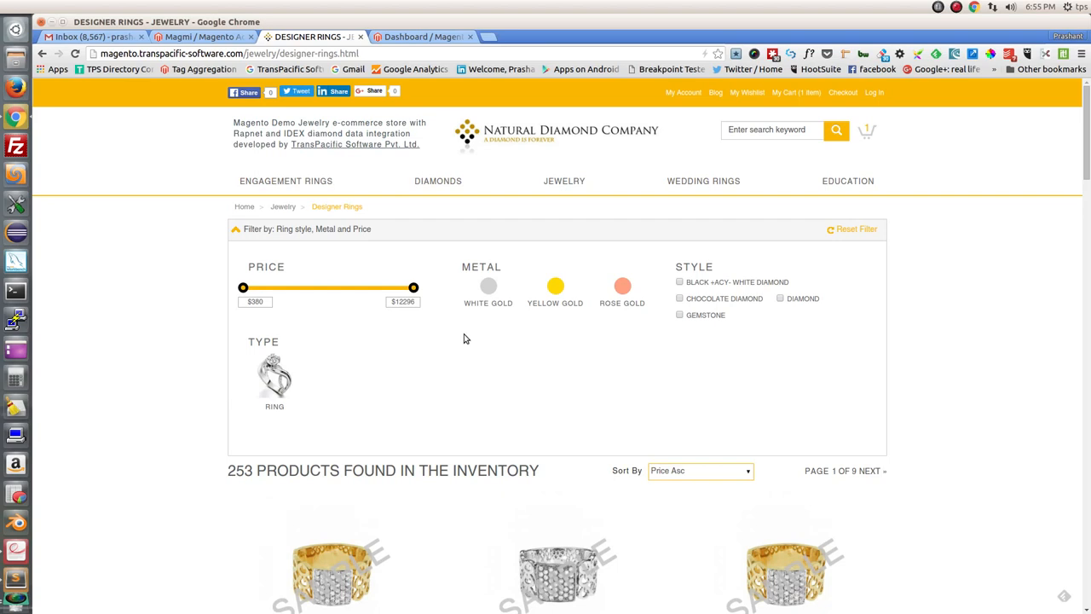
mouse_move(515, 138)
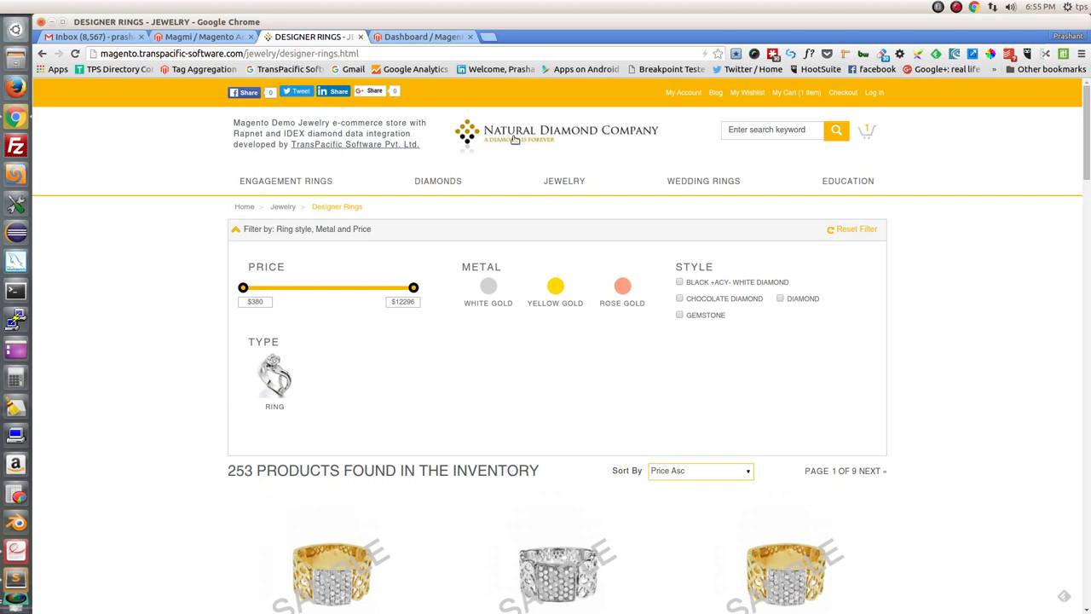
Switch to the Magento Admin dashboard tab and go to Diamond Feed > Rapnet.
click(422, 37)
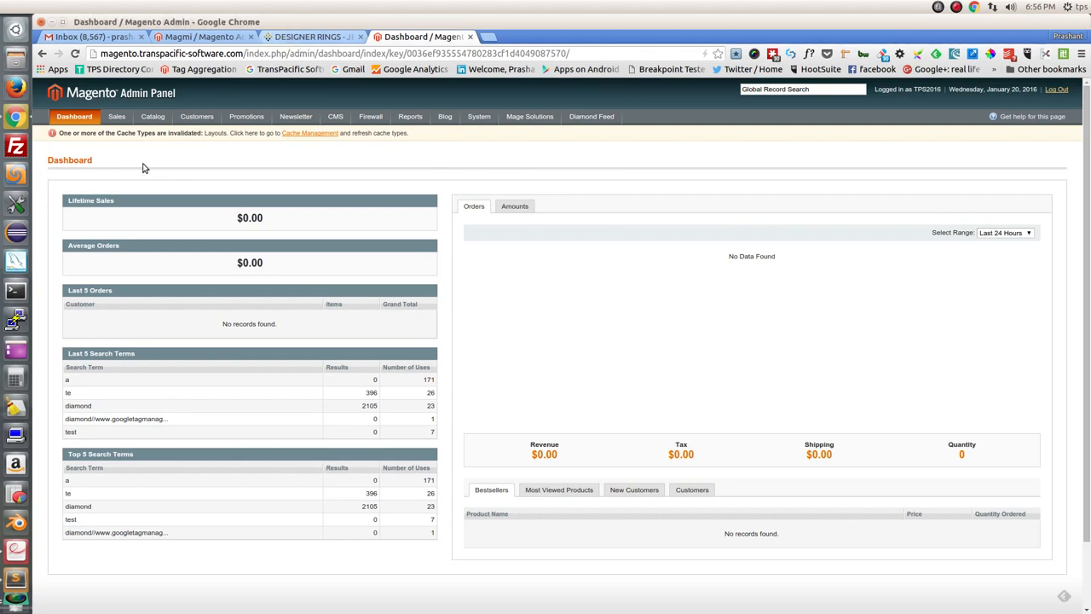
mouse_move(590, 116)
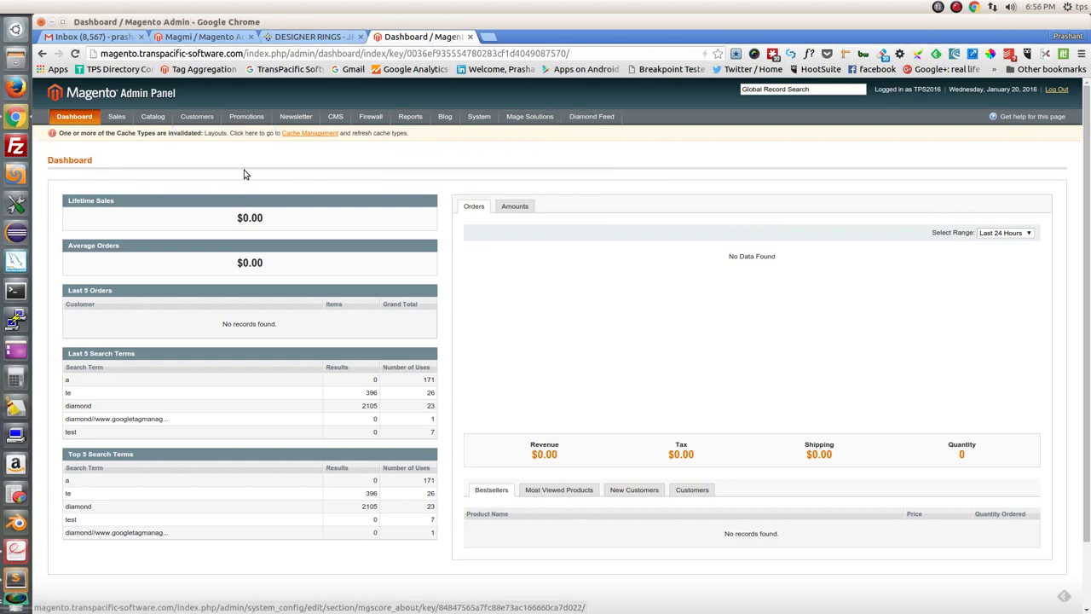
click(530, 116)
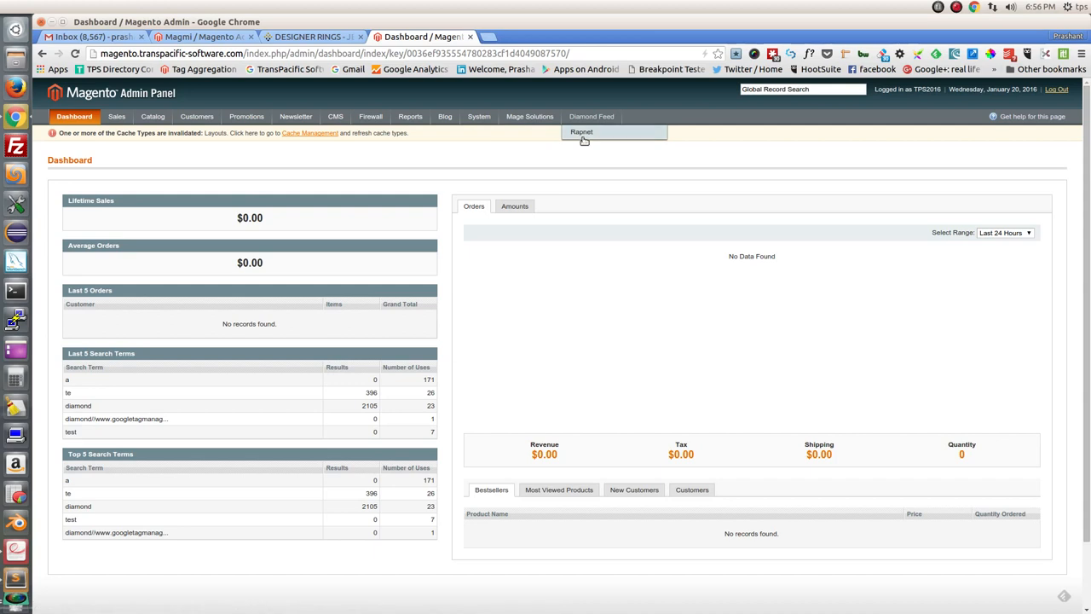
mouse_move(582, 132)
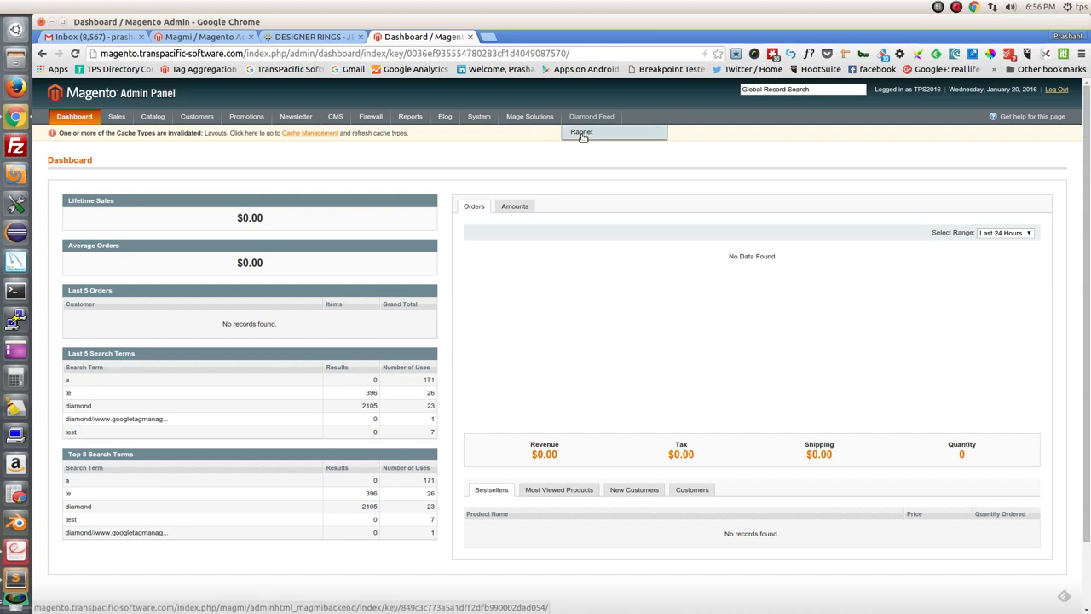
mouse_move(581, 137)
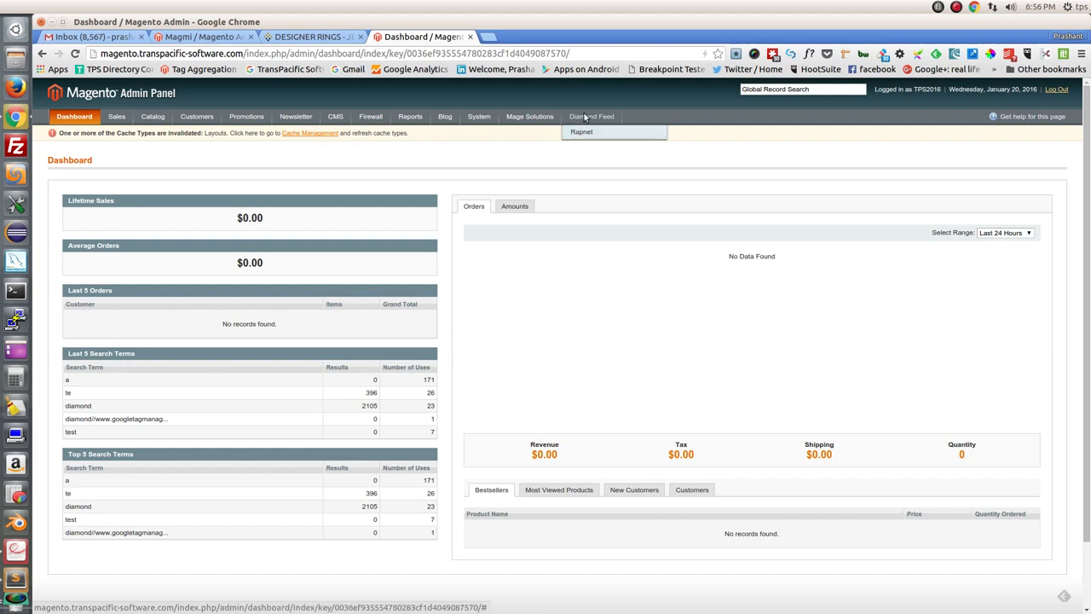
click(580, 132)
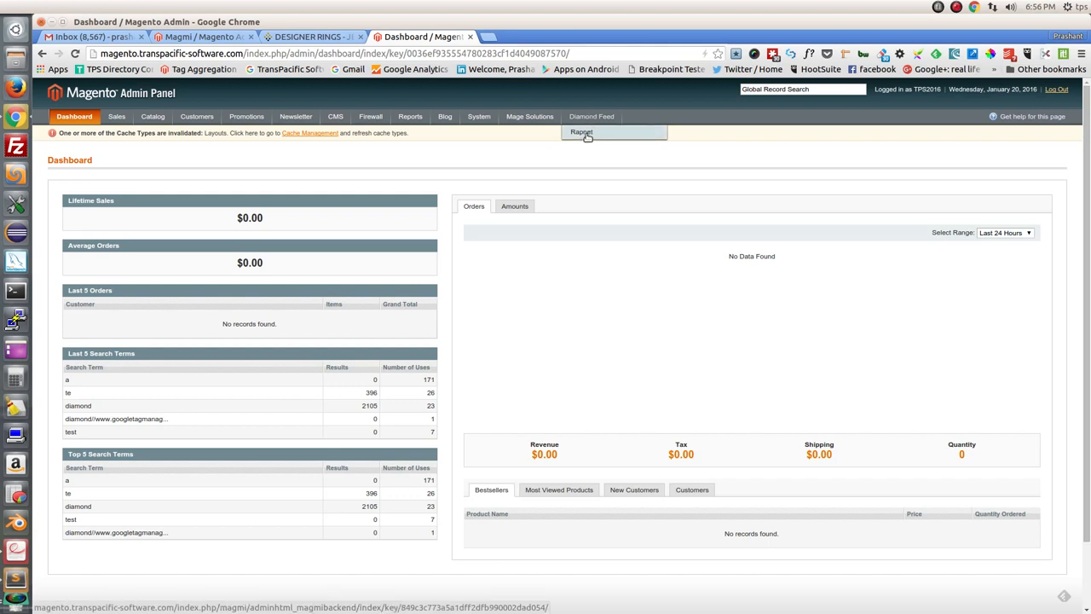
click(583, 132)
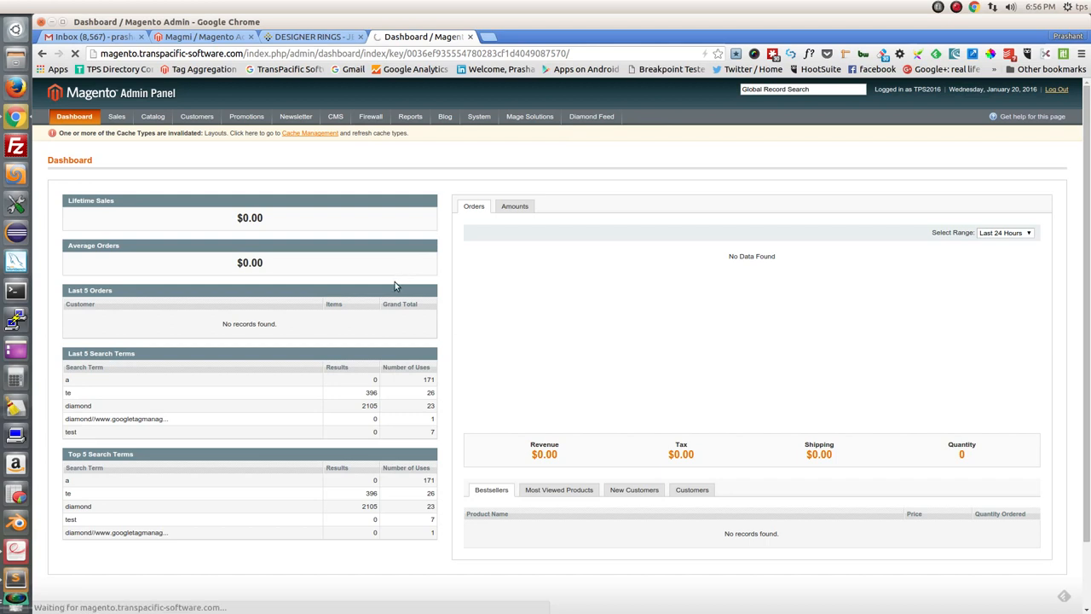
Go to the Diamond Feed page and run Download until the Upload button appears.
click(590, 117)
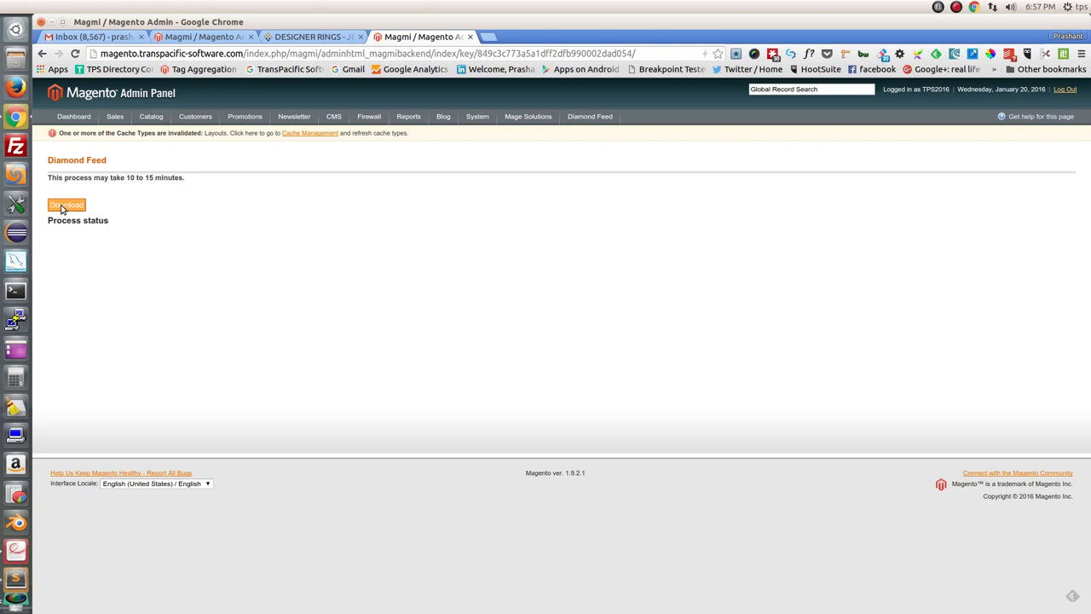
mouse_move(77, 220)
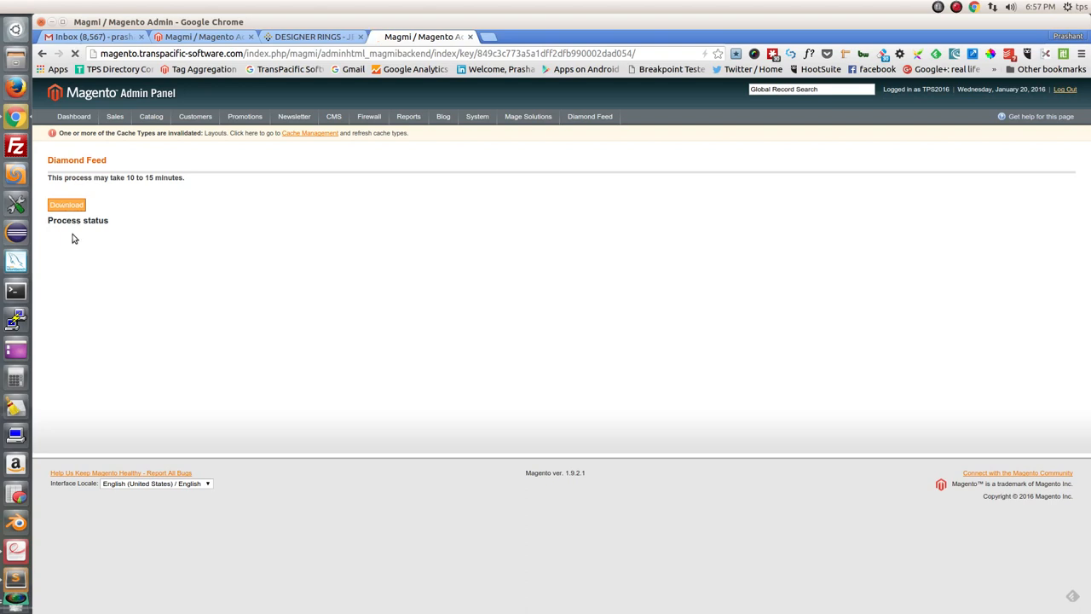
click(66, 204)
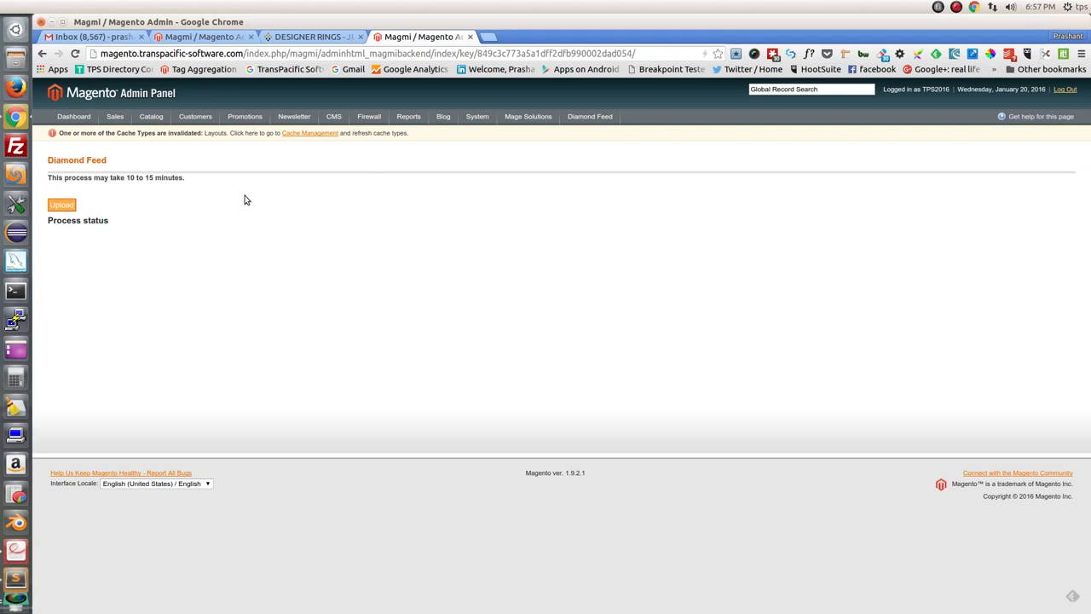
mouse_move(244, 203)
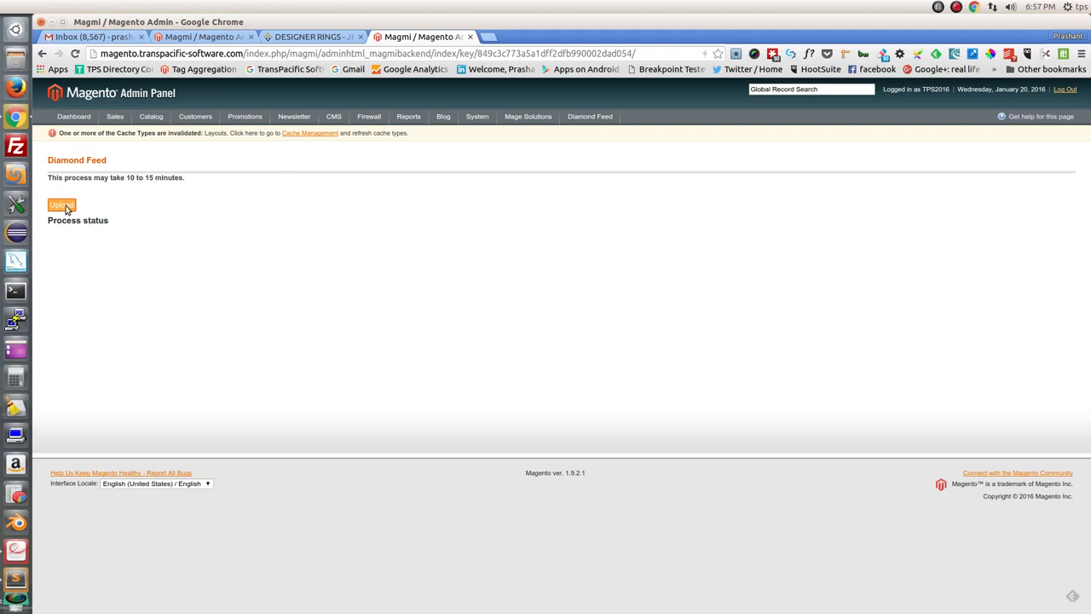
Start uploading the downloaded diamond feed CSV data into products.
click(61, 205)
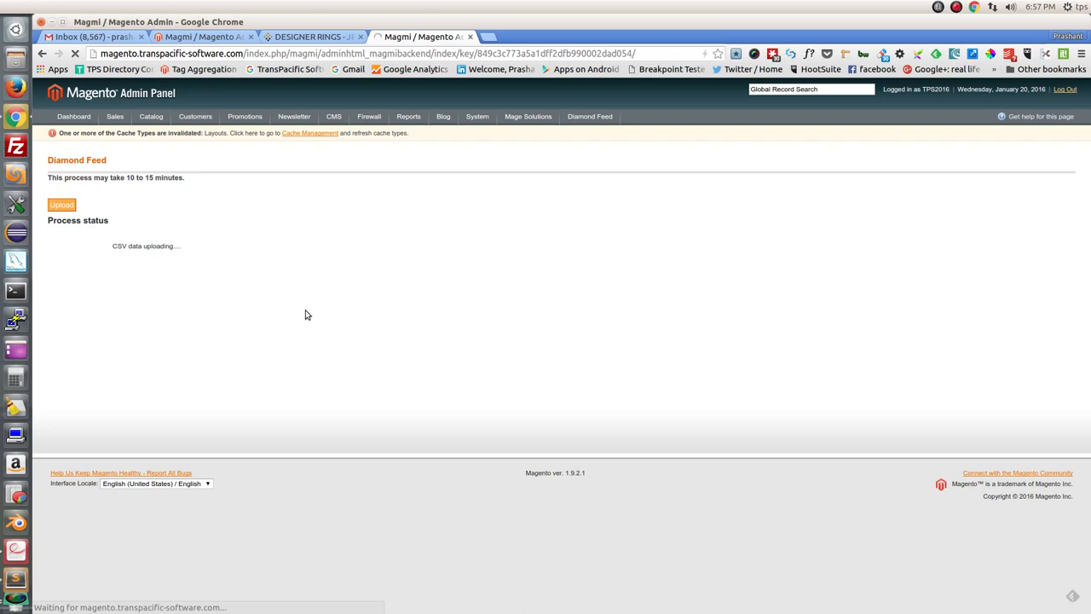
mouse_move(134, 275)
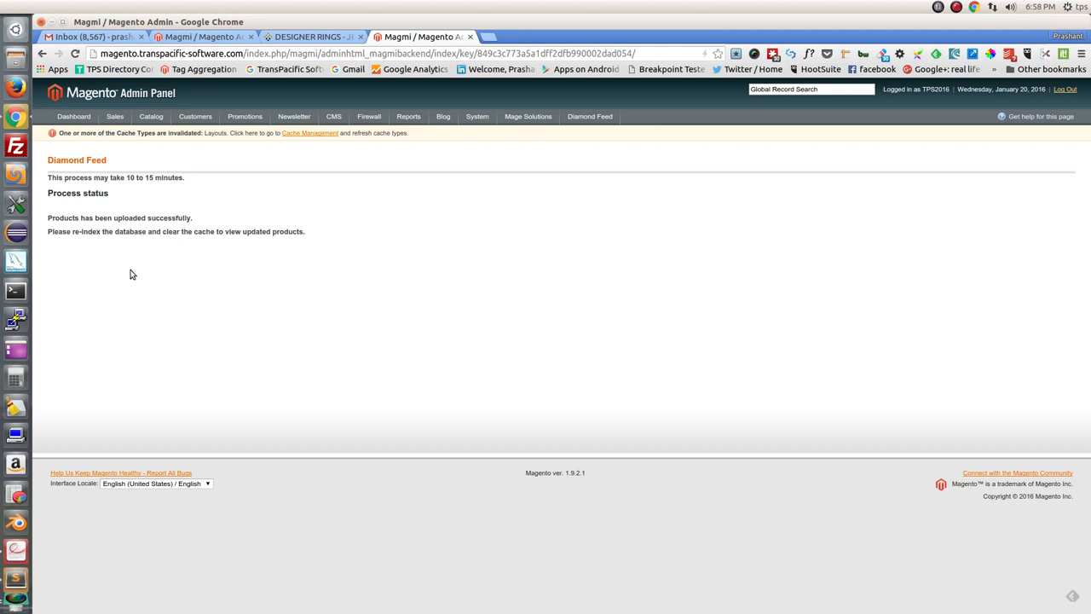
mouse_move(435, 207)
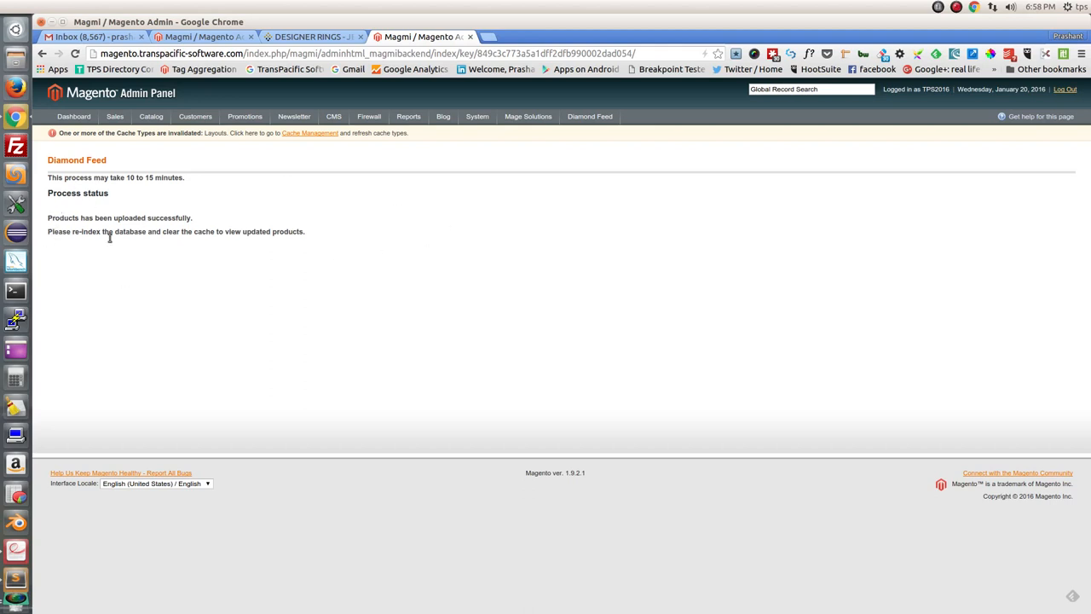
mouse_move(190, 231)
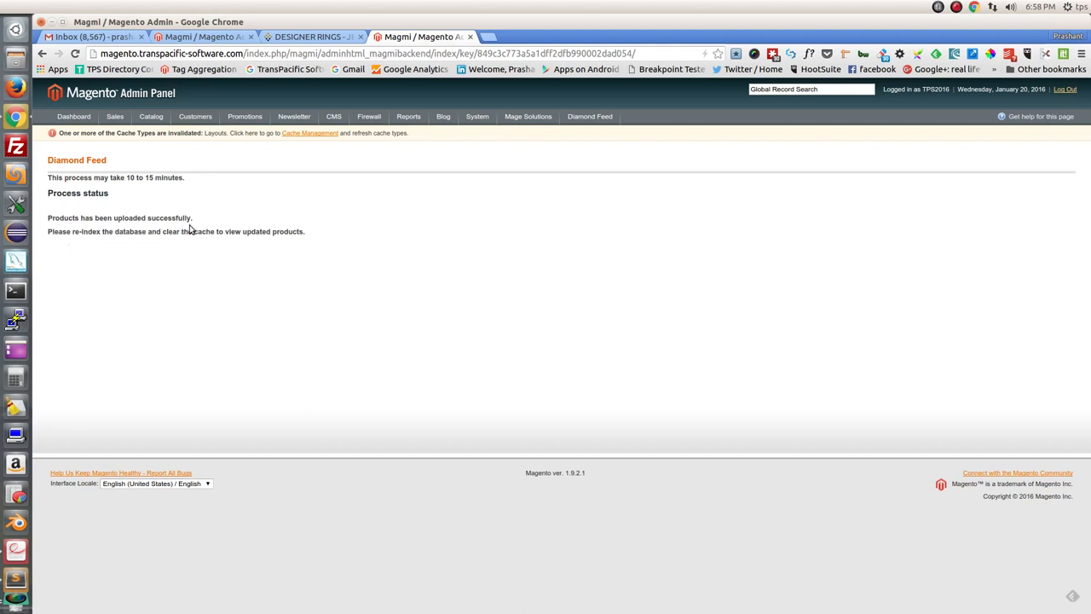
mouse_move(283, 246)
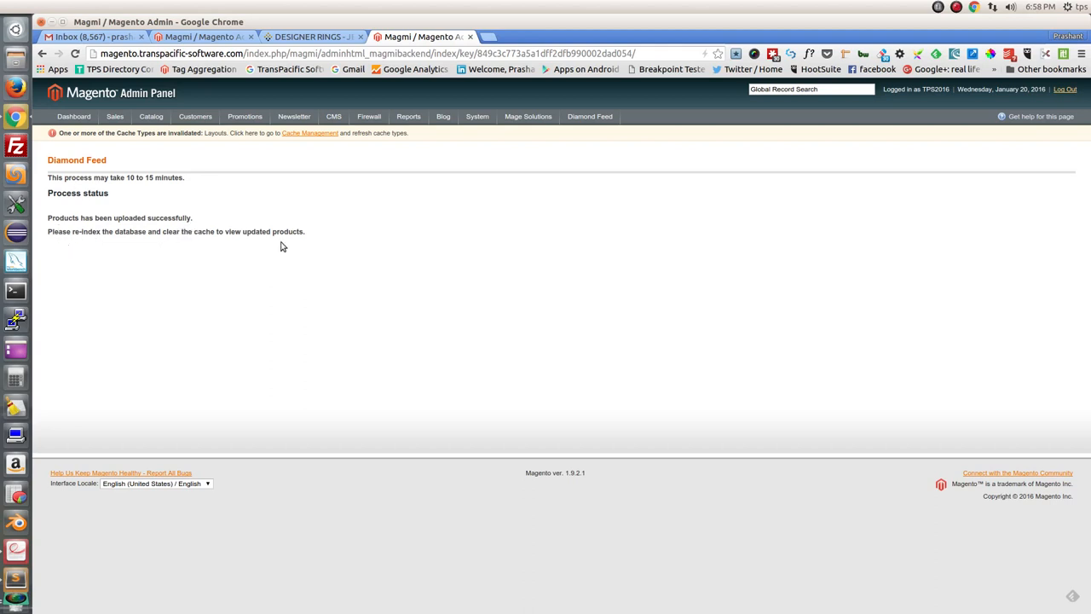
Open System > Index Management and review the seven indexes' ready status.
click(477, 116)
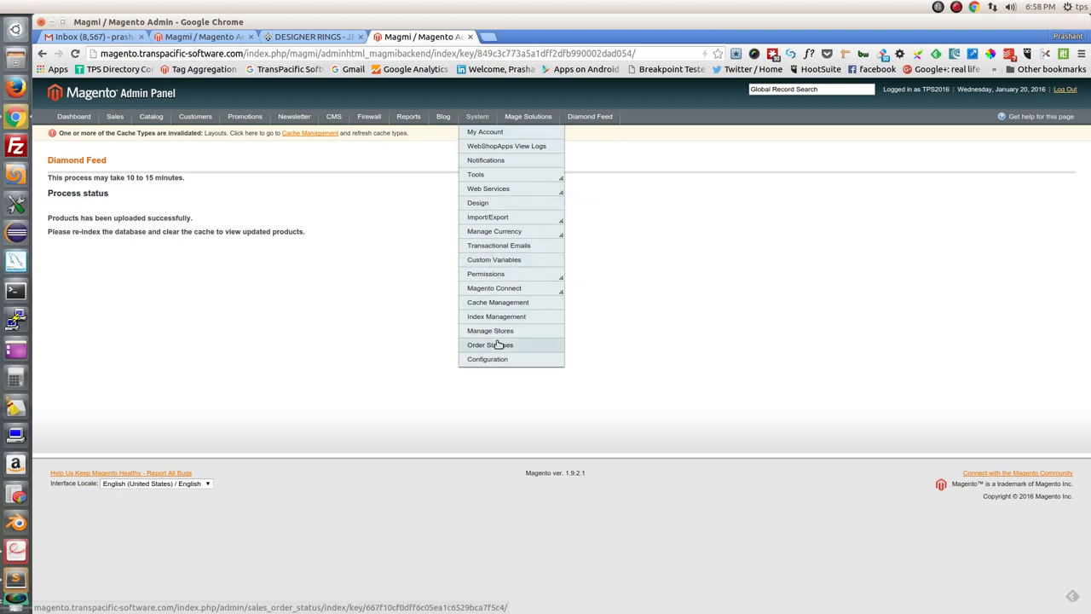
click(490, 344)
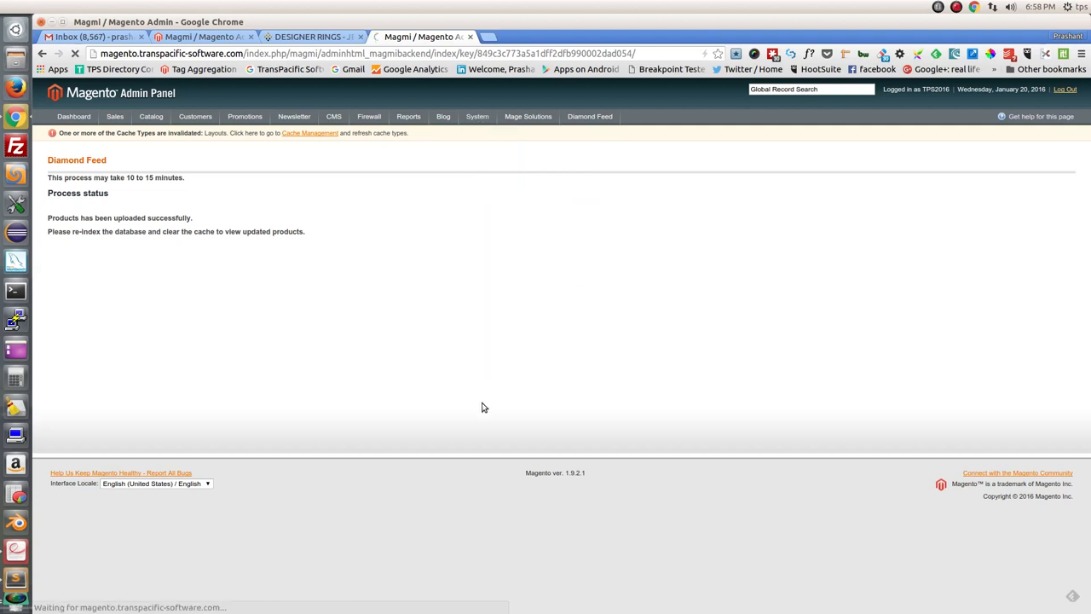
click(478, 116)
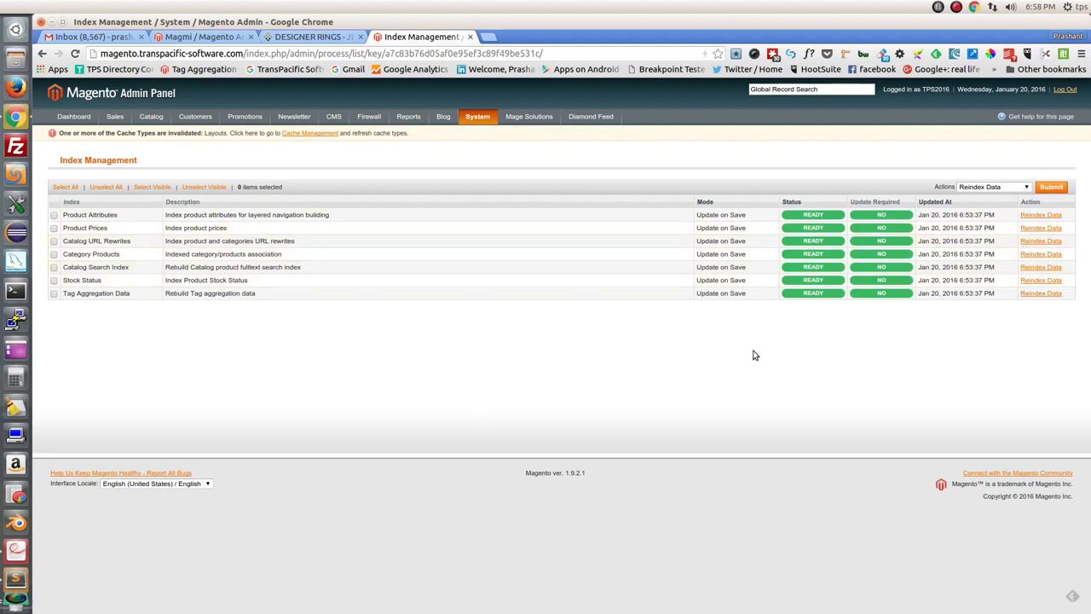
mouse_move(559, 326)
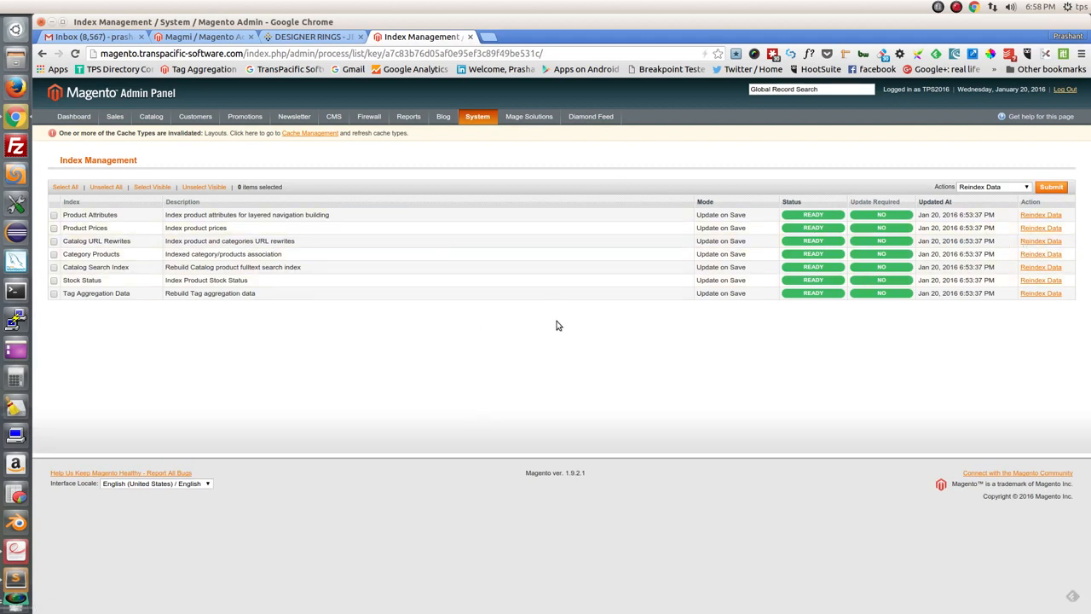
mouse_move(571, 265)
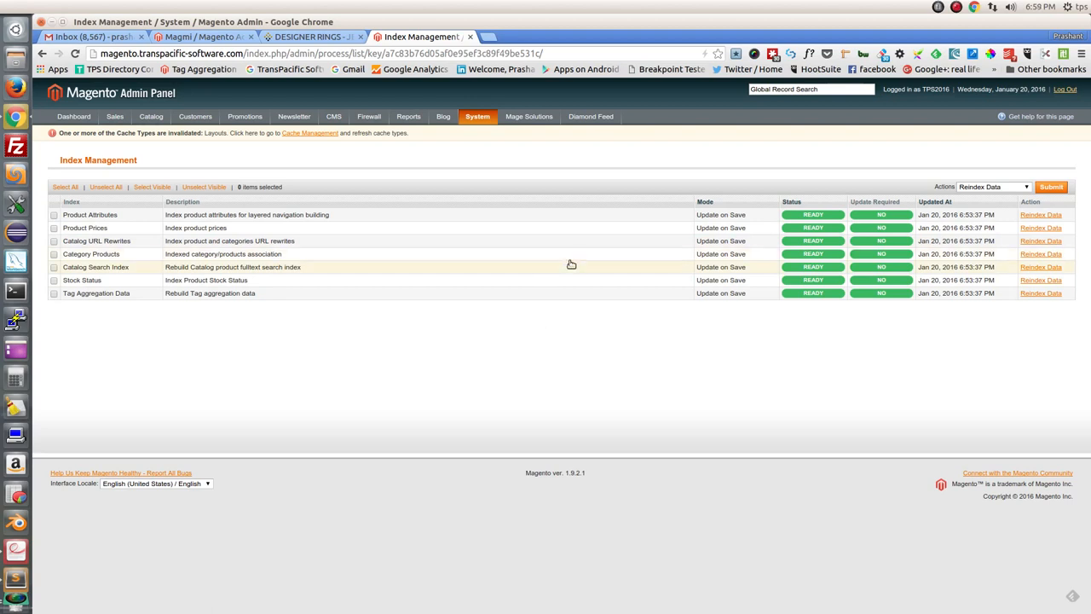
mouse_move(565, 261)
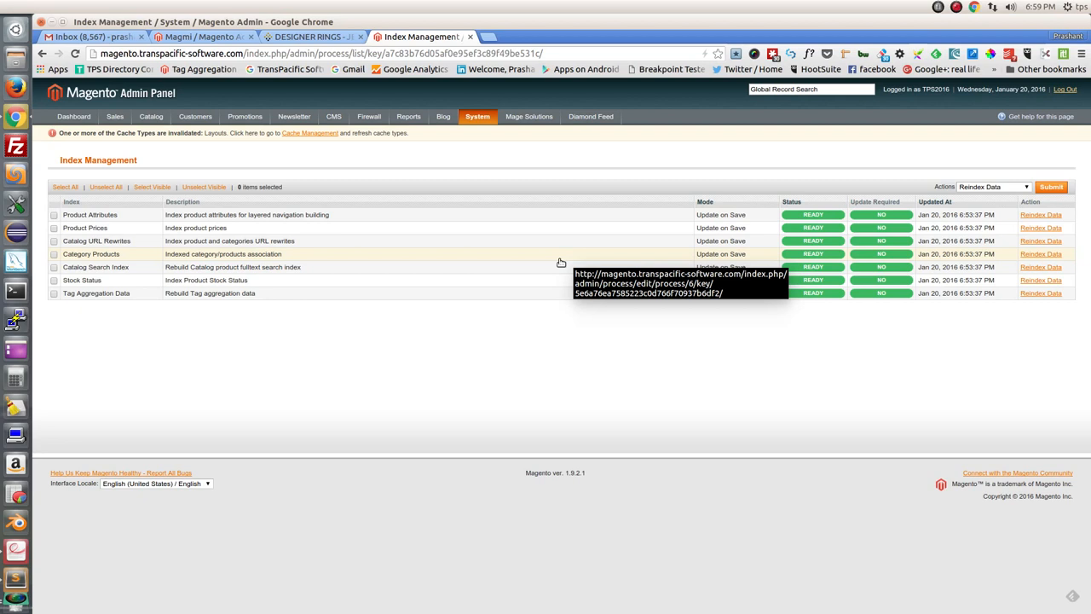
mouse_move(560, 261)
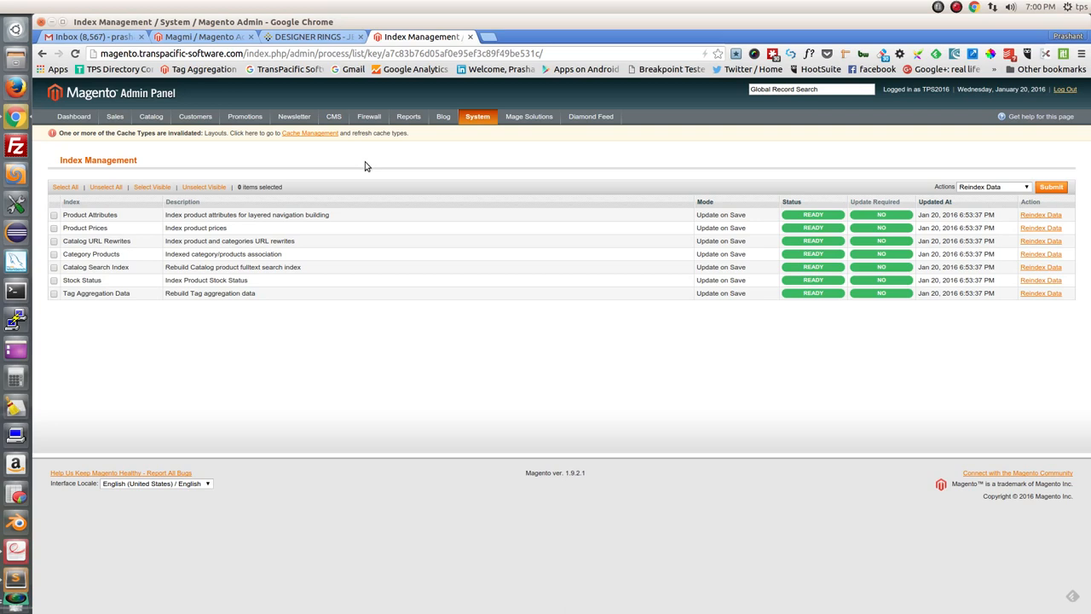
mouse_move(376, 167)
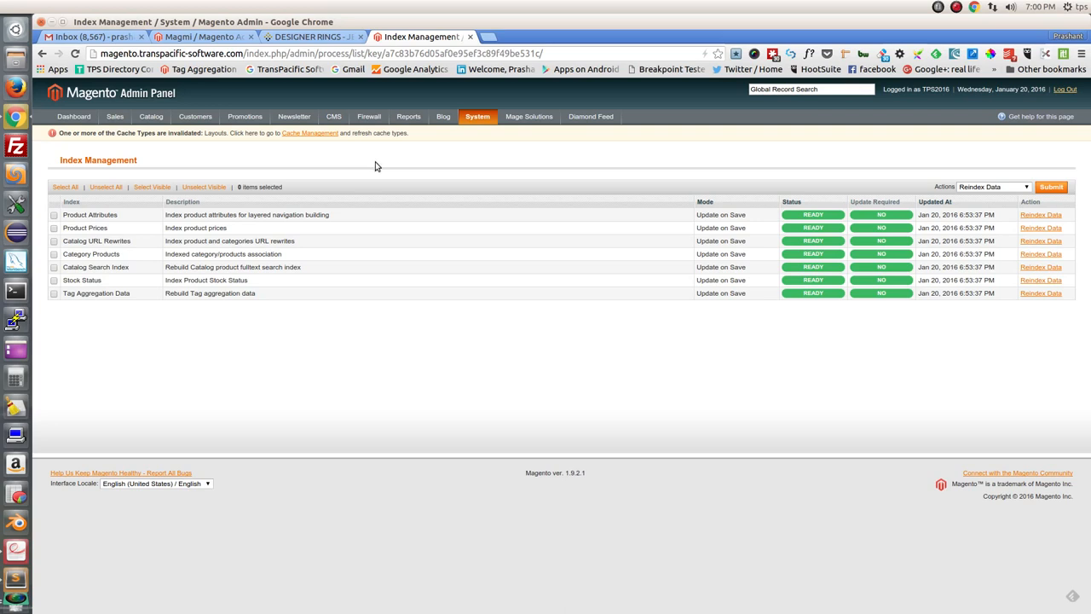
mouse_move(314, 151)
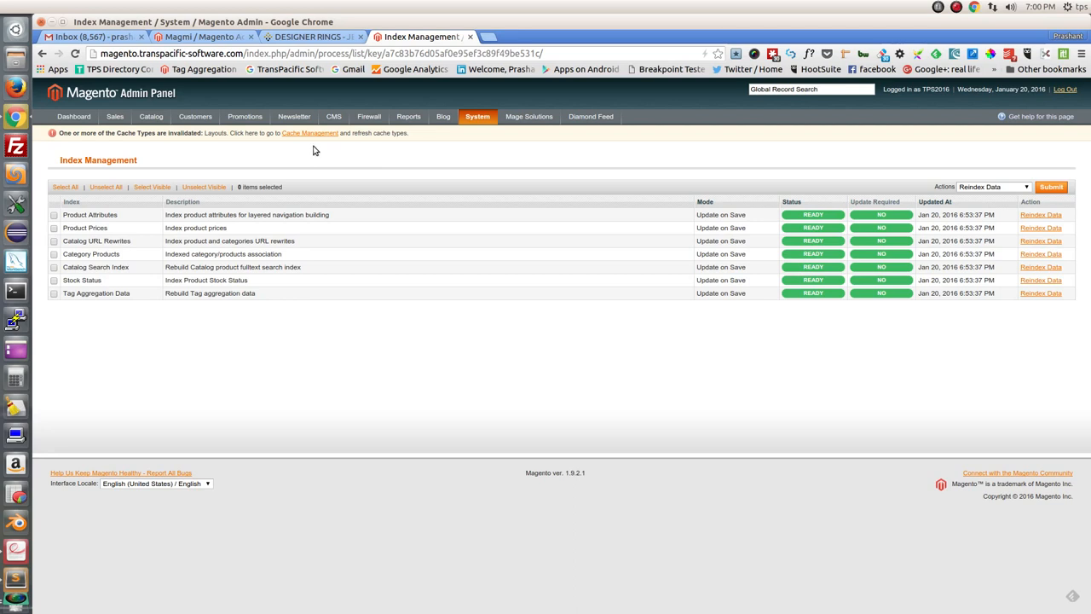
mouse_move(393, 137)
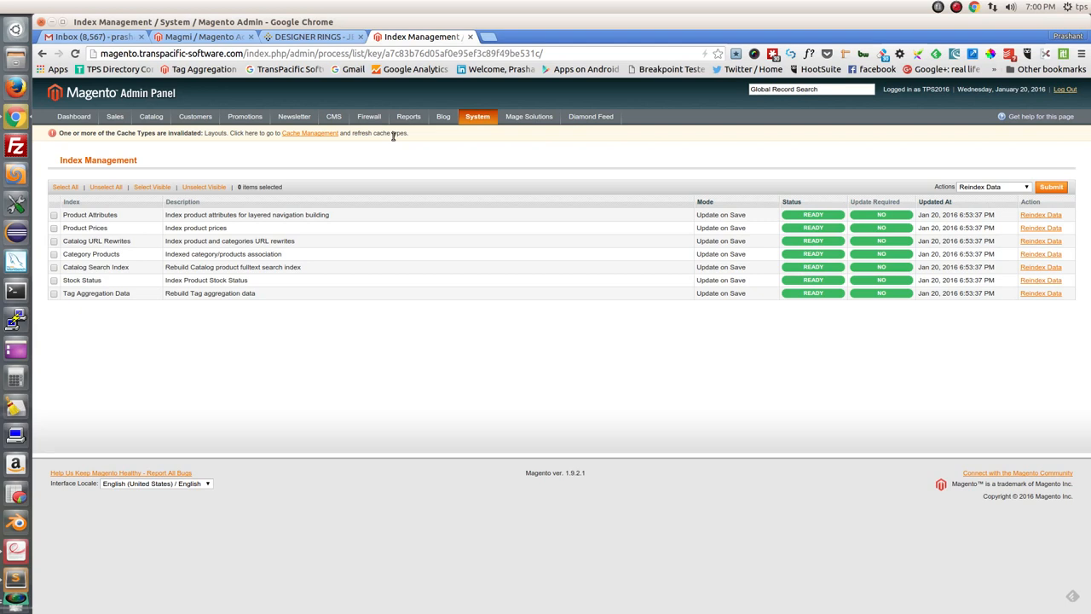
mouse_move(245, 154)
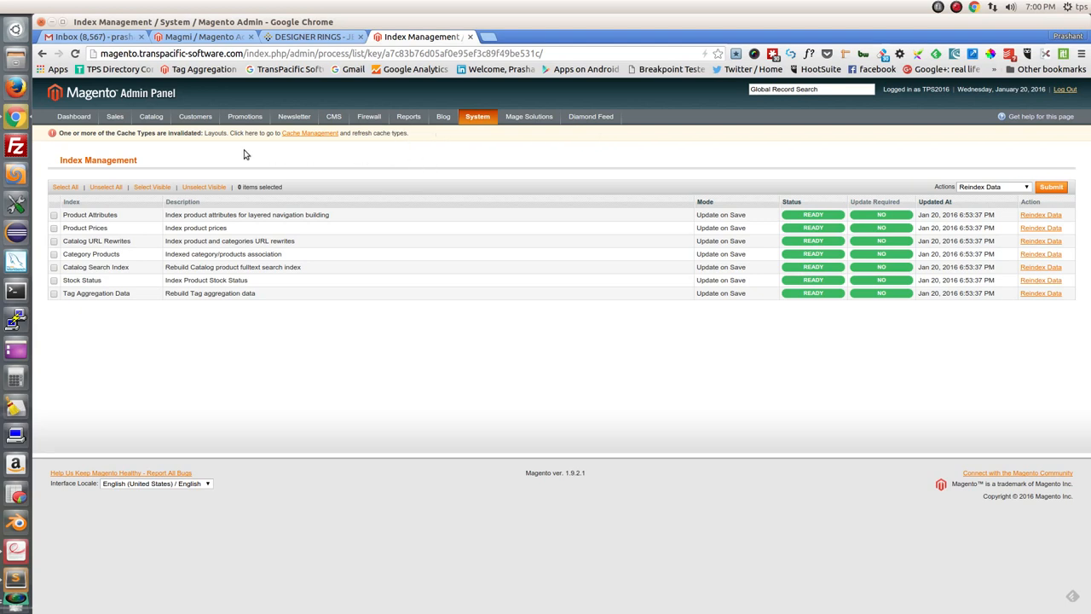
click(195, 116)
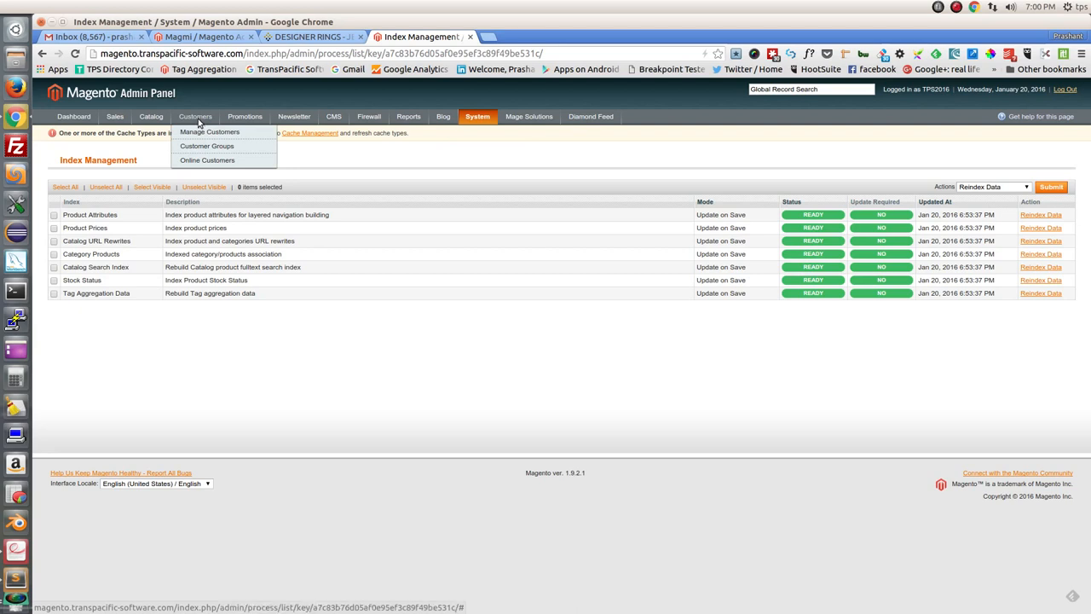
mouse_move(198, 132)
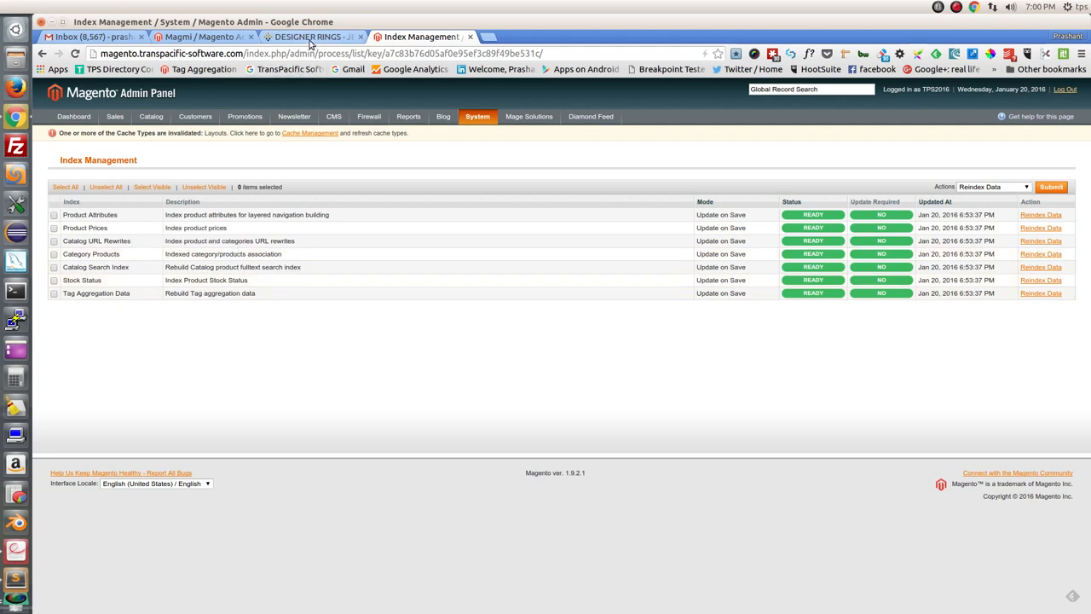
Switch to the Designer Rings tab, scroll down the 253-ring grid and back to the top.
click(311, 37)
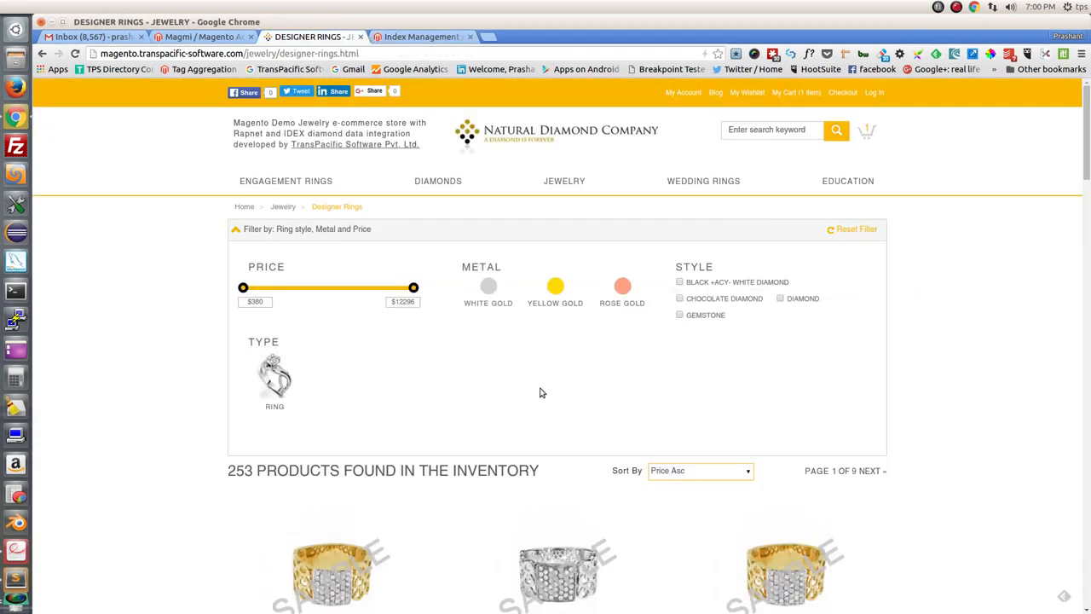
scroll(down, 3)
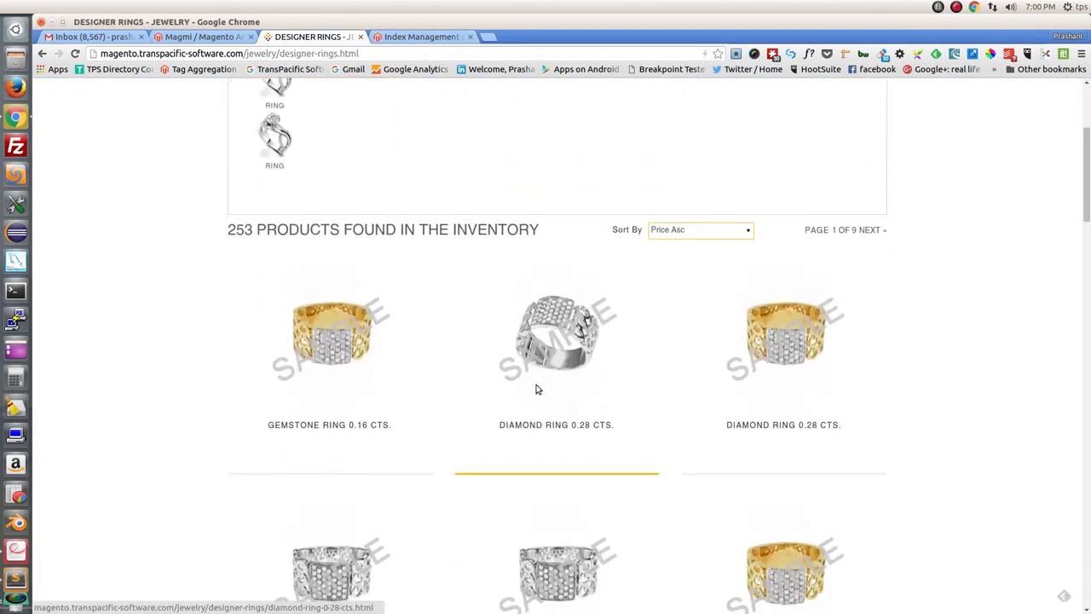
scroll(down, 3)
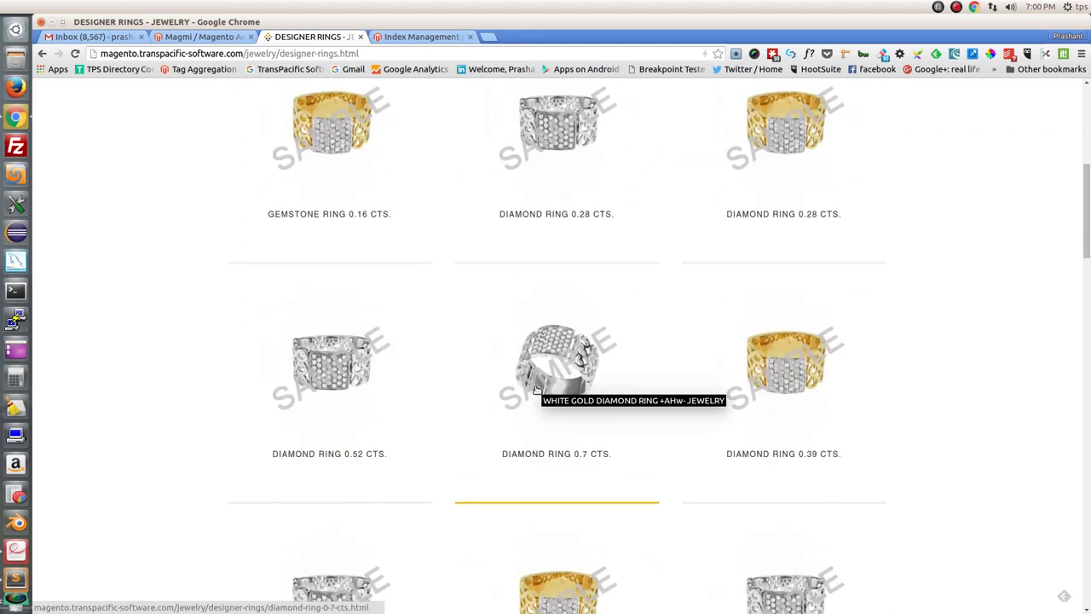
mouse_move(447, 327)
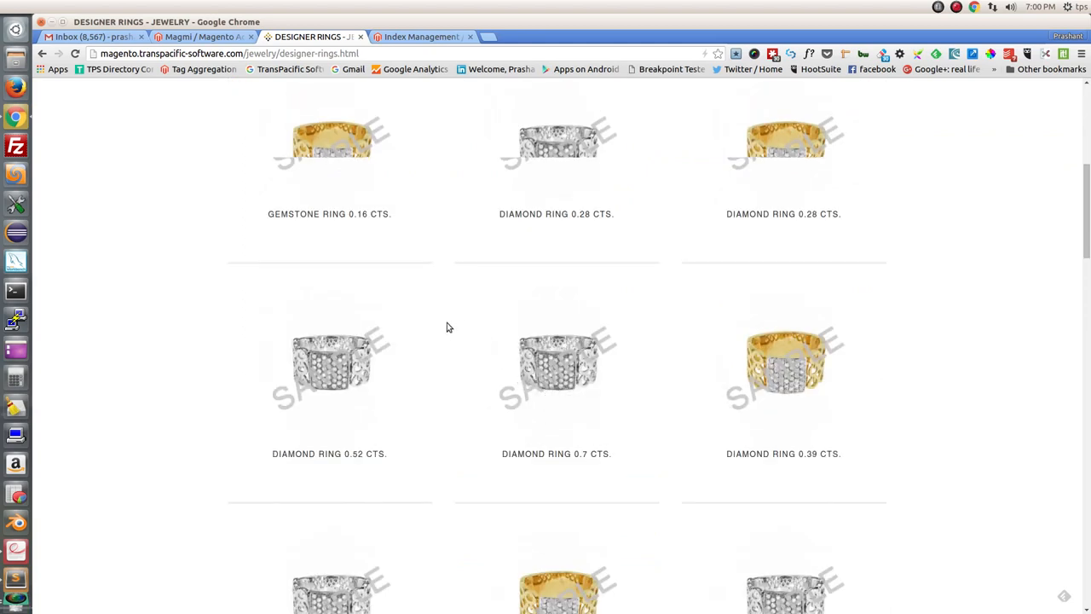
scroll(up, 3)
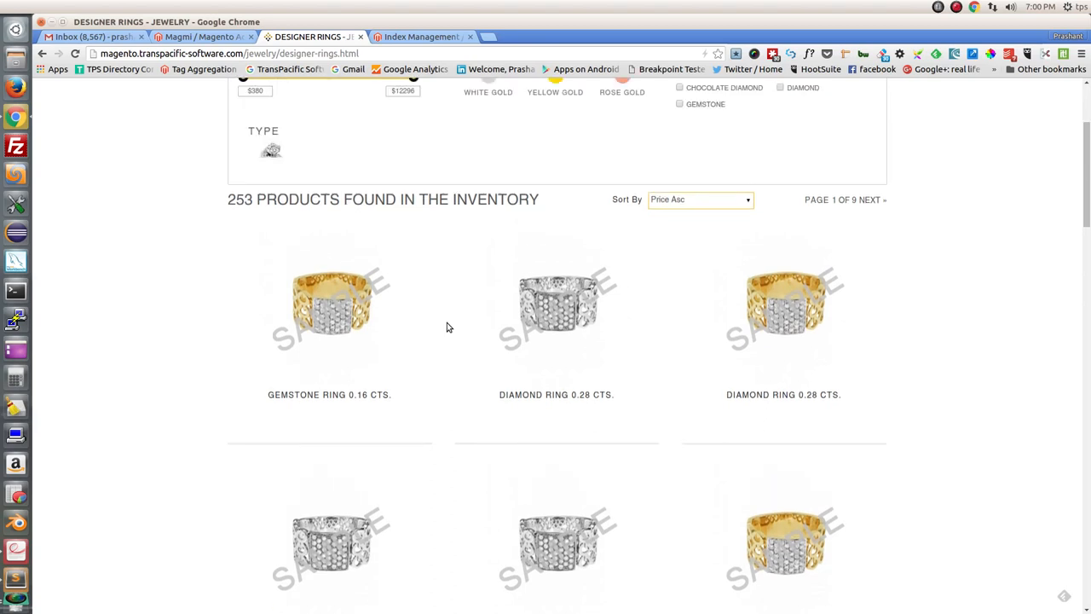
scroll(up, 3)
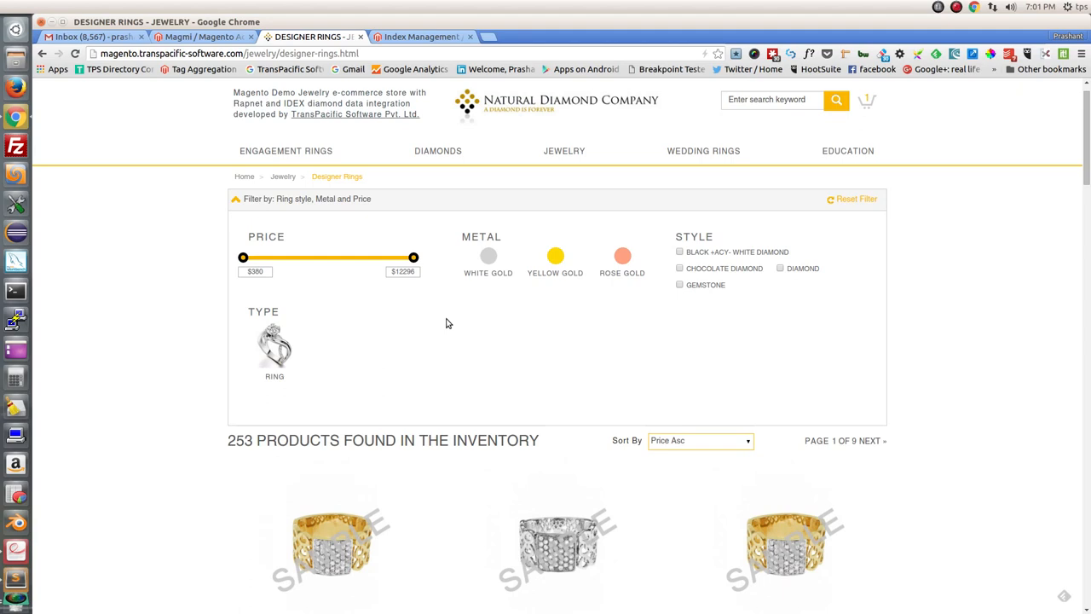
mouse_move(435, 322)
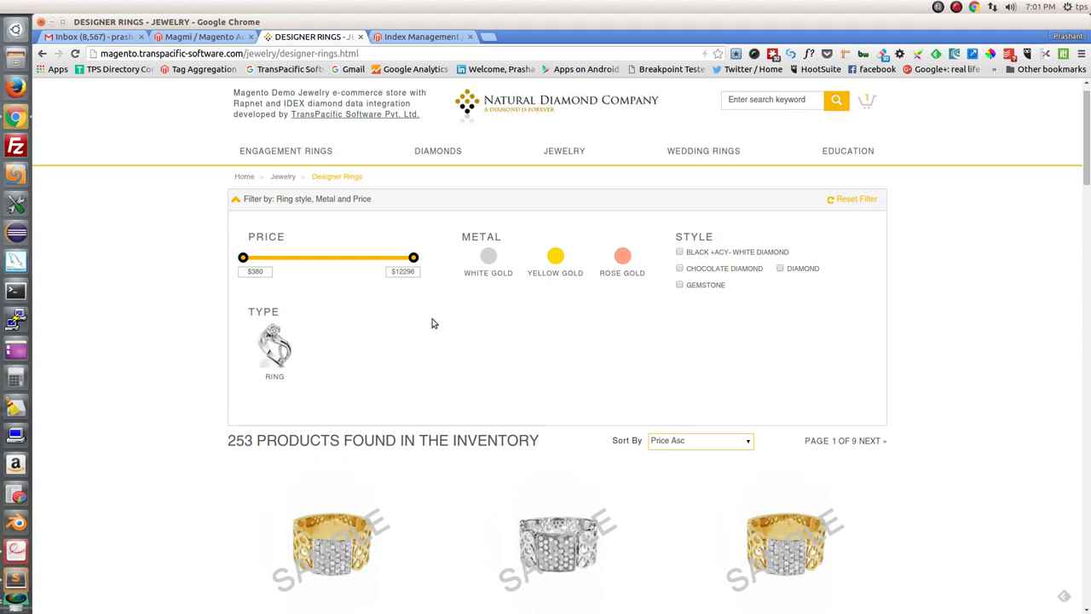
mouse_move(427, 324)
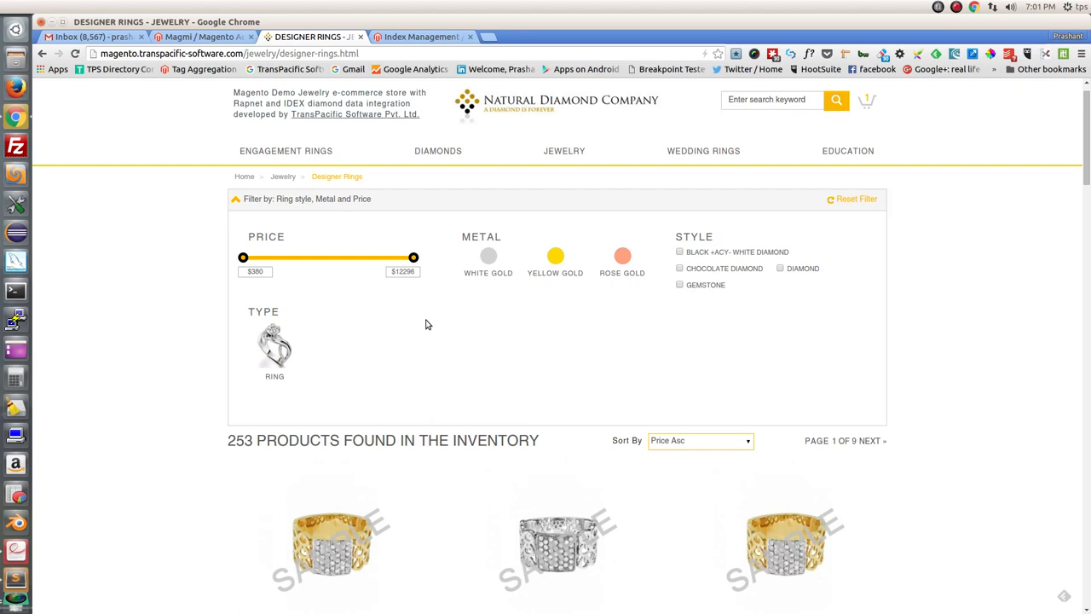
mouse_move(695, 210)
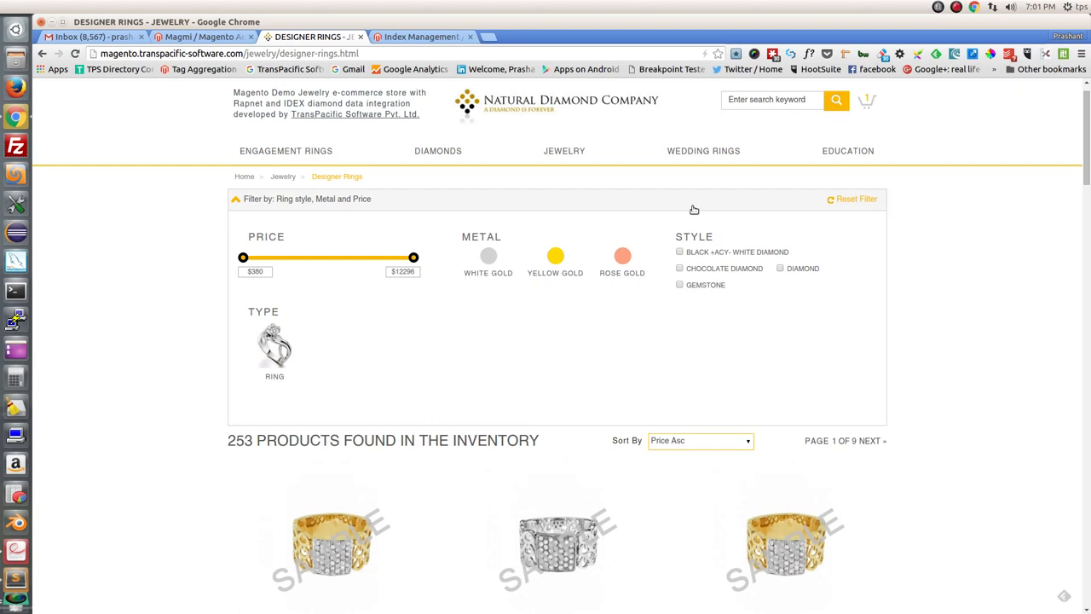